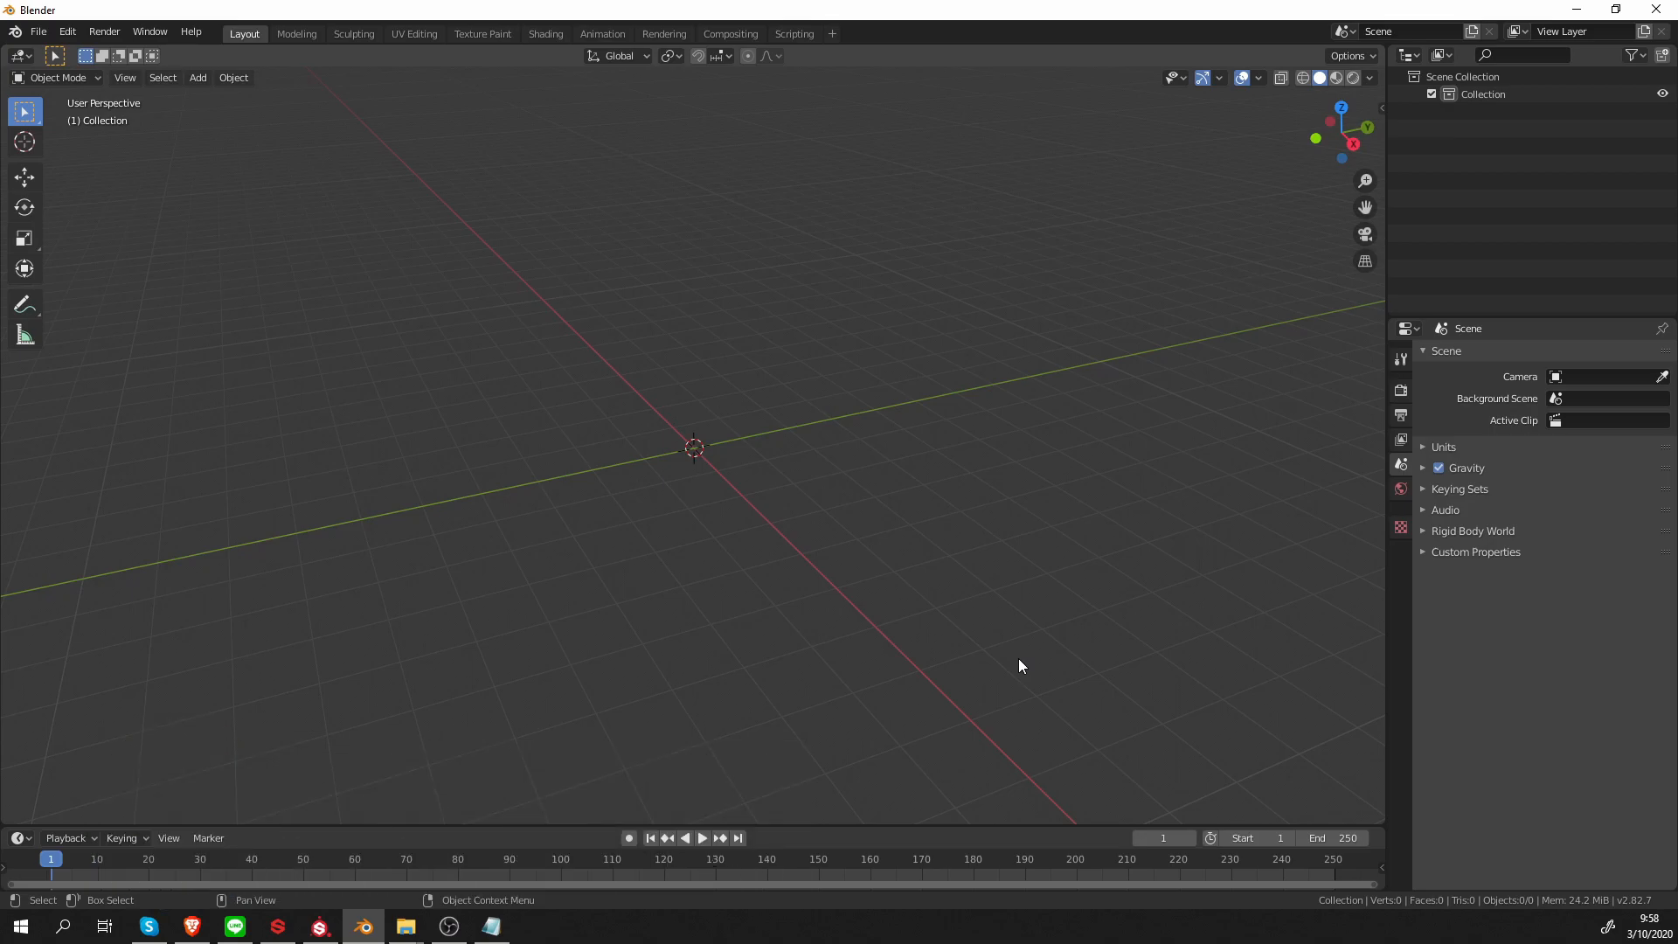
Add a single-bone armature, enter Edit Mode, and extrude a bone chain upward
left_click_drag(1017, 664, 903, 588)
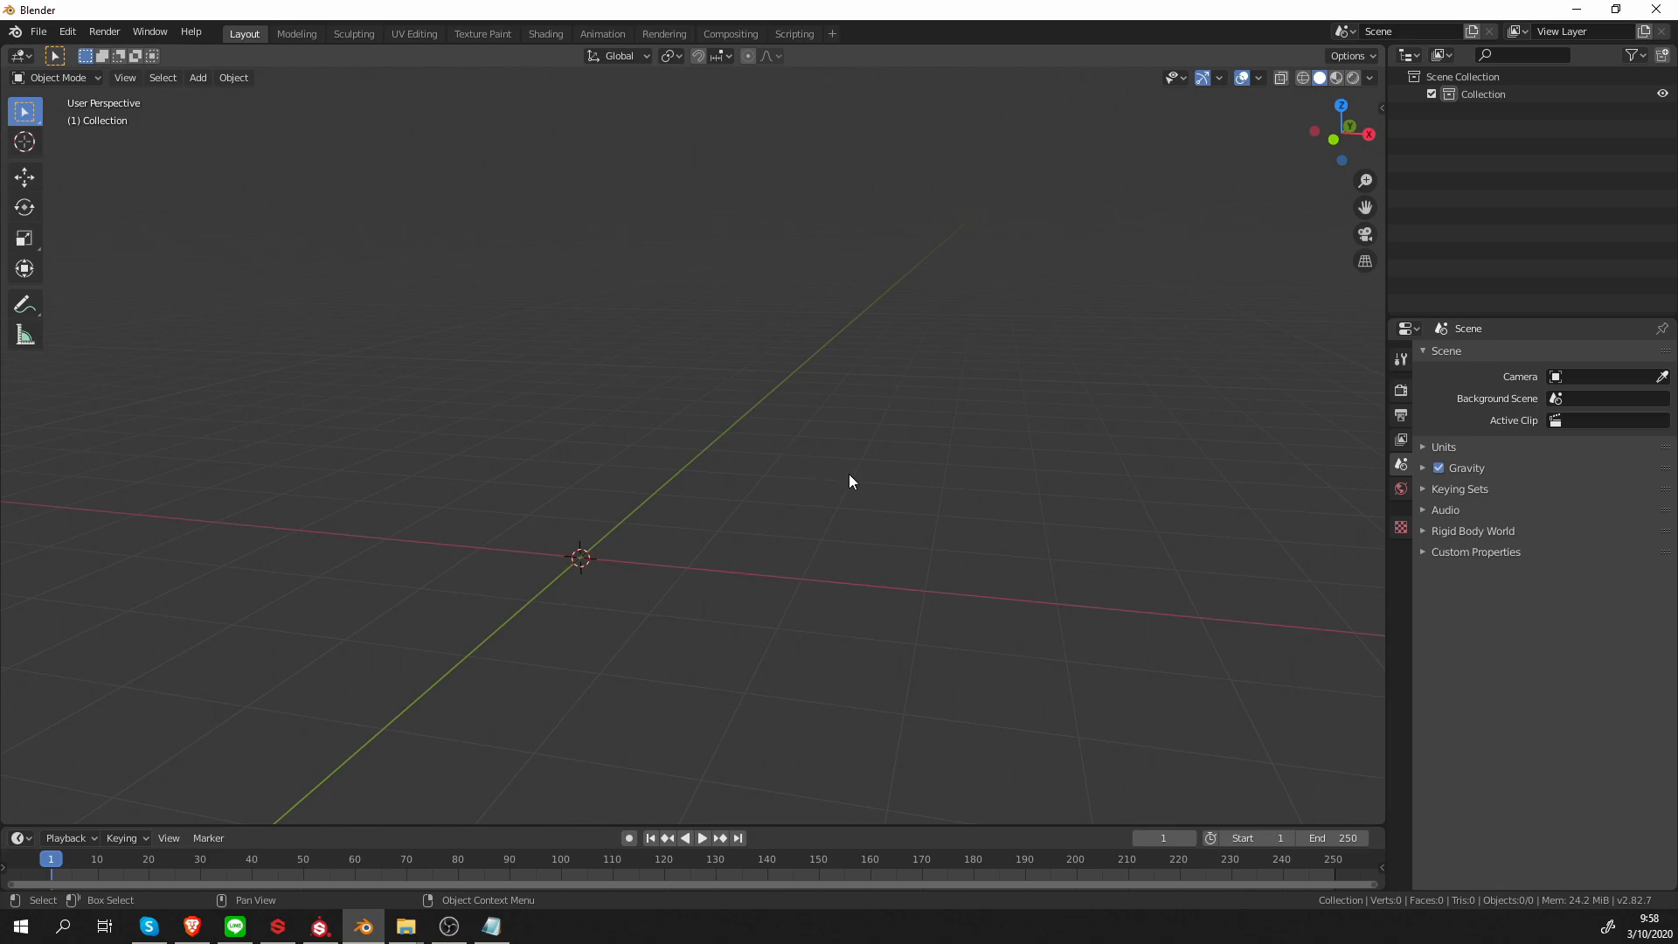
mouse_move(960, 447)
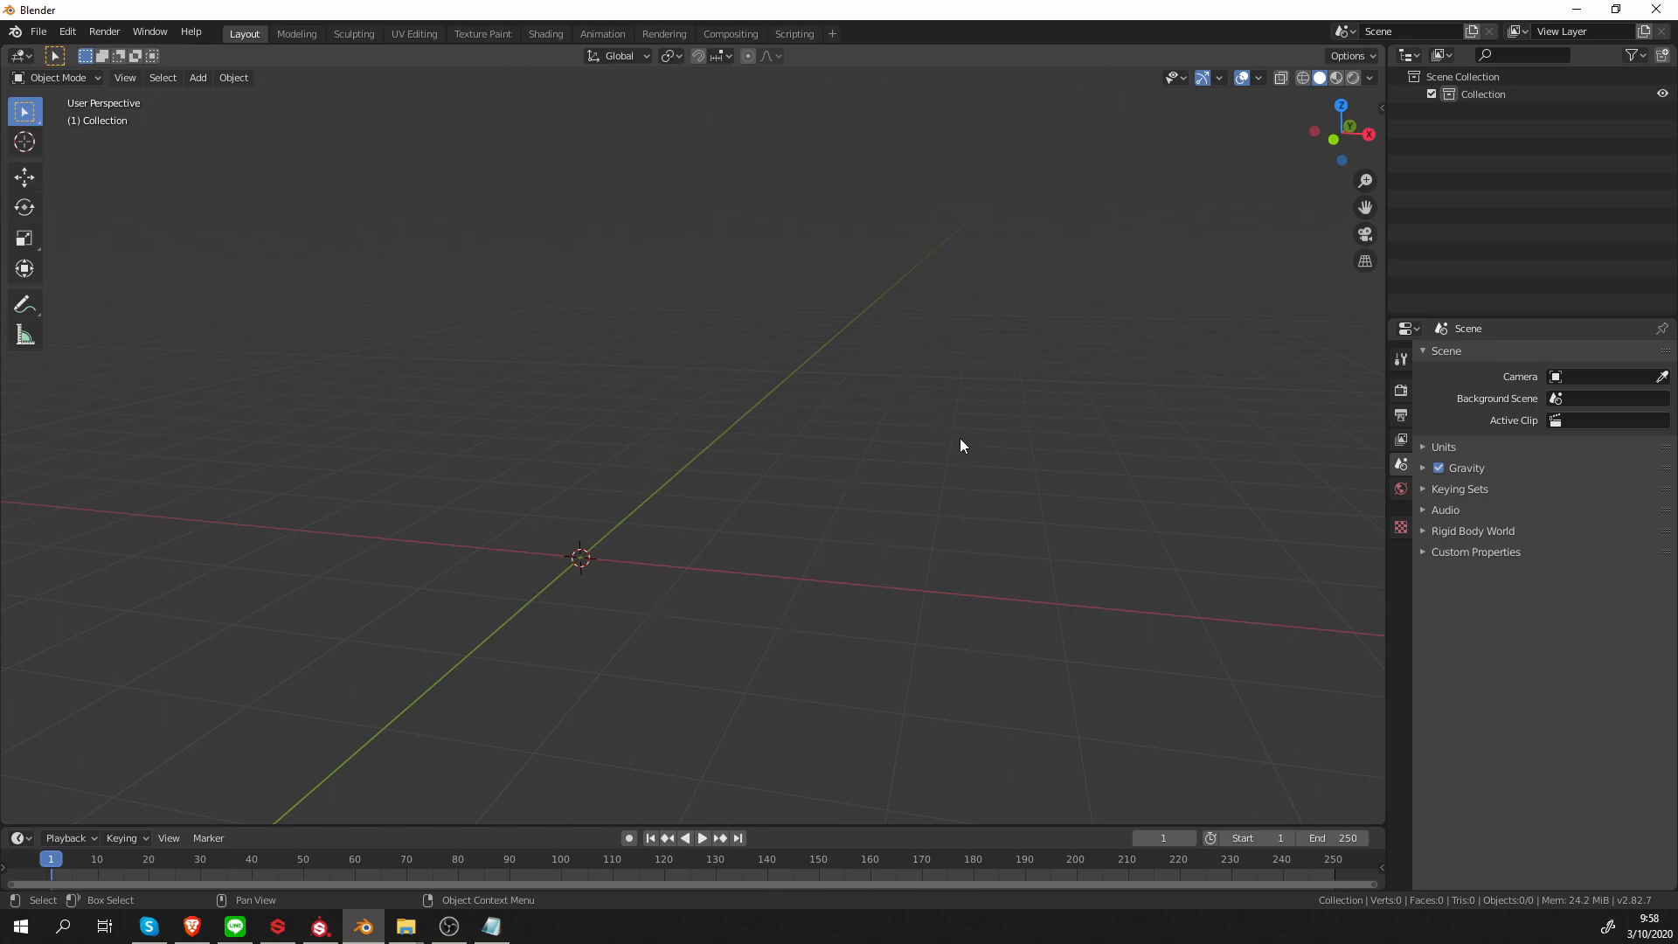
mouse_move(985, 505)
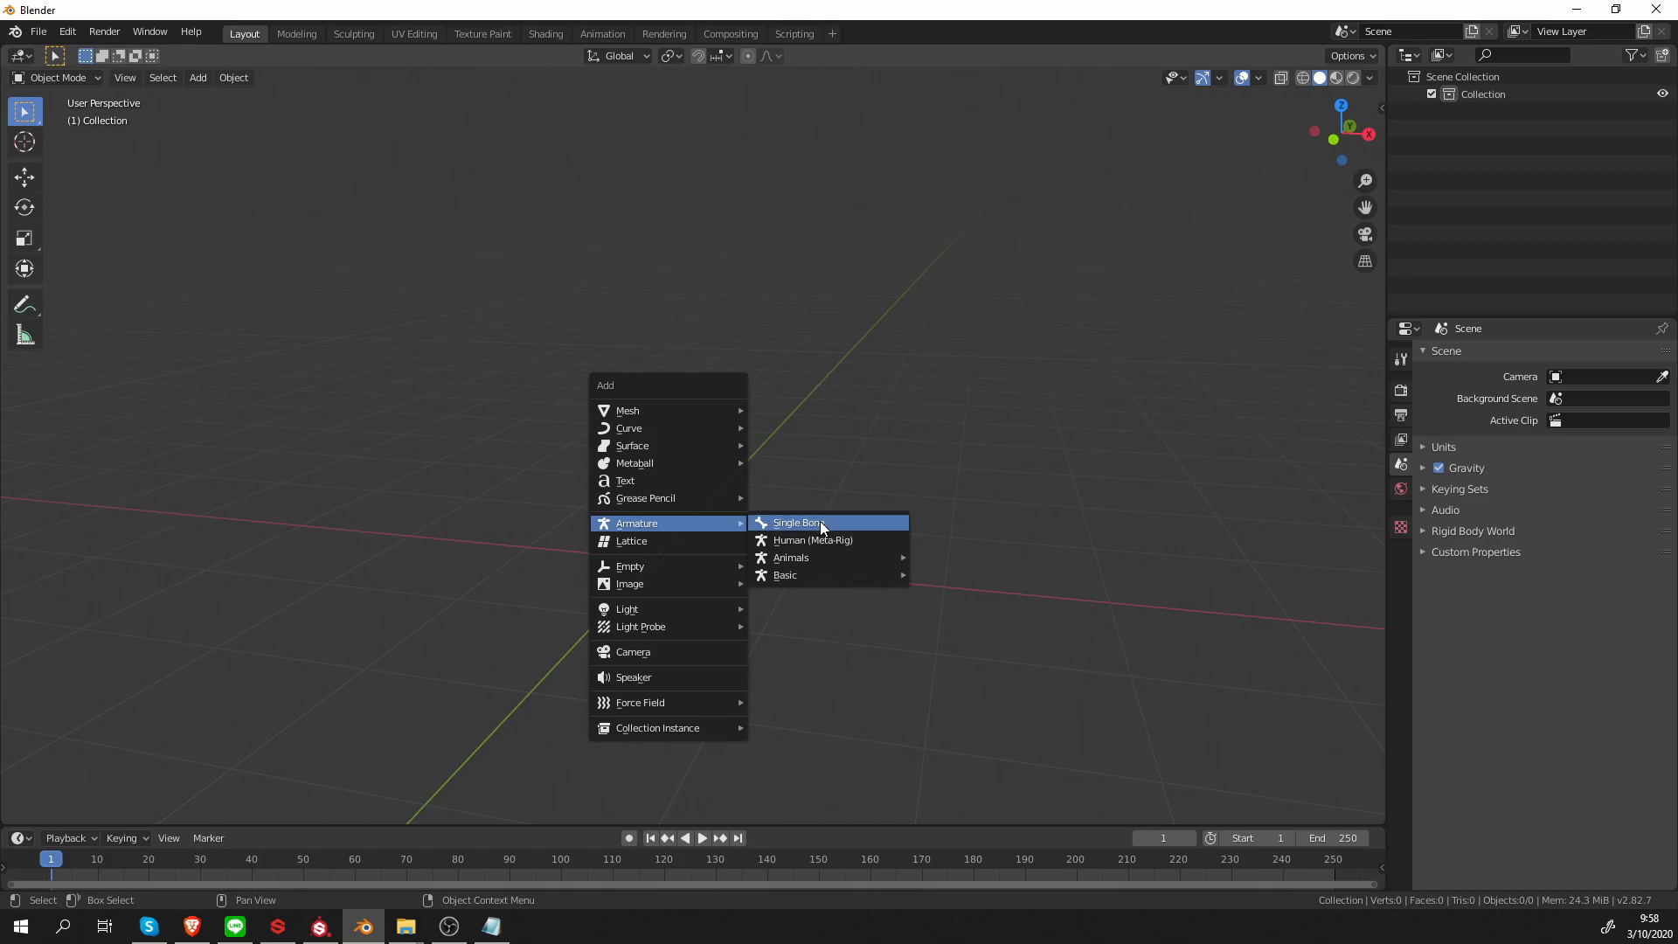
left_click(796, 523)
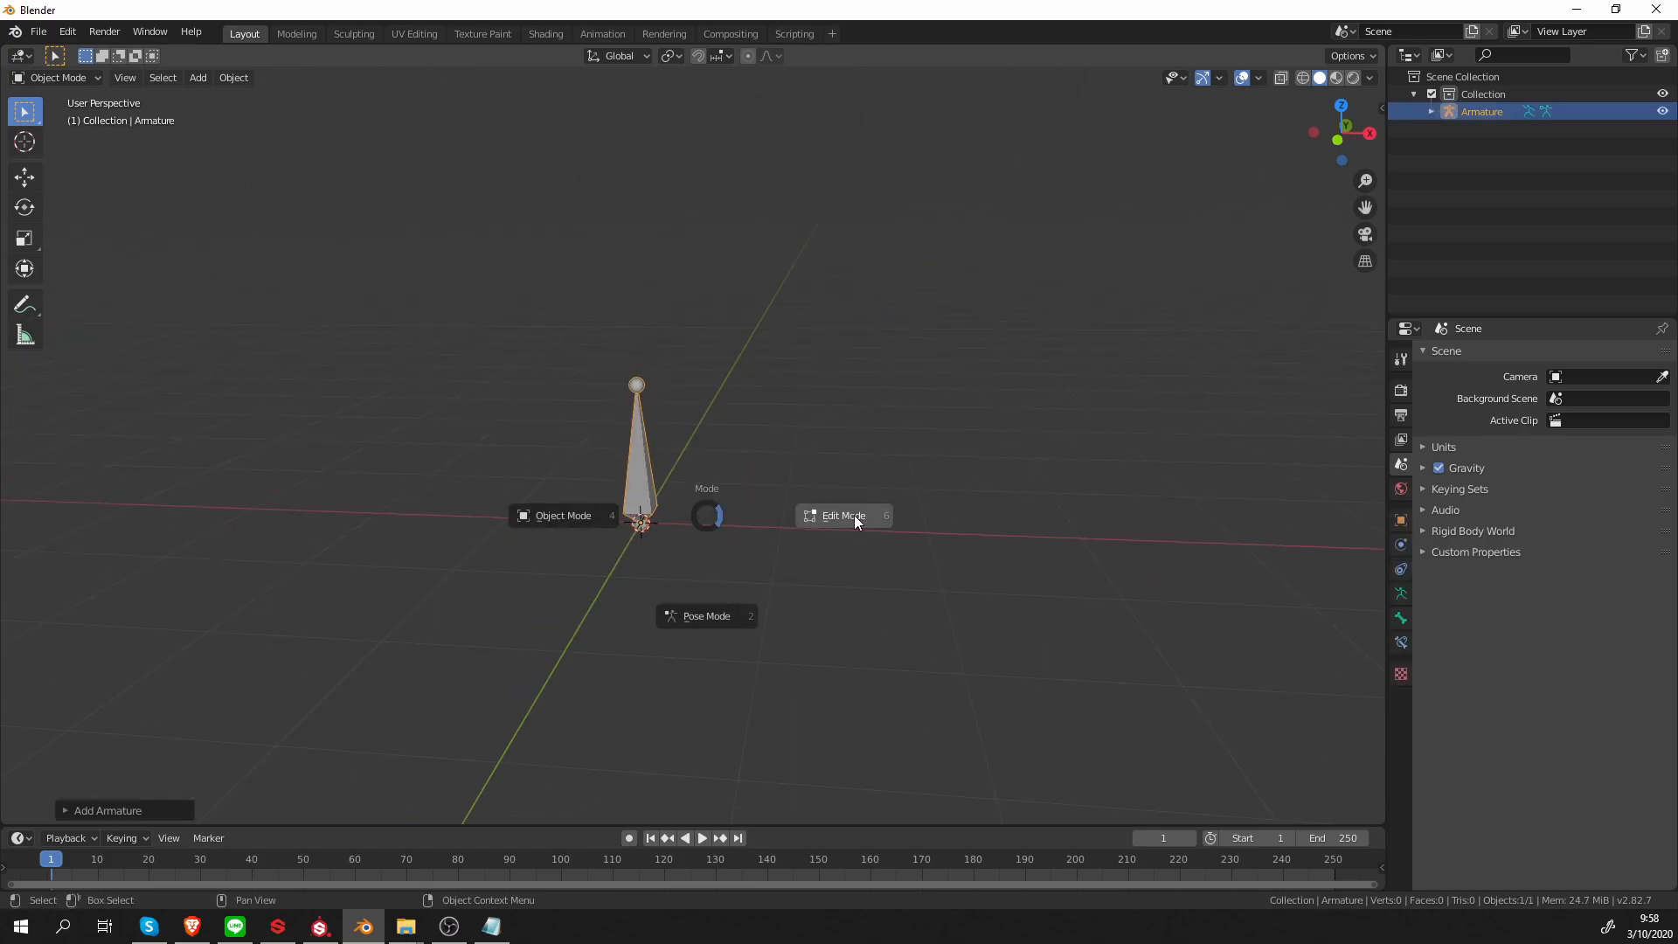
left_click(842, 515)
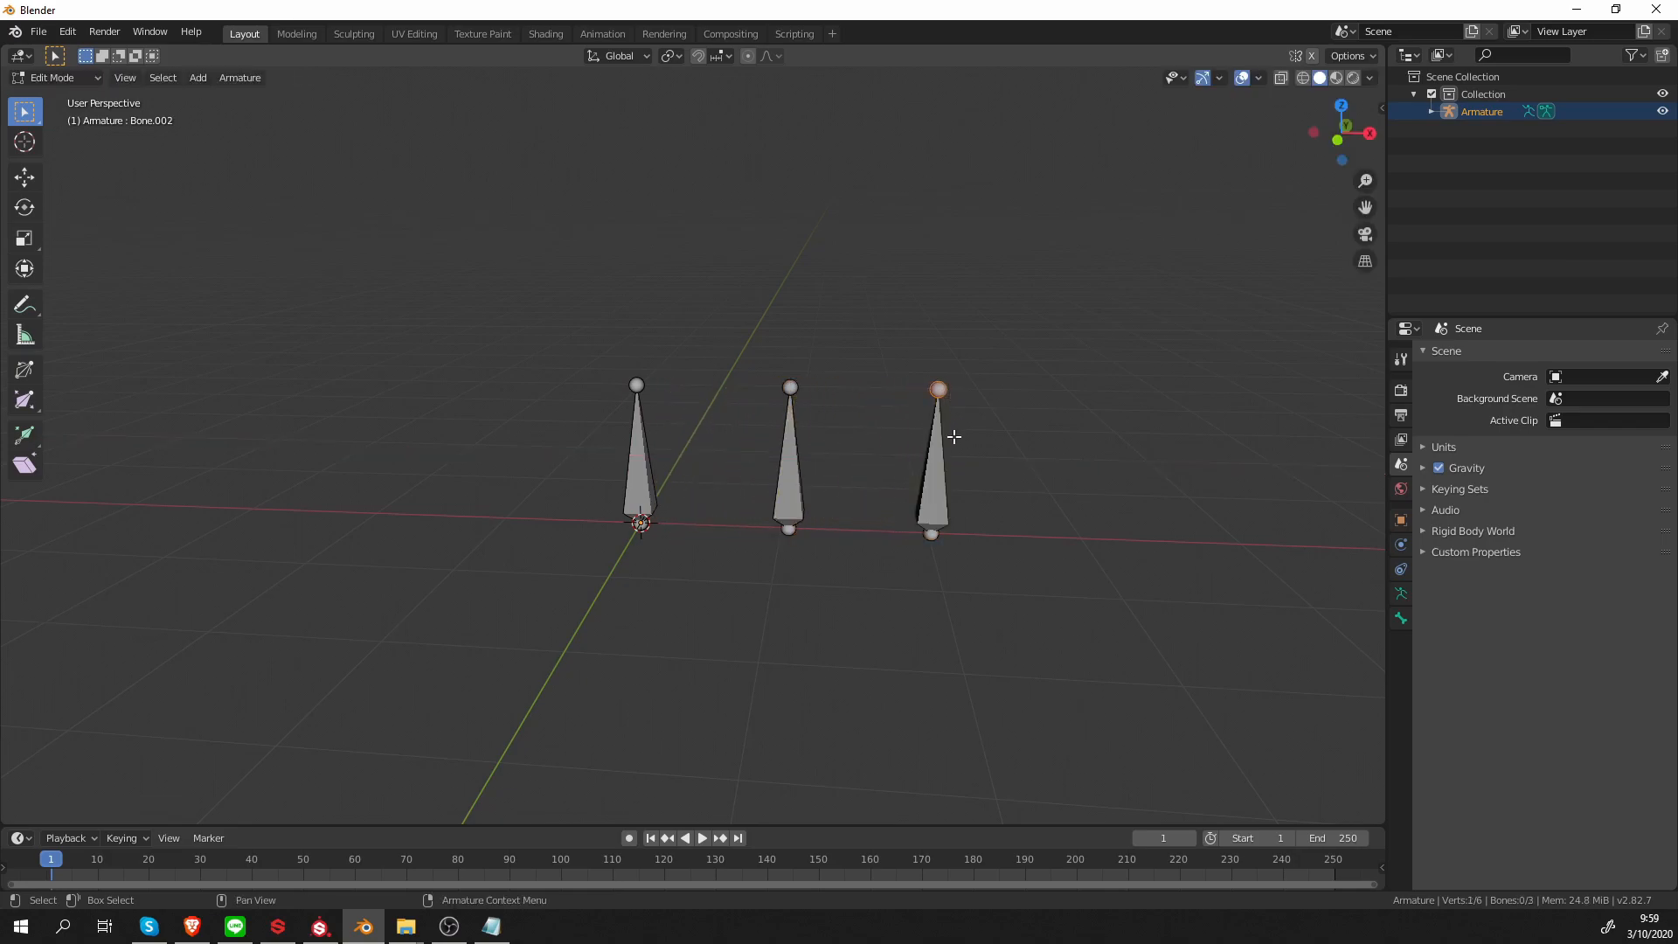
left_click_drag(939, 388, 960, 326)
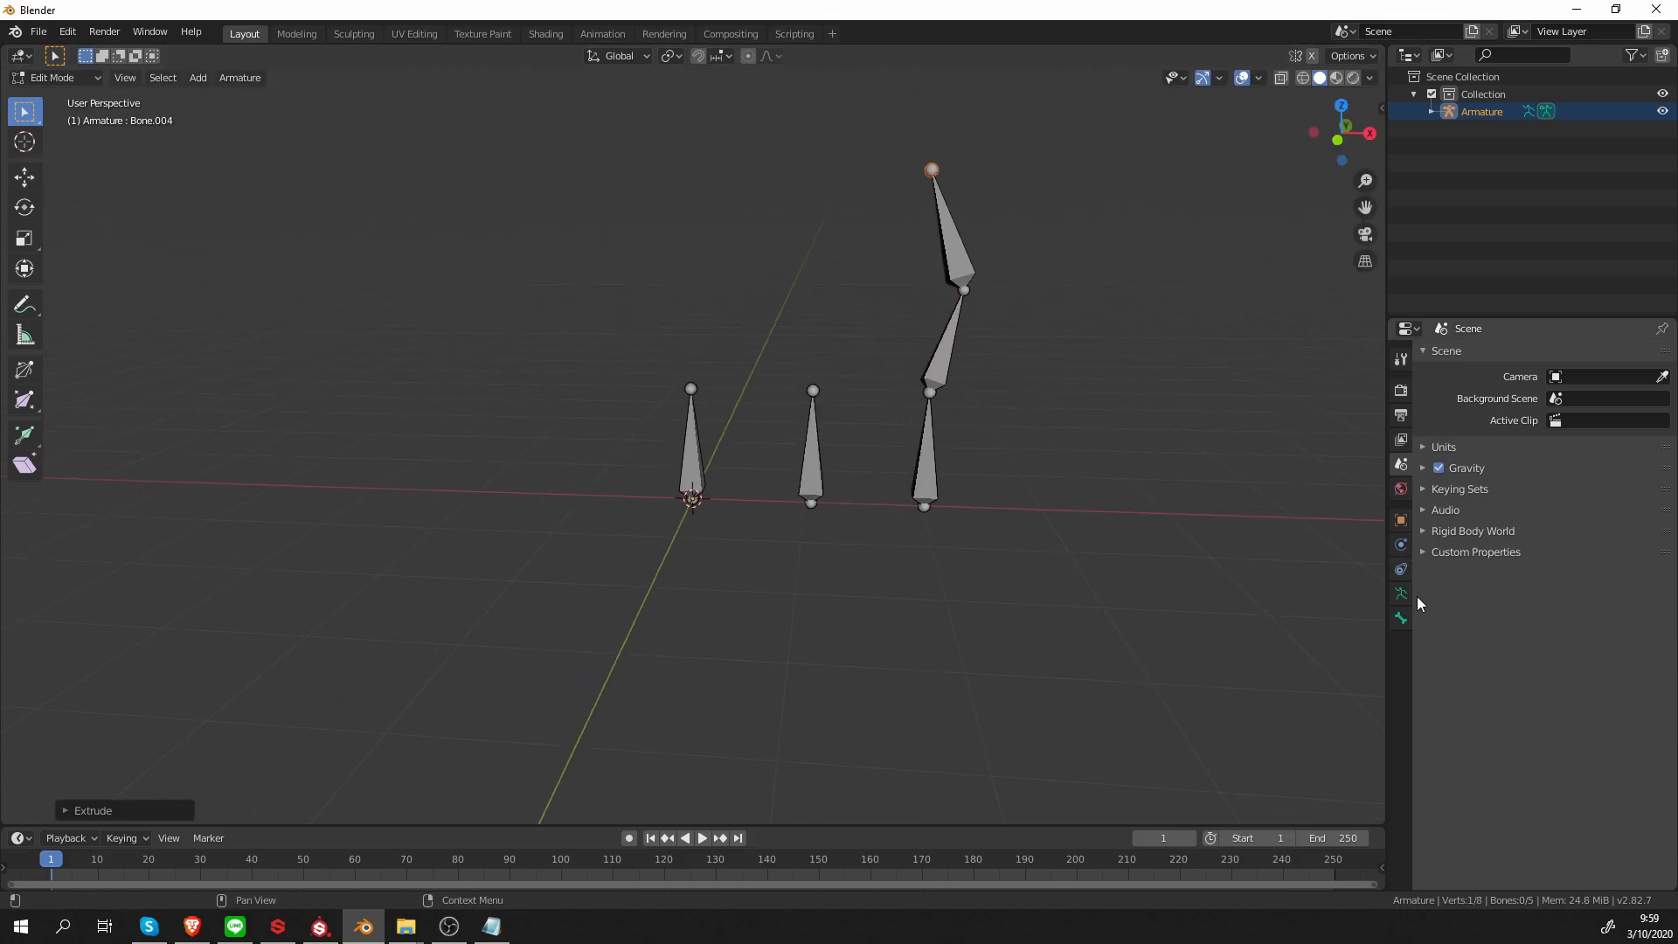
Switch the armature to Pose Mode and expand its Skeleton settings in Object Data properties
left_click(53, 77)
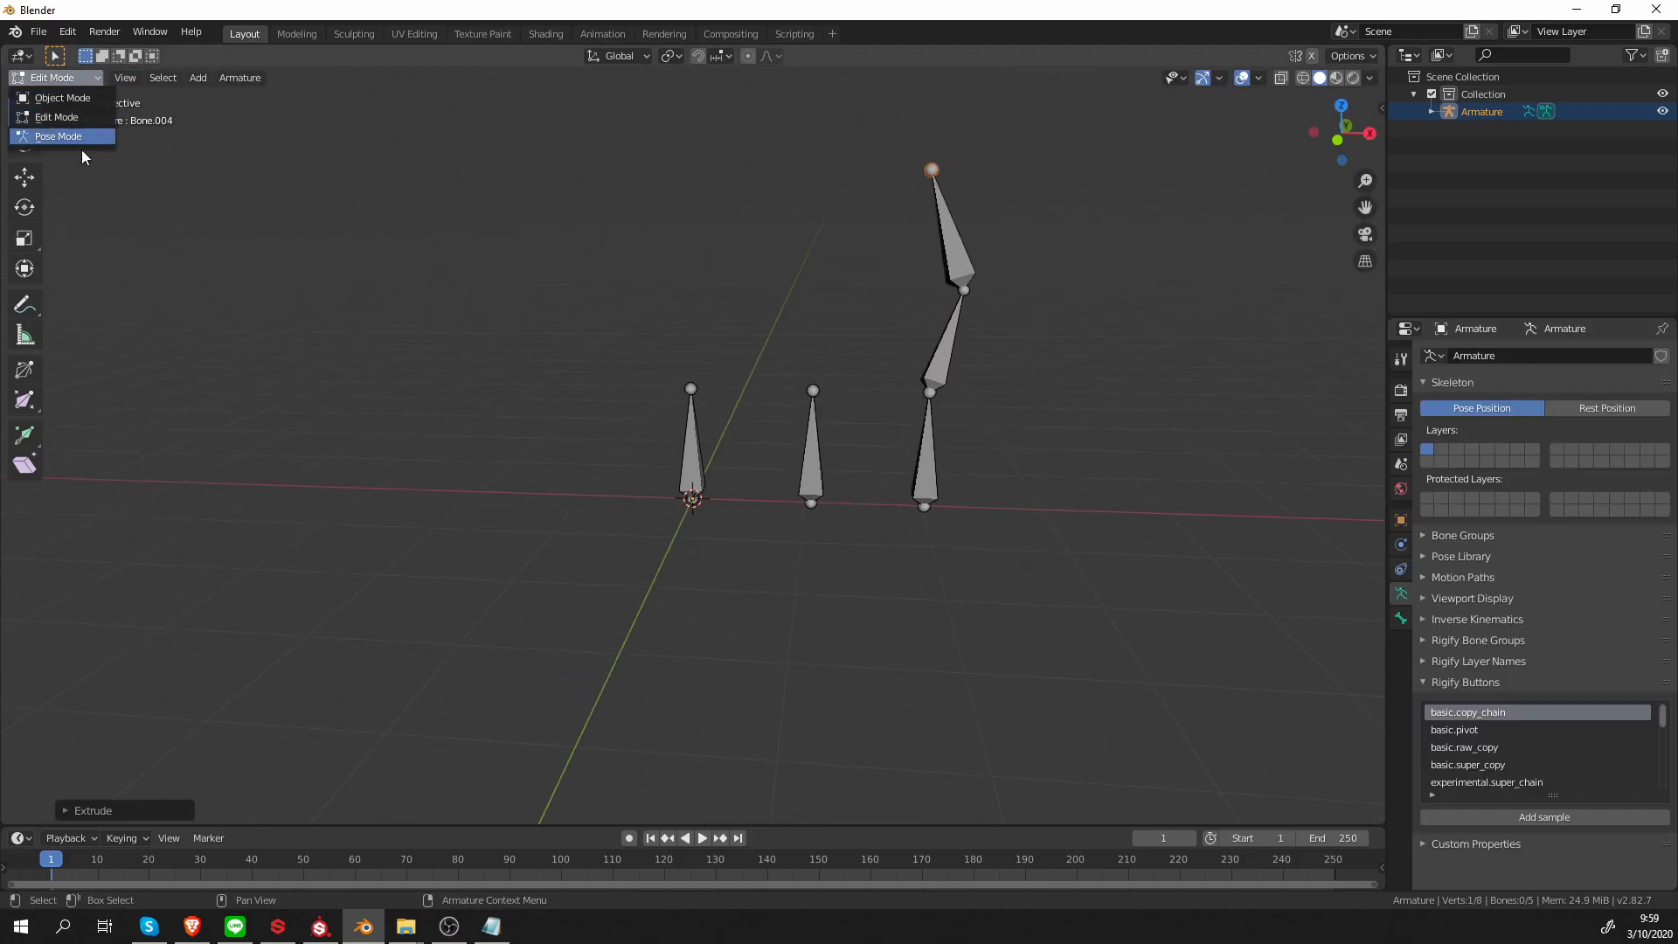
left_click(58, 136)
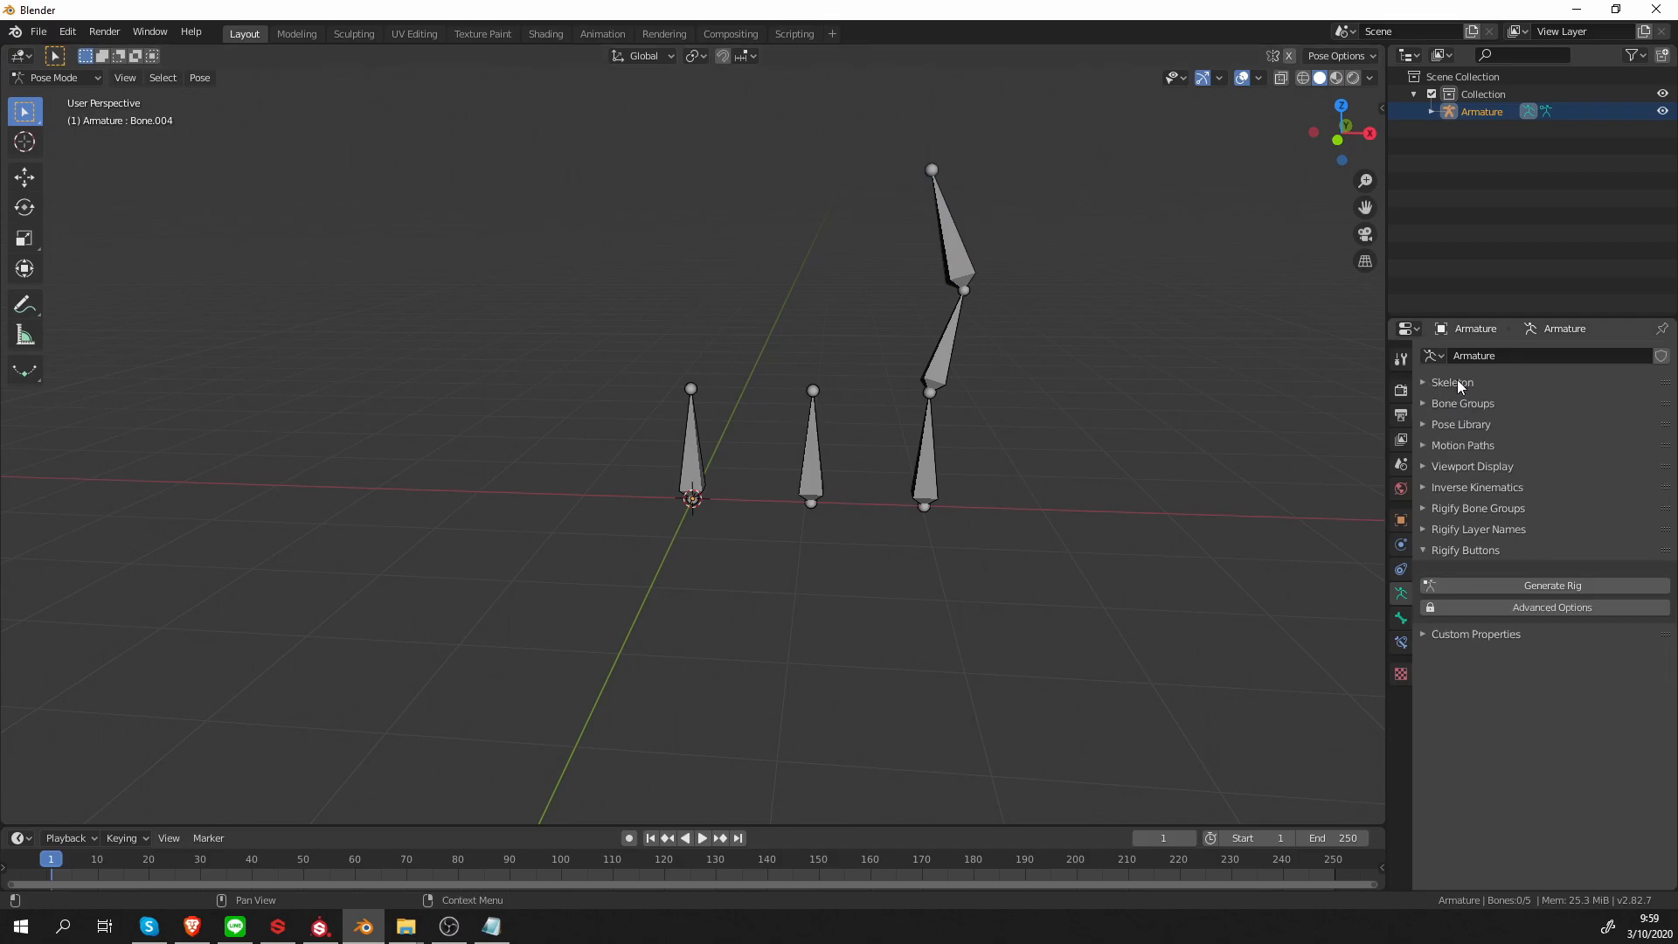
mouse_move(1602, 462)
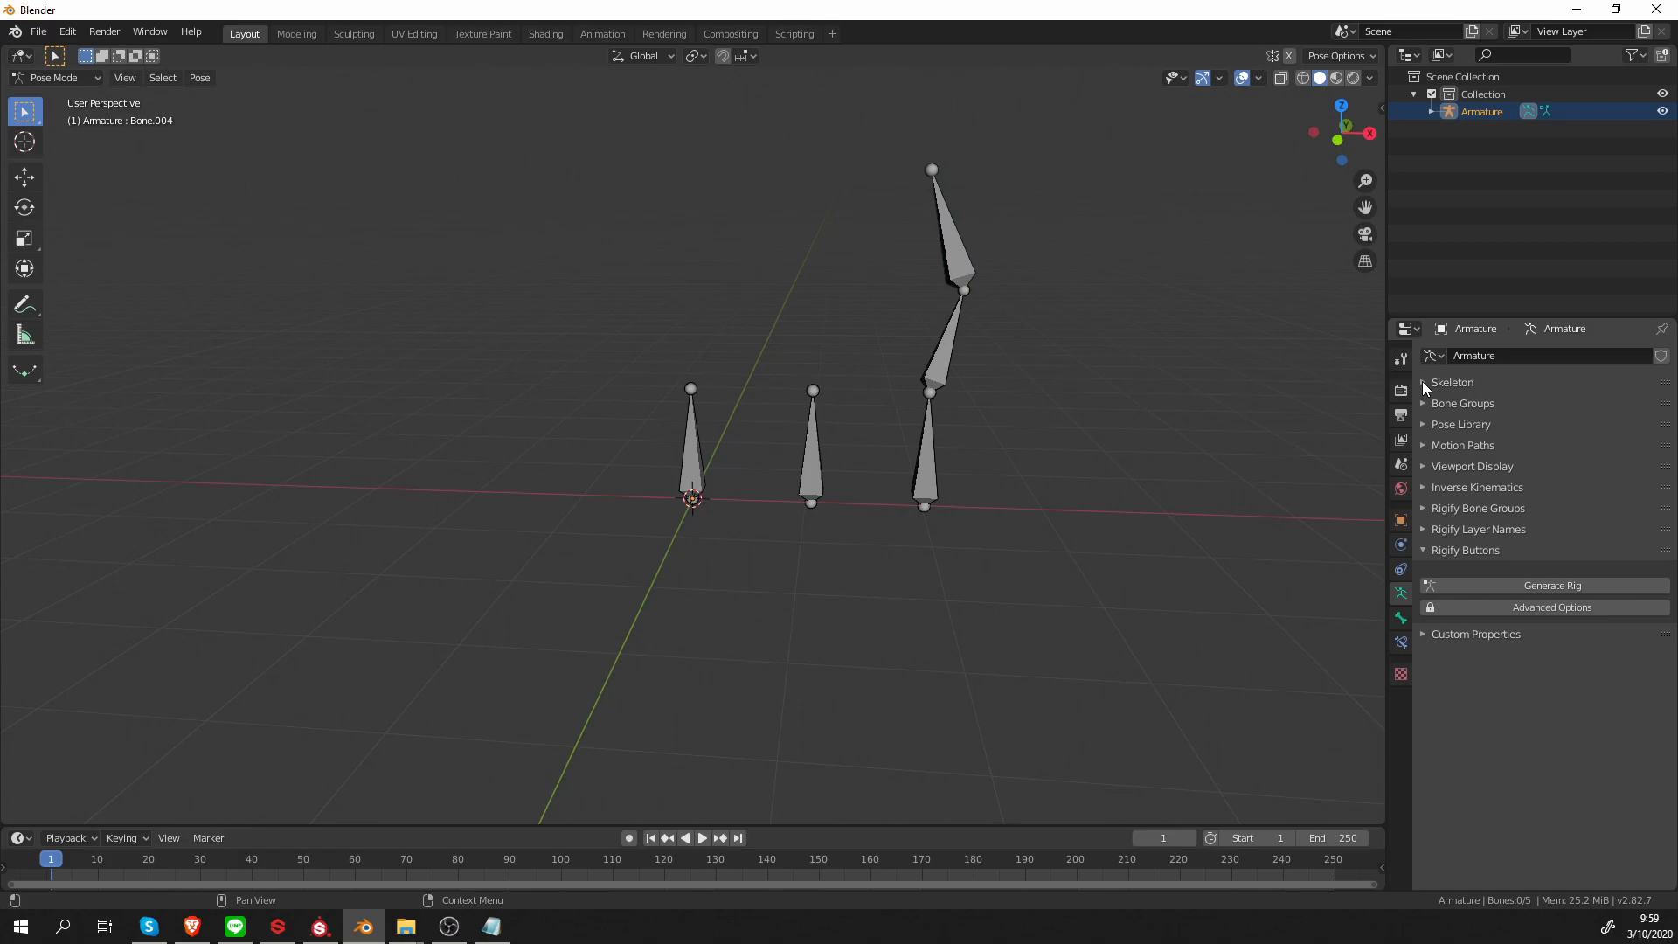
left_click(1425, 383)
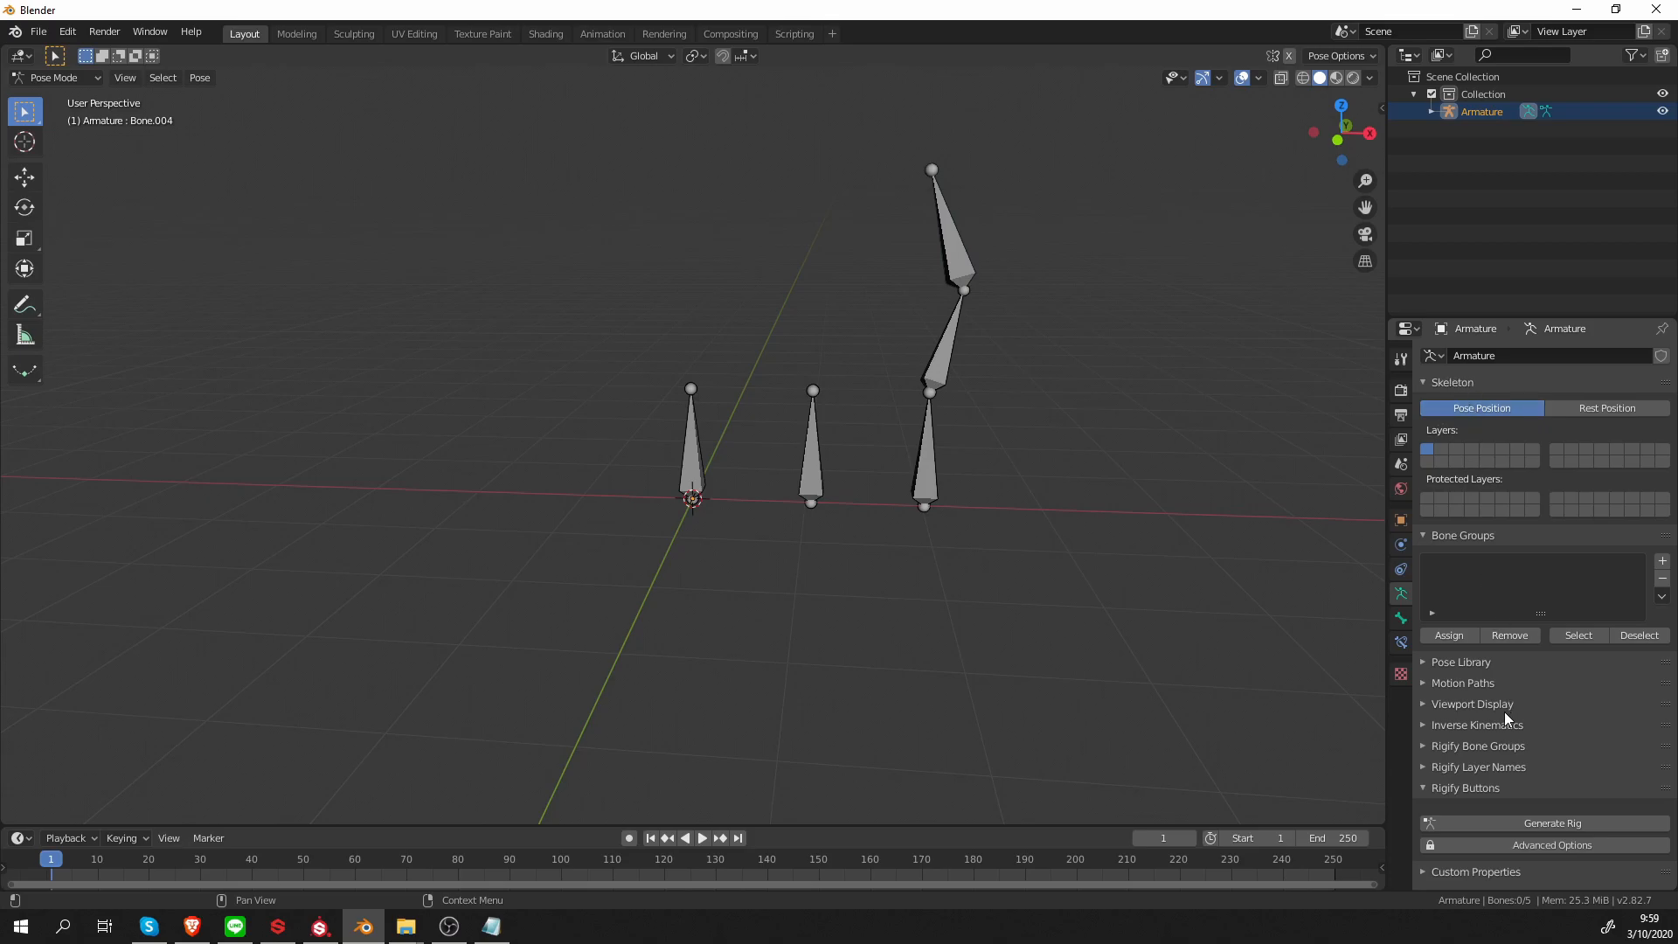
mouse_move(1509, 782)
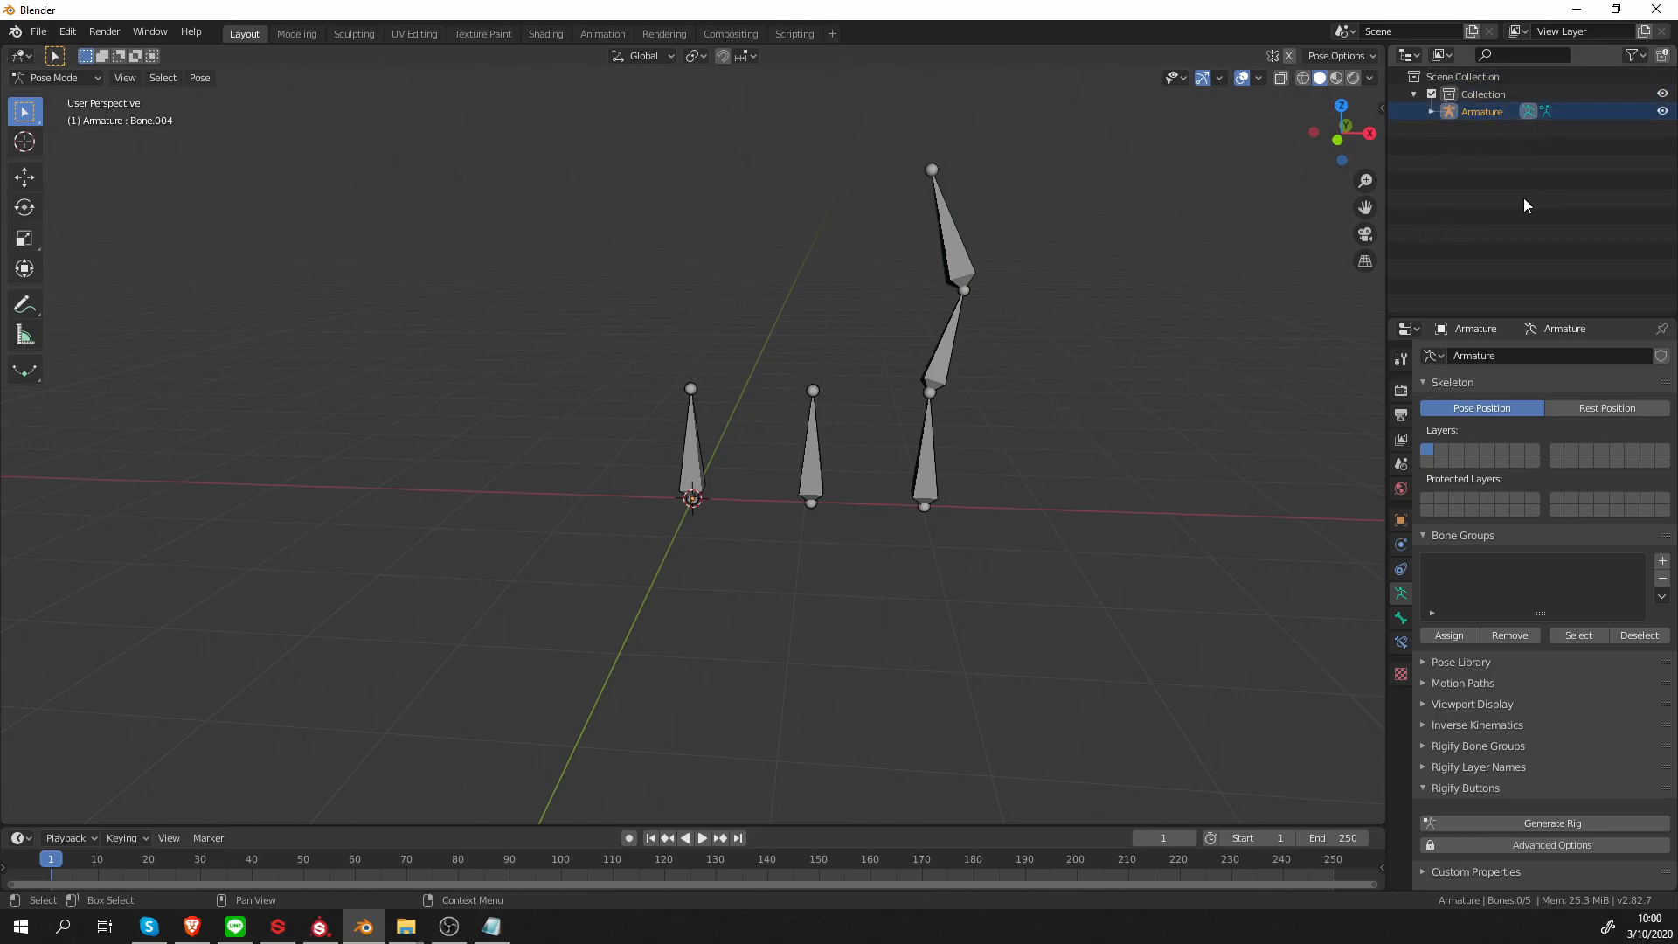
left_click(1484, 94)
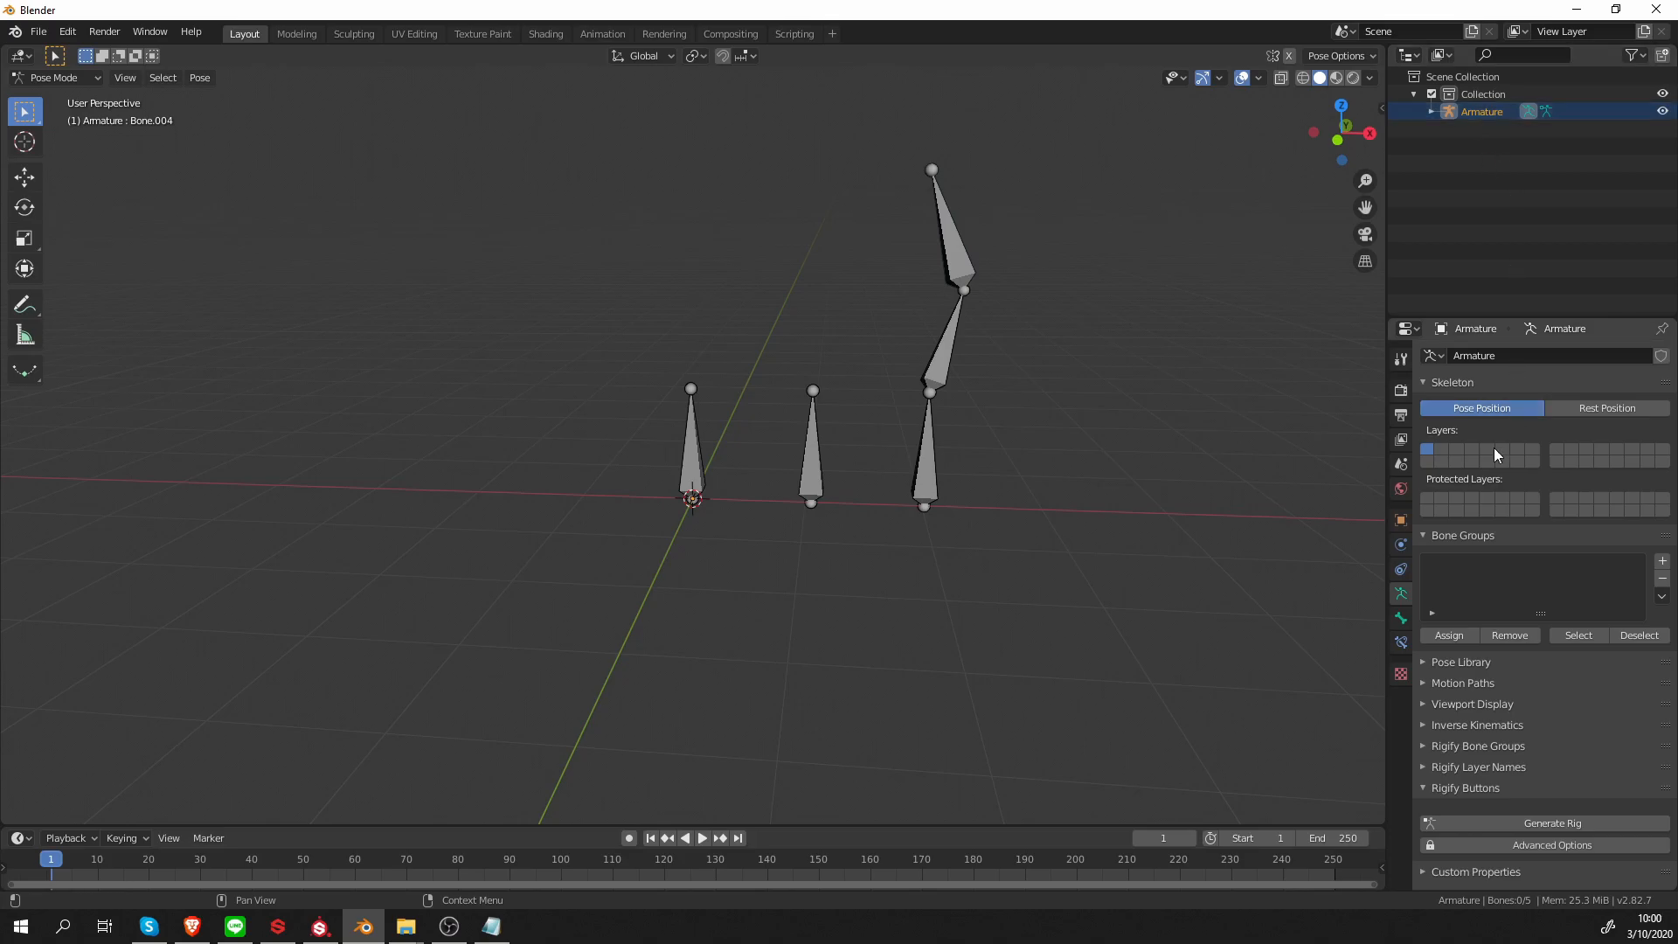
mouse_move(1460, 481)
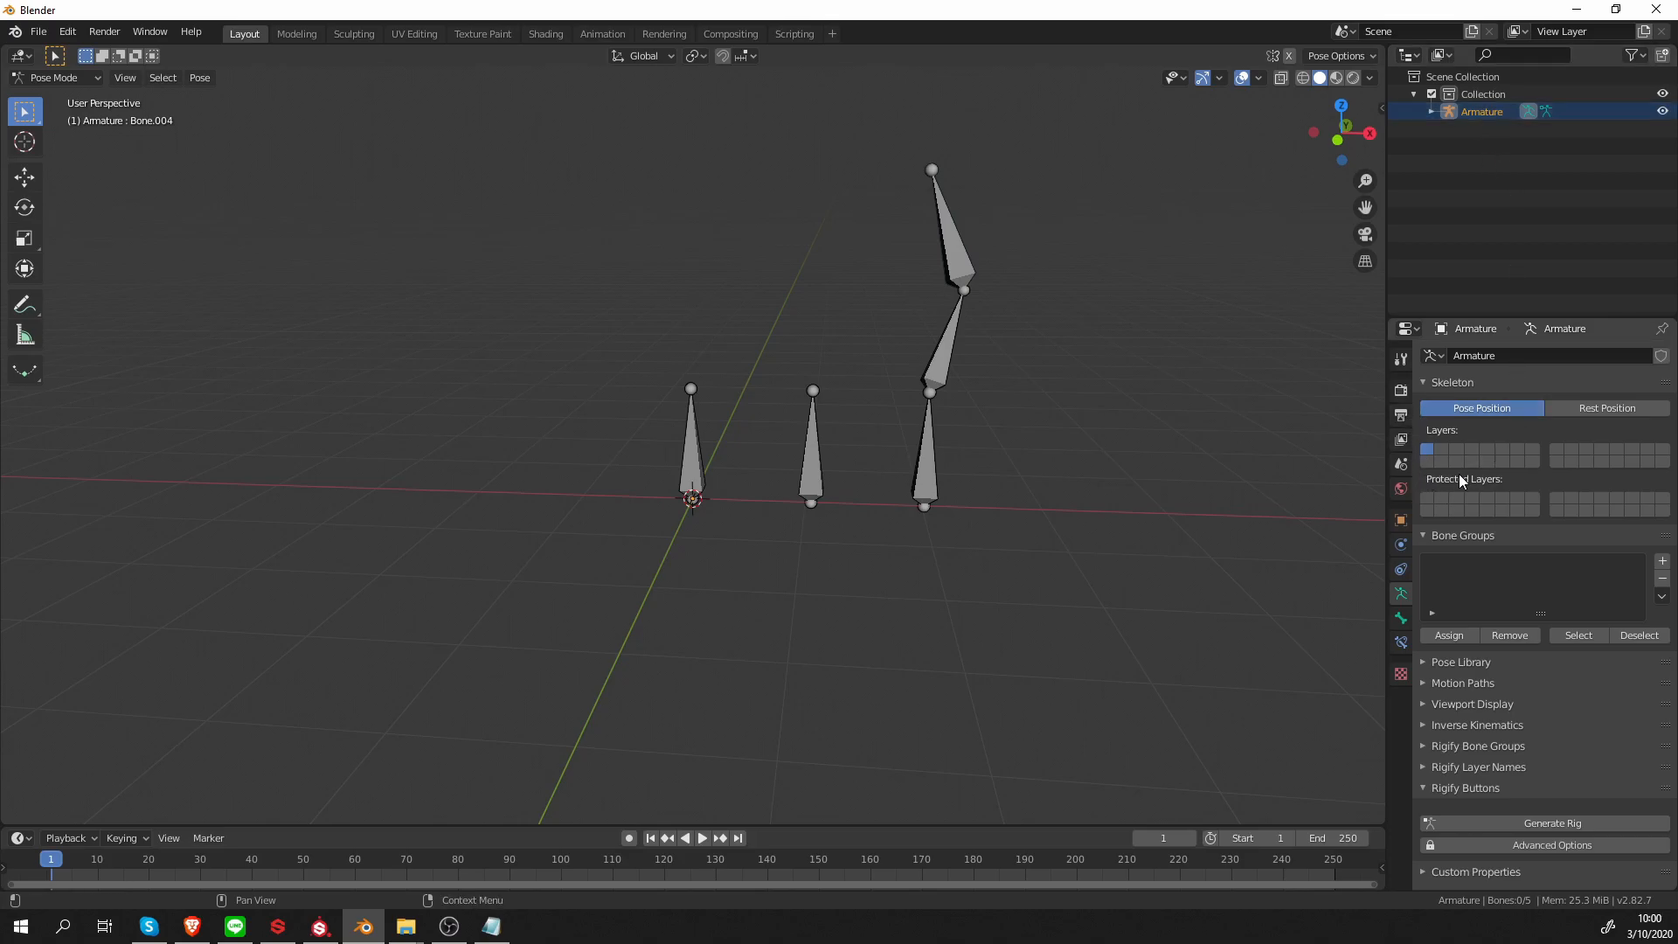
mouse_move(1564, 431)
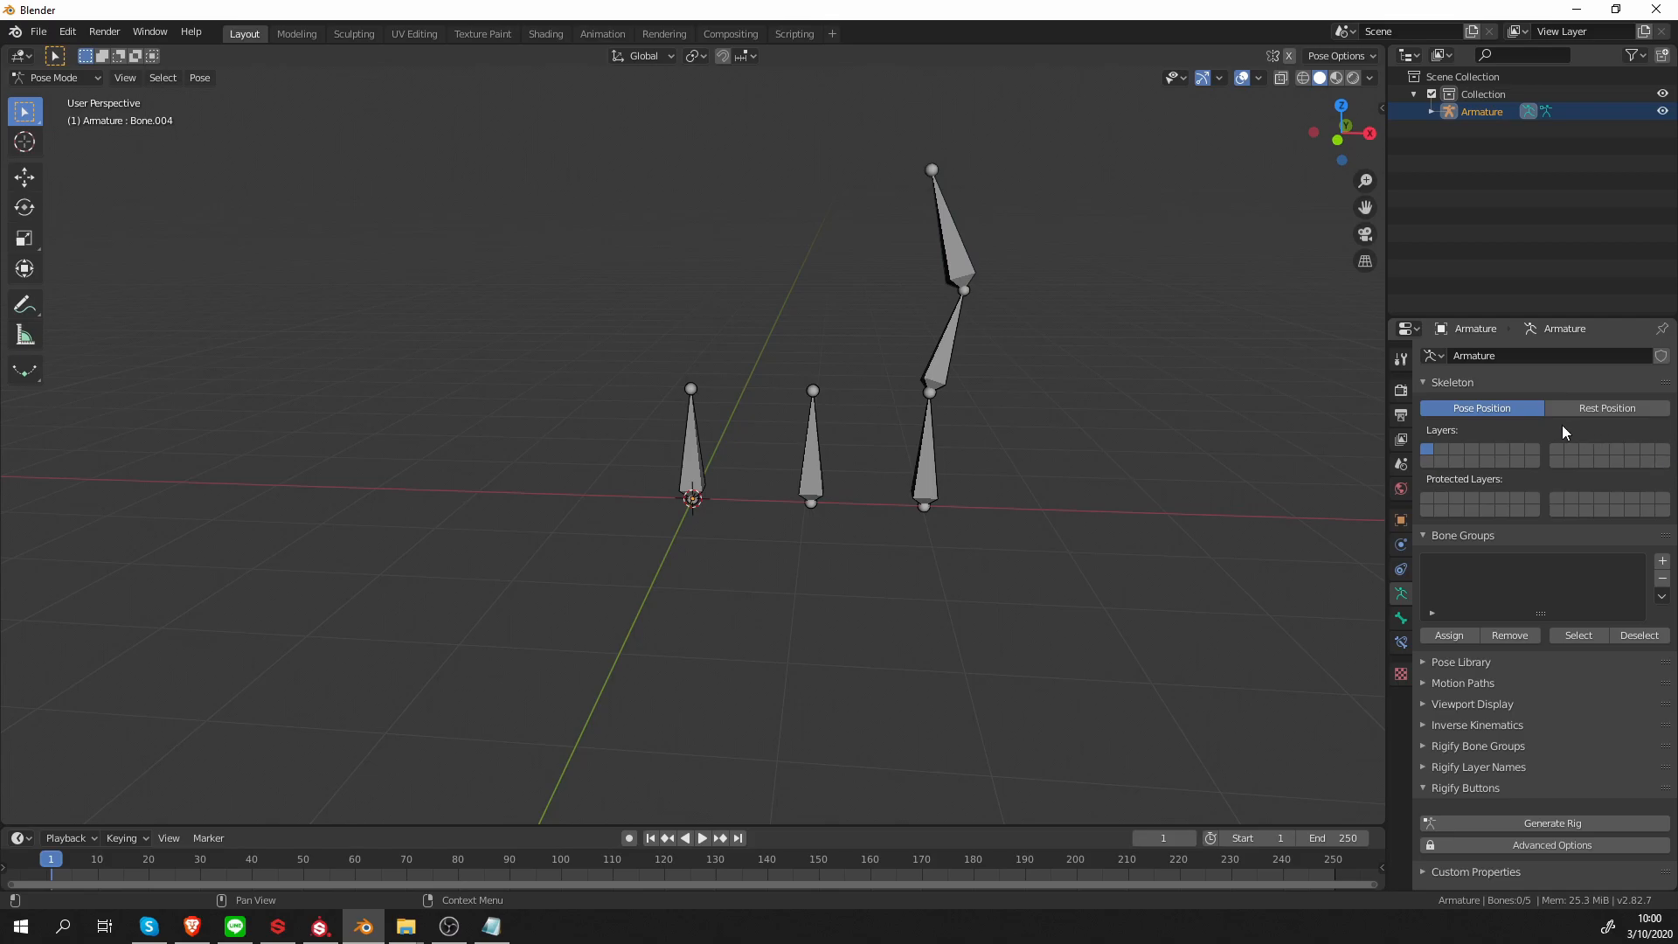
mouse_move(1448, 478)
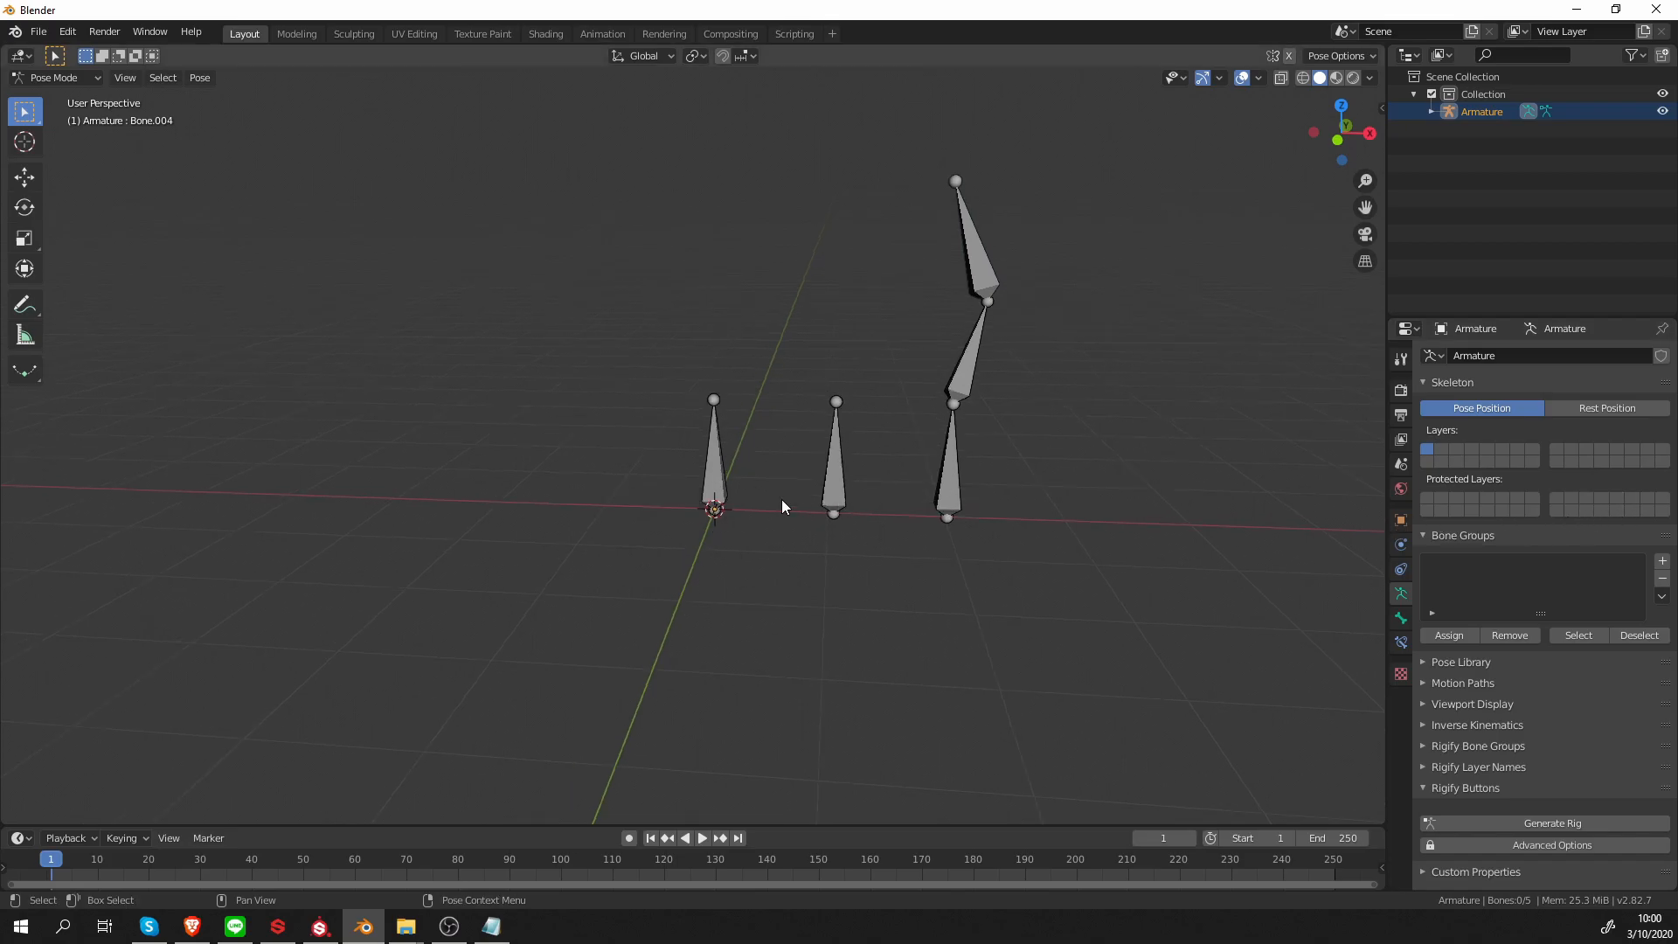
Move the middle standalone bone to bone layer 2
left_click(834, 449)
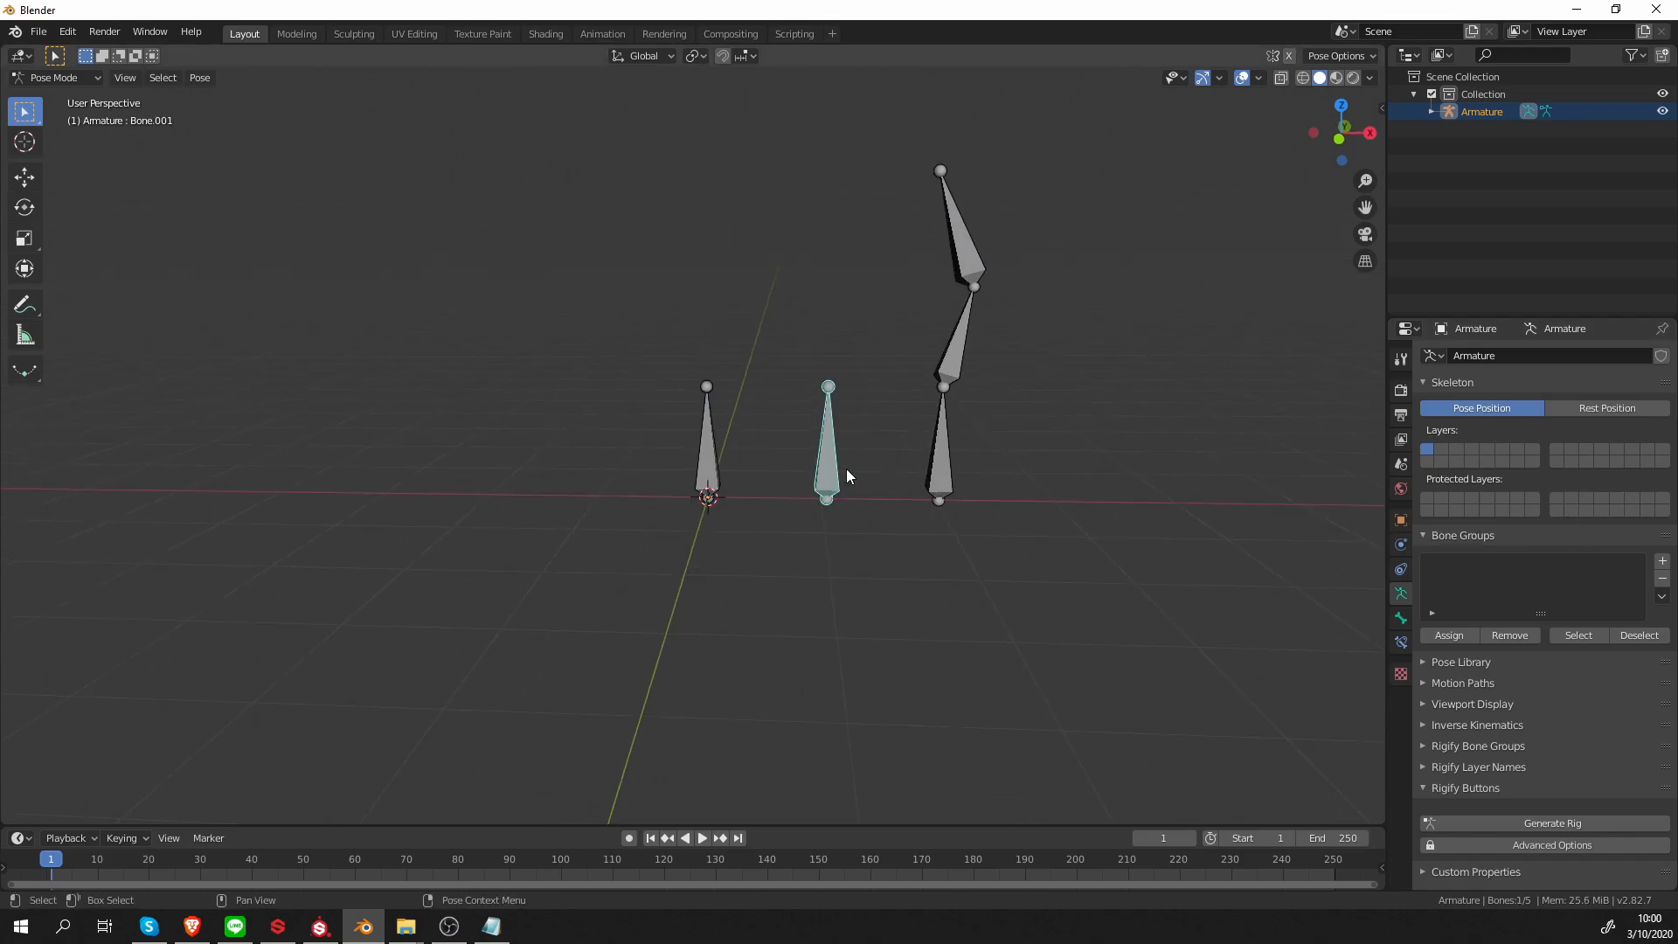
key("m")
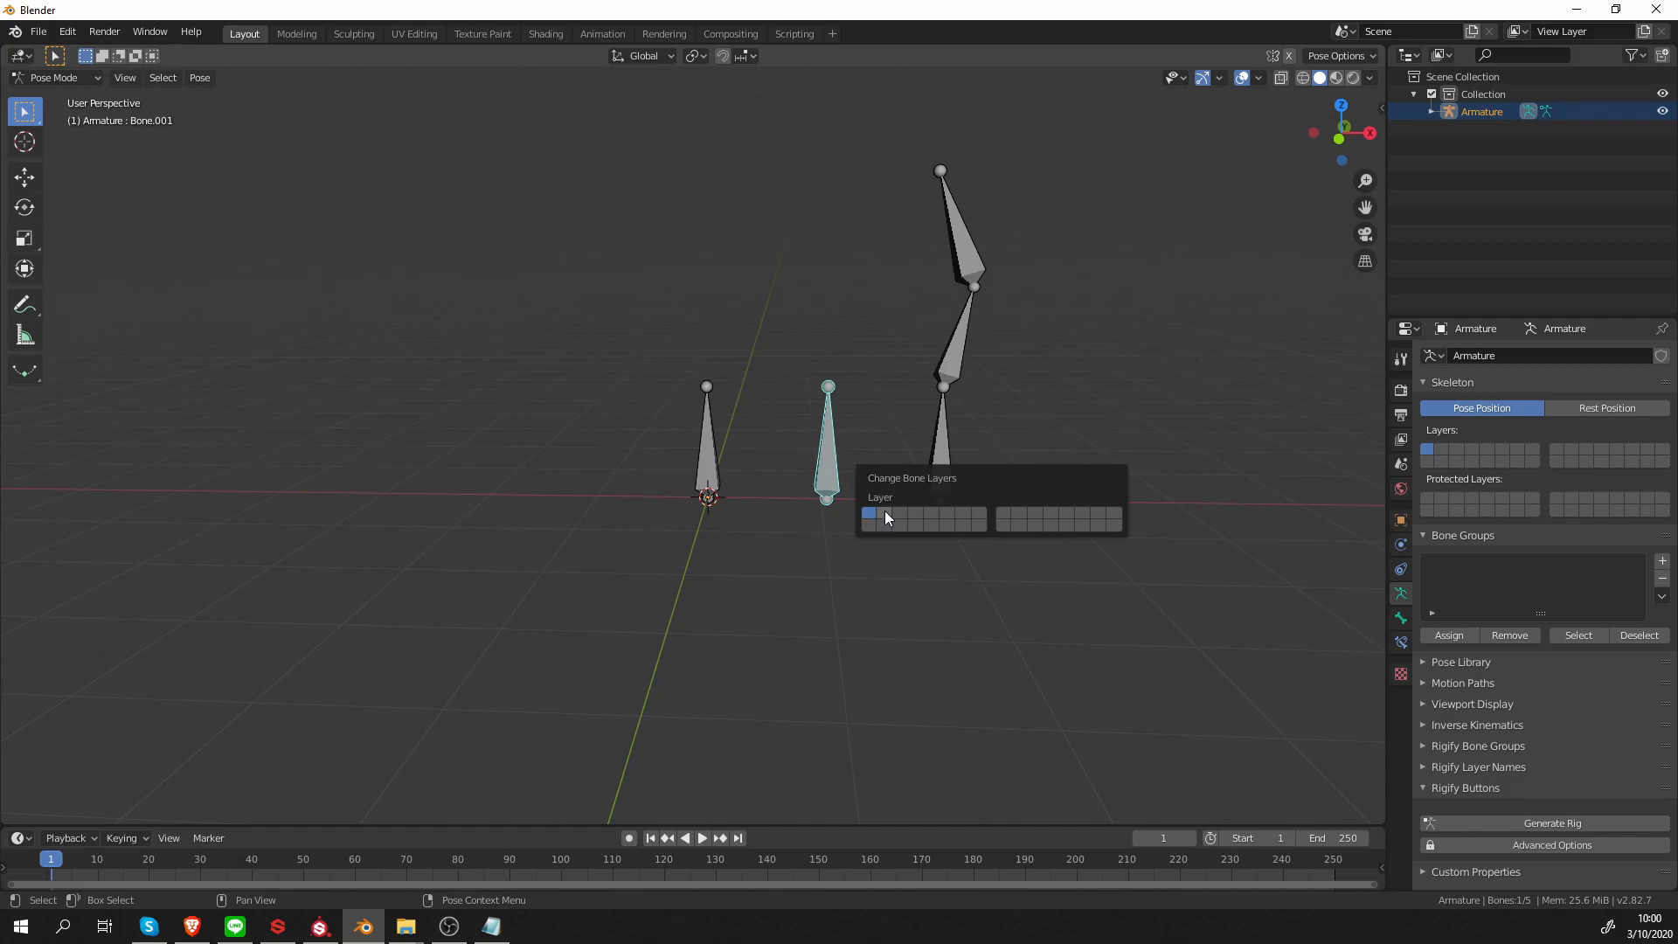
left_click(884, 518)
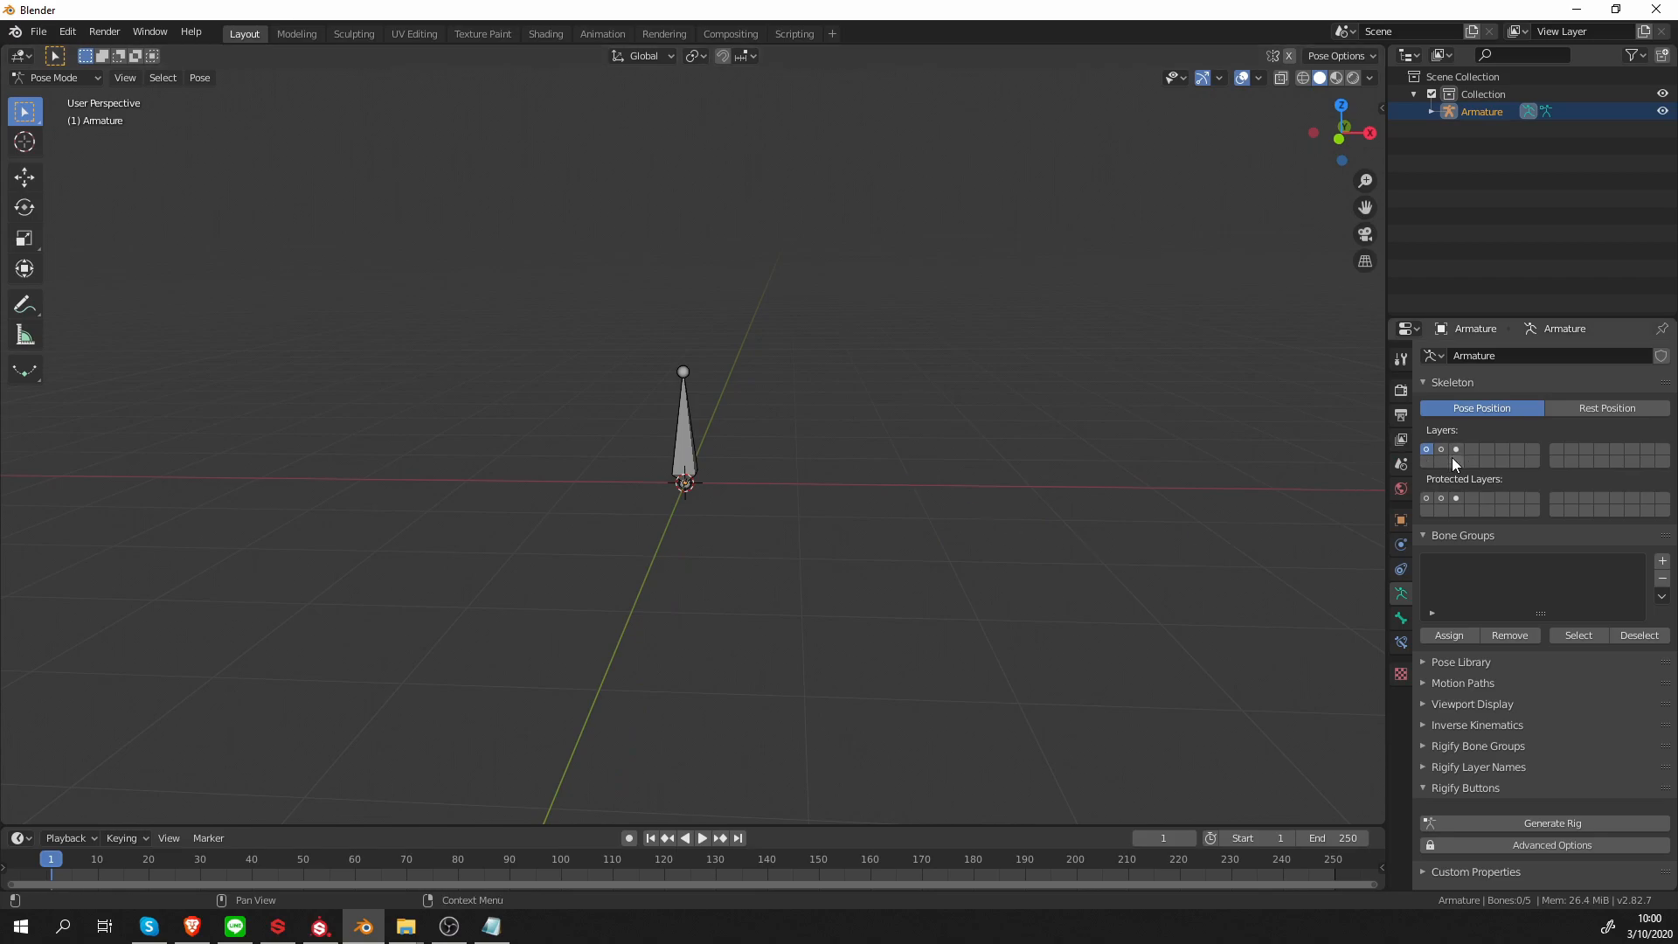
Display bone layers 1, 2 and 3 together
left_click(1440, 449)
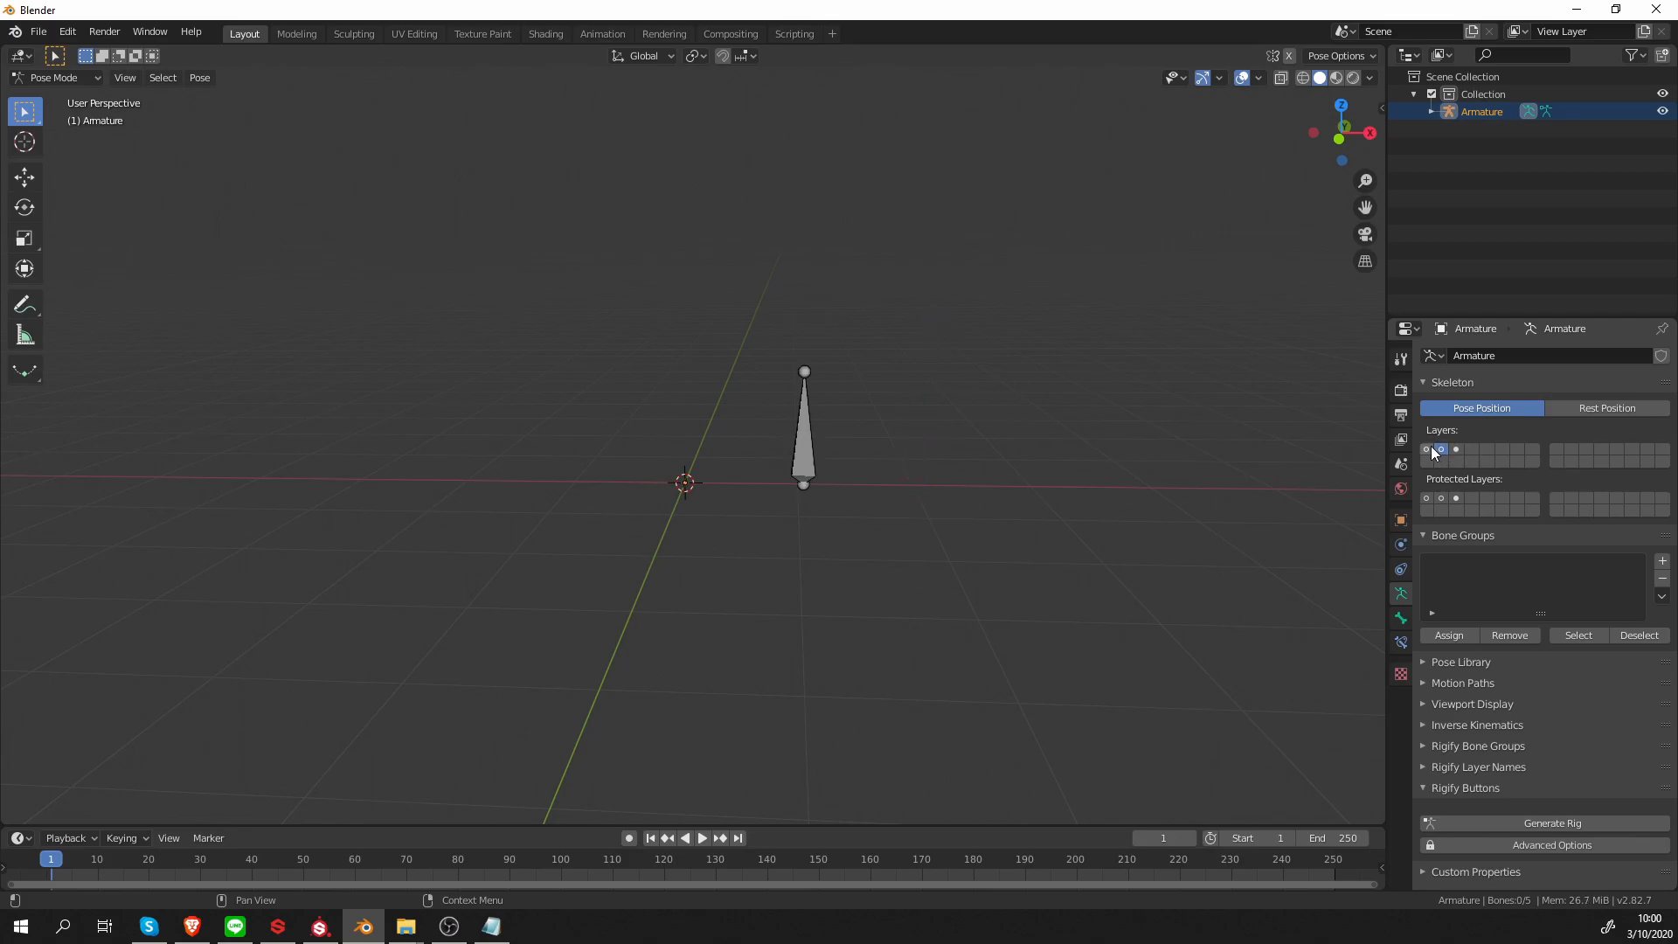
left_click(1440, 449)
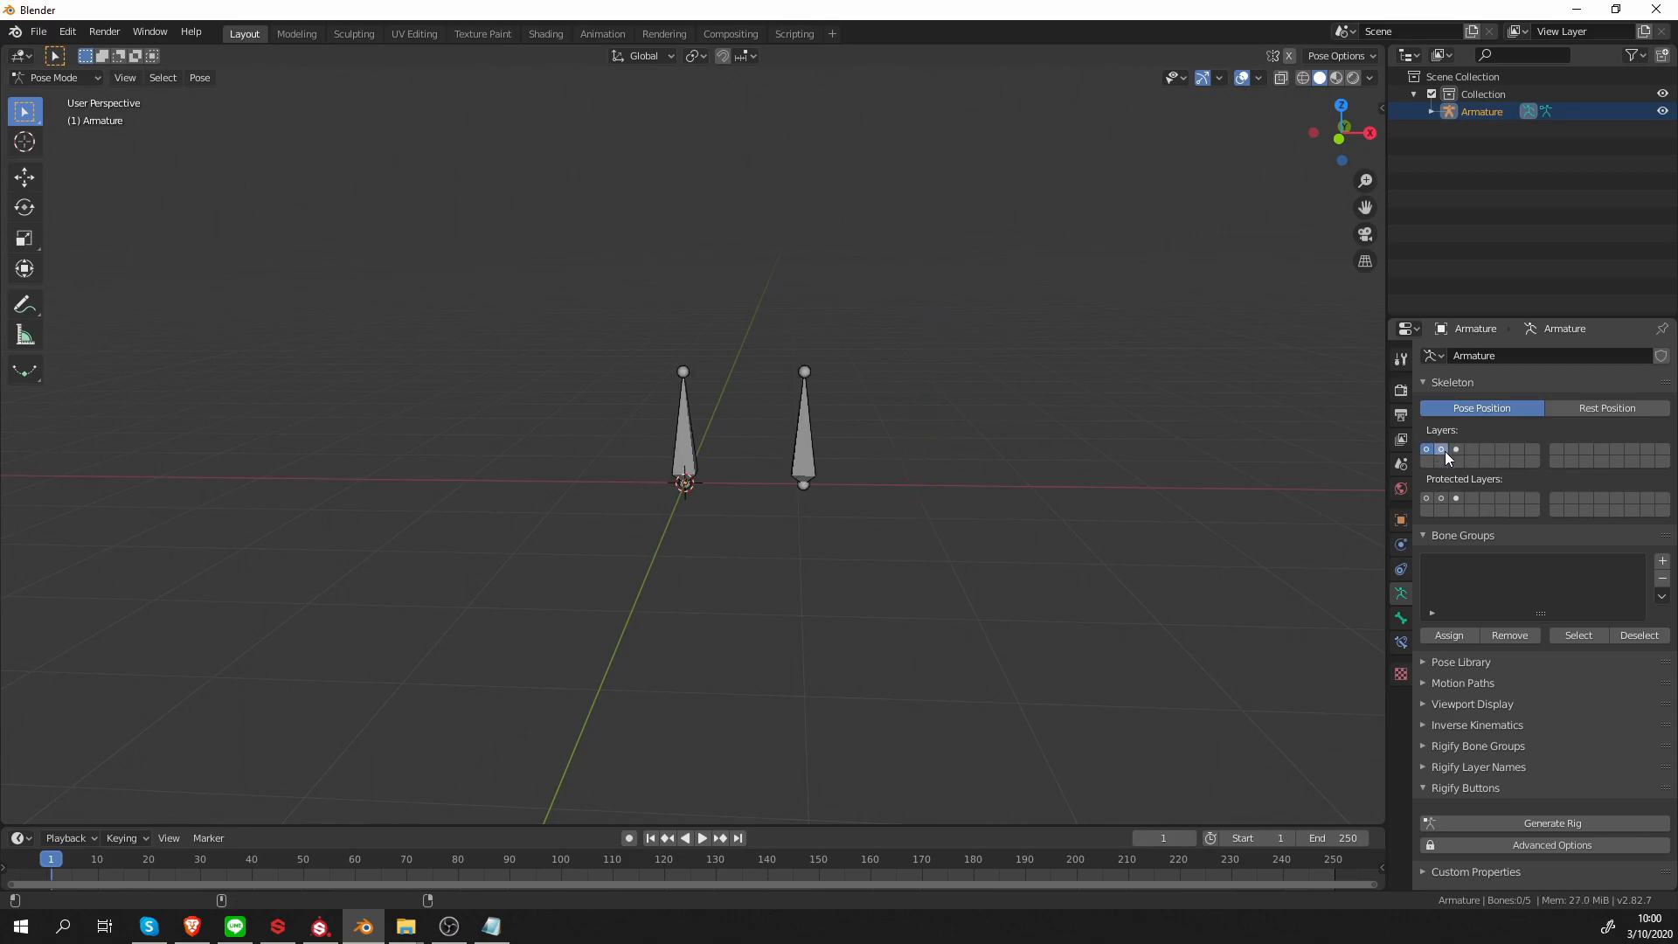
left_click(1456, 449)
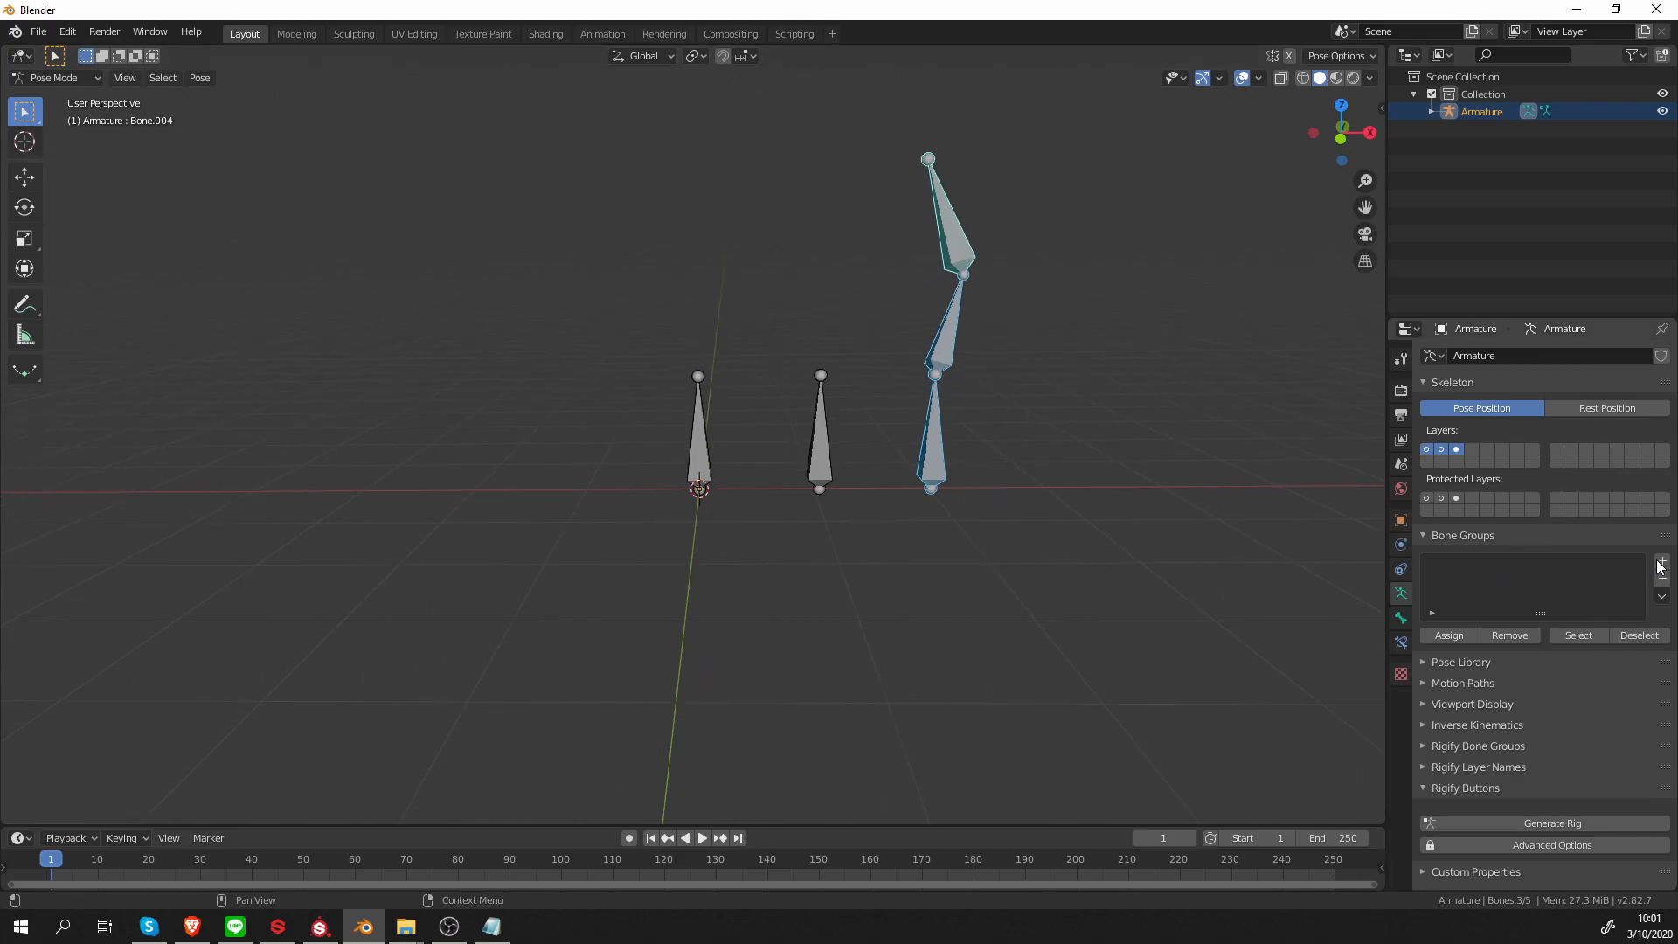
Add the bone groups, rename the first one 'yellow', and open its color set choices
left_click(1661, 566)
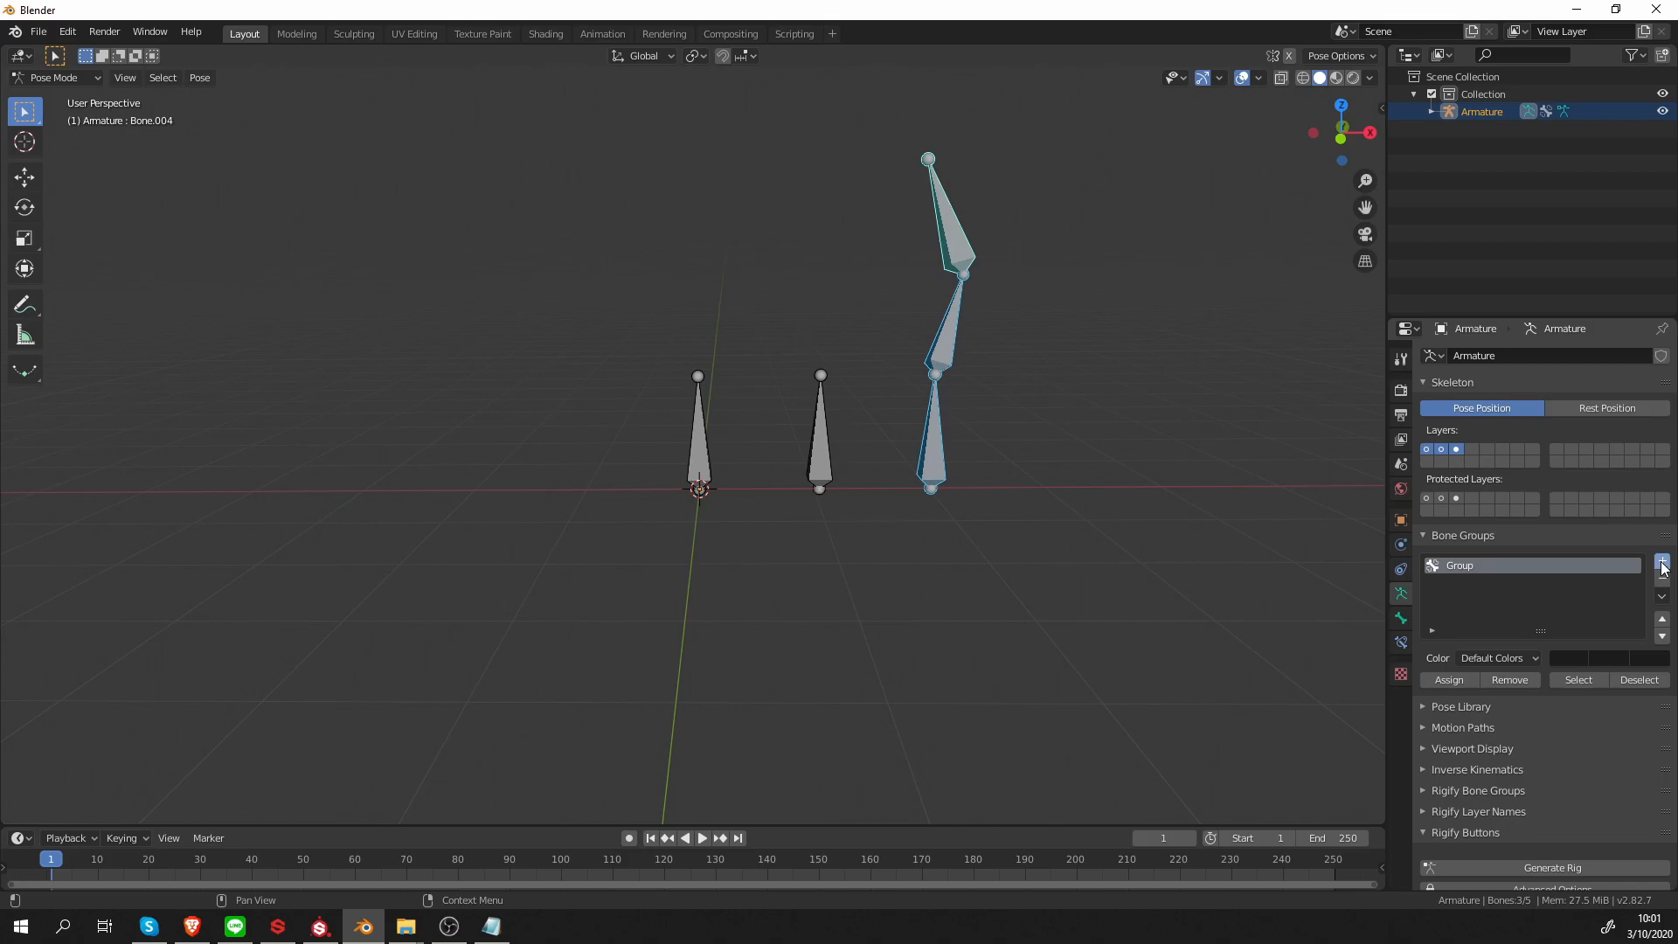
left_click(1662, 561)
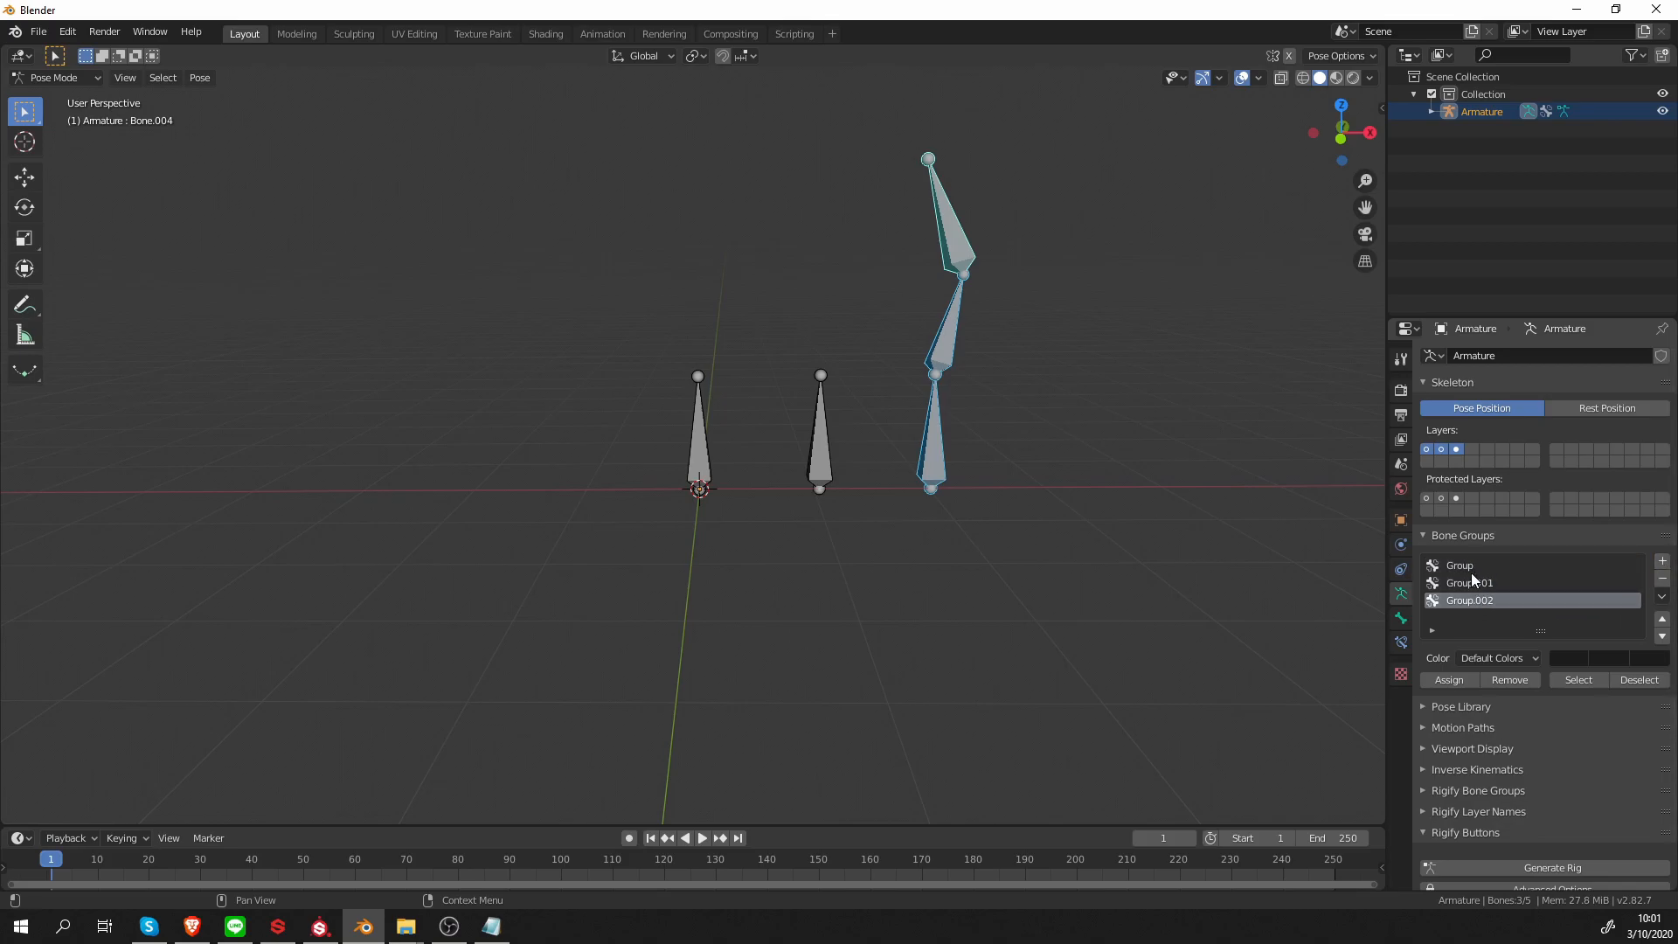
double_click(1459, 565)
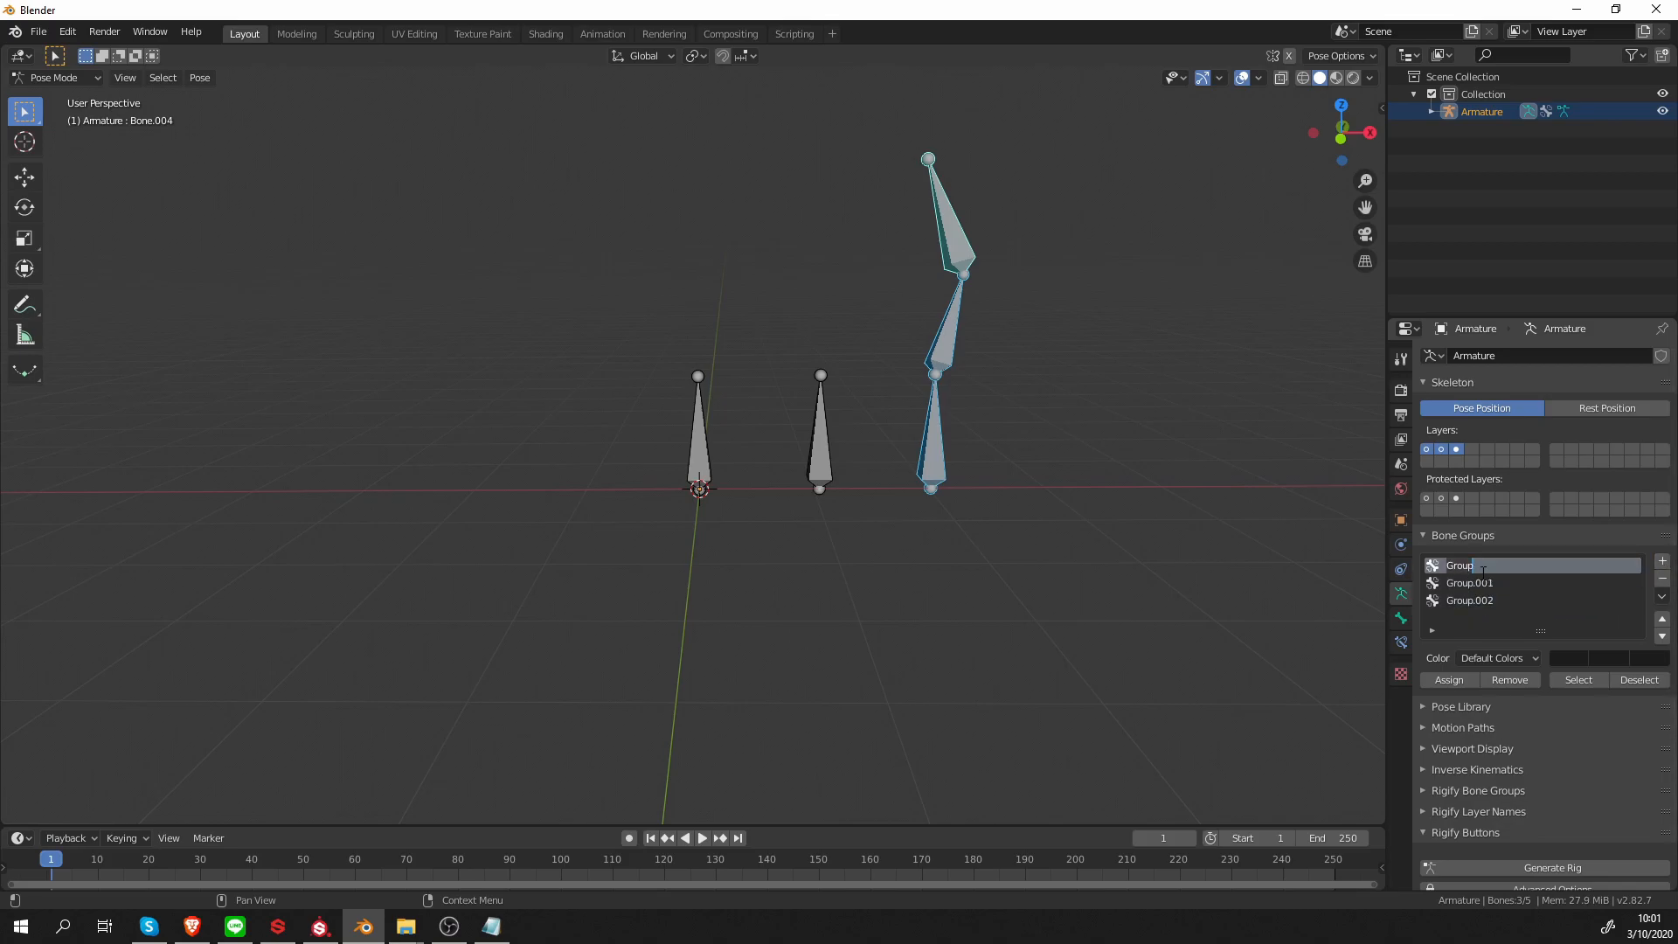
type("yellow")
left_click(1541, 582)
type("red")
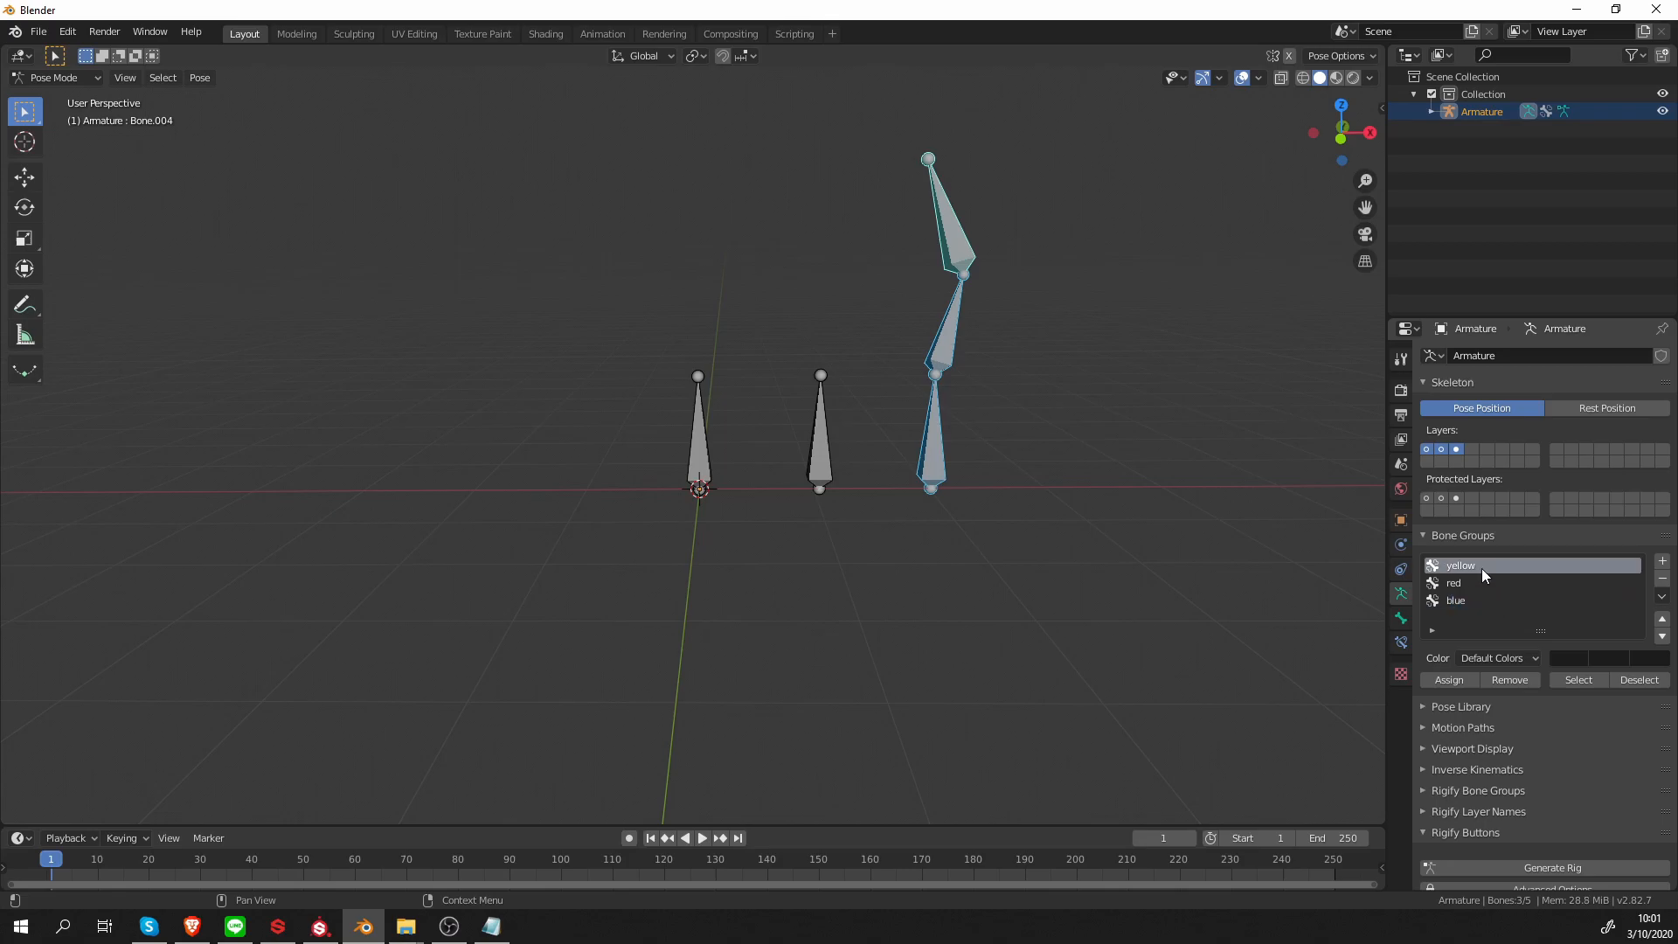
left_click(1496, 657)
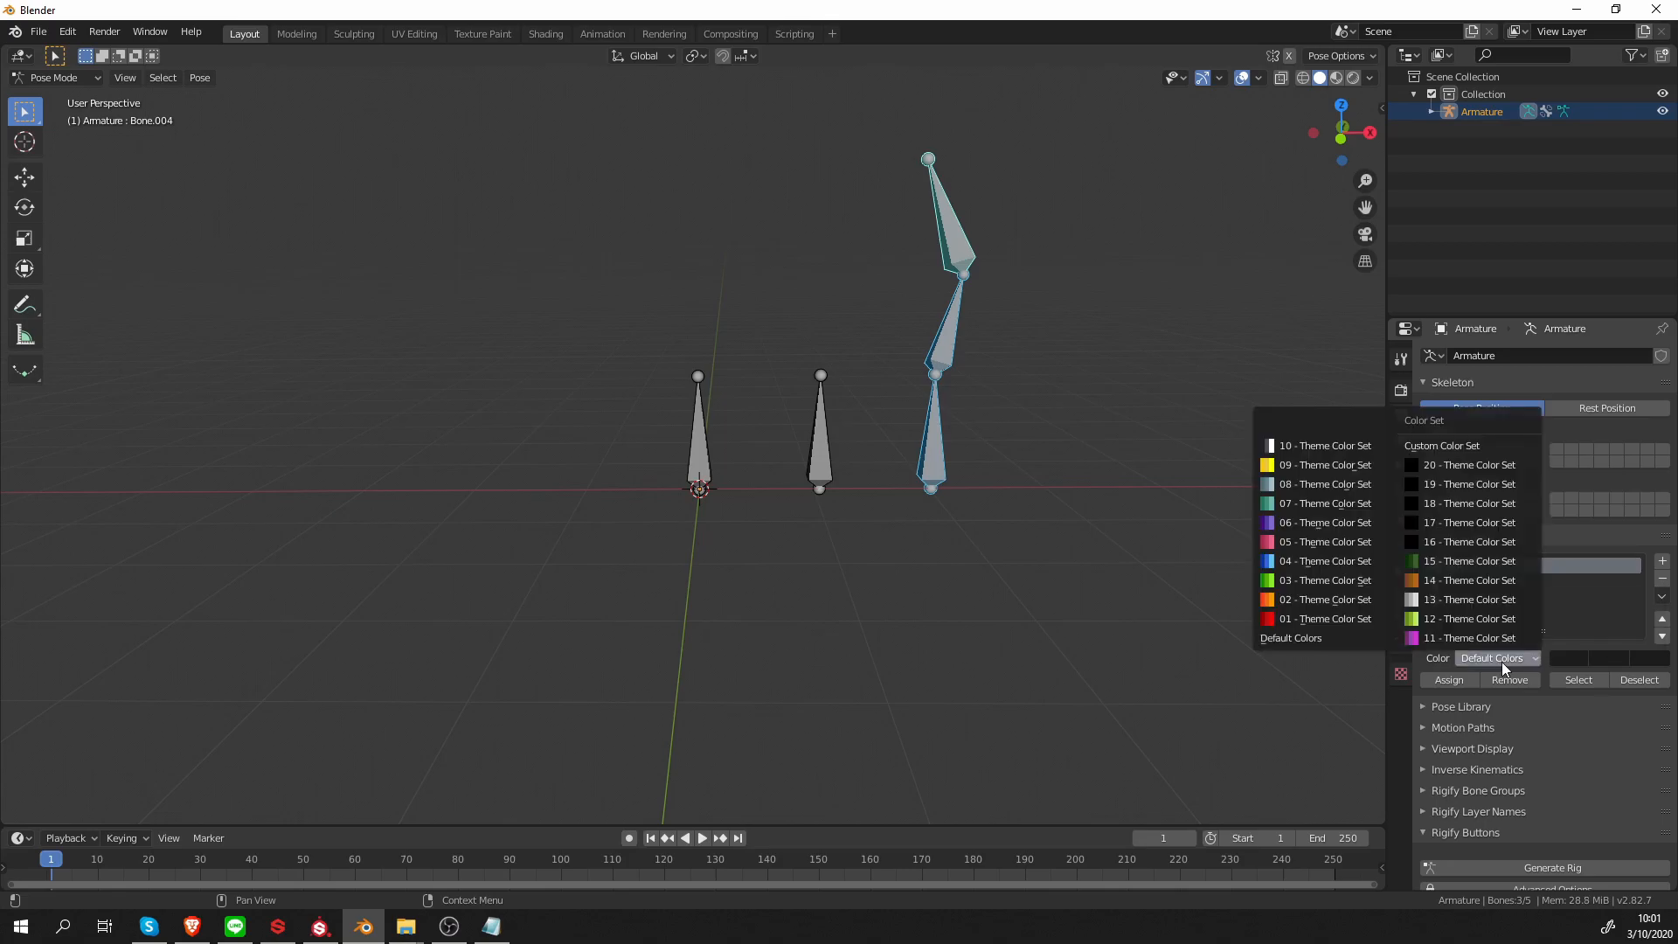
mouse_move(1325, 464)
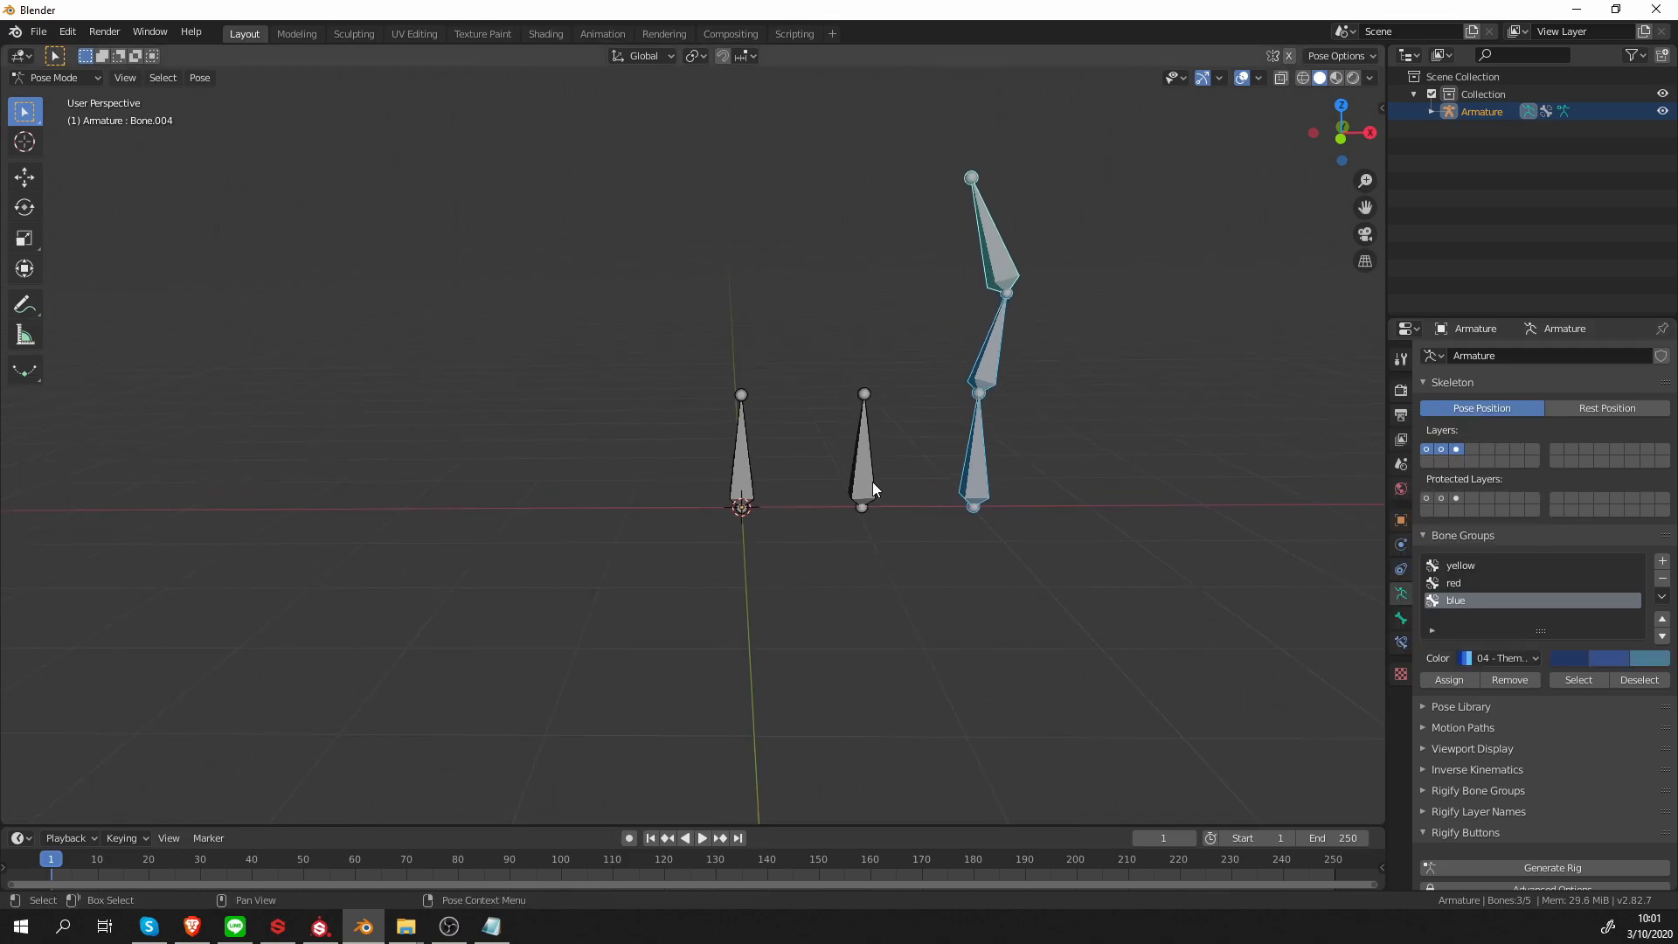
mouse_move(1043, 525)
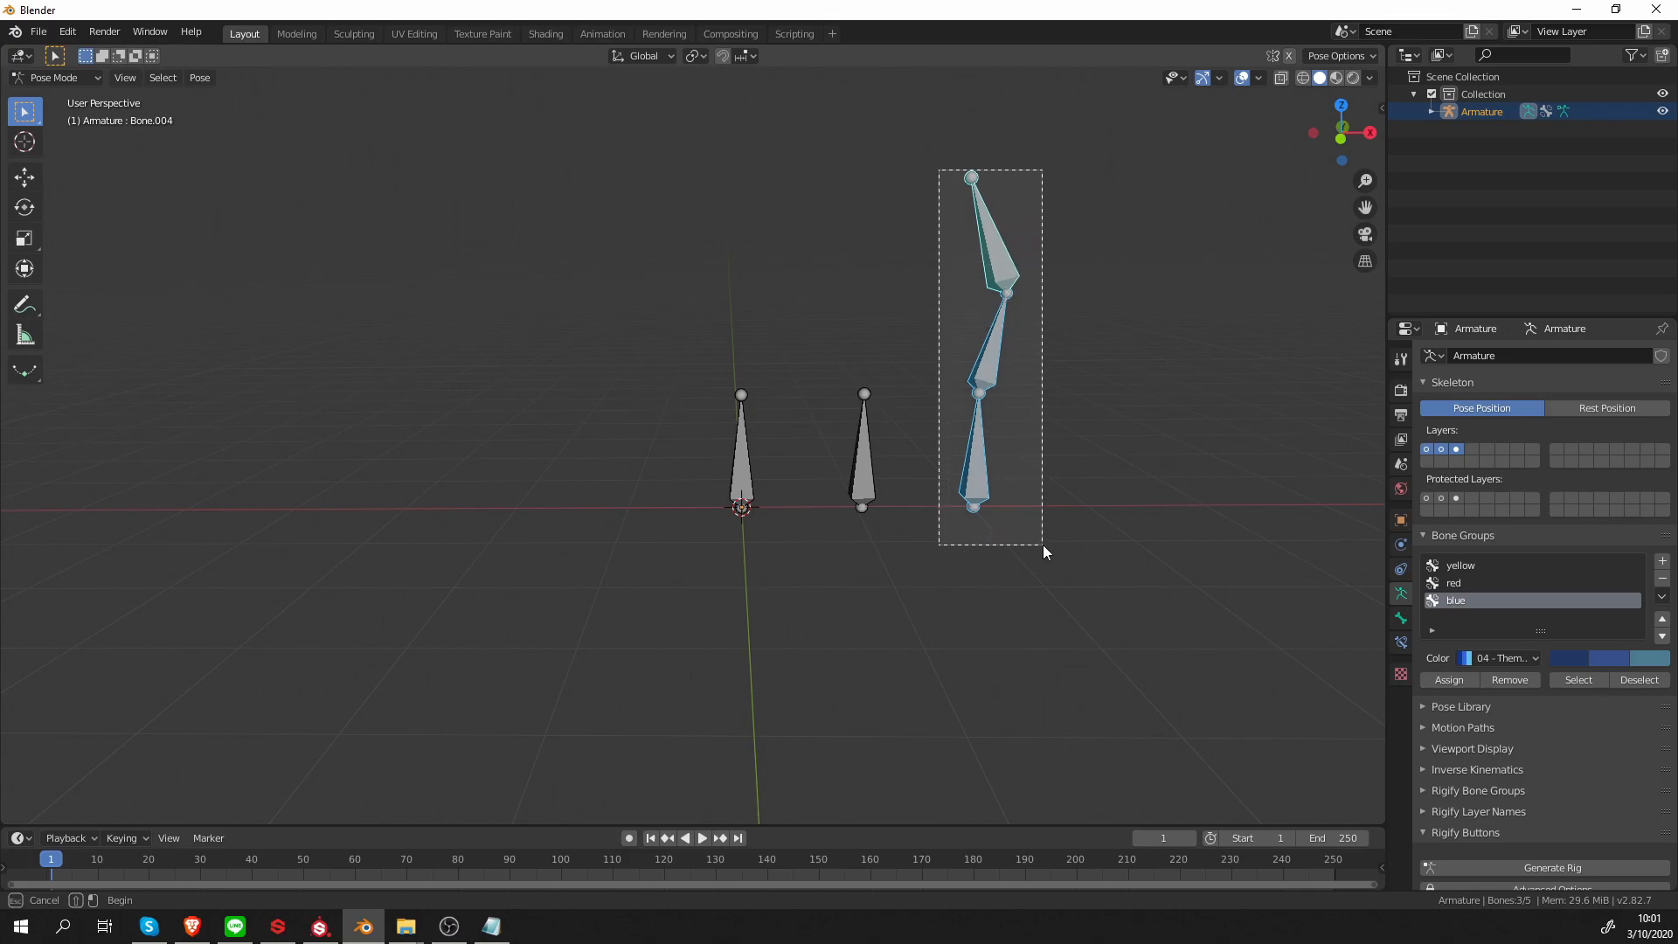
Assign the bone chain to the blue group, the middle bone to red, and the left bone to yellow
left_click(1449, 680)
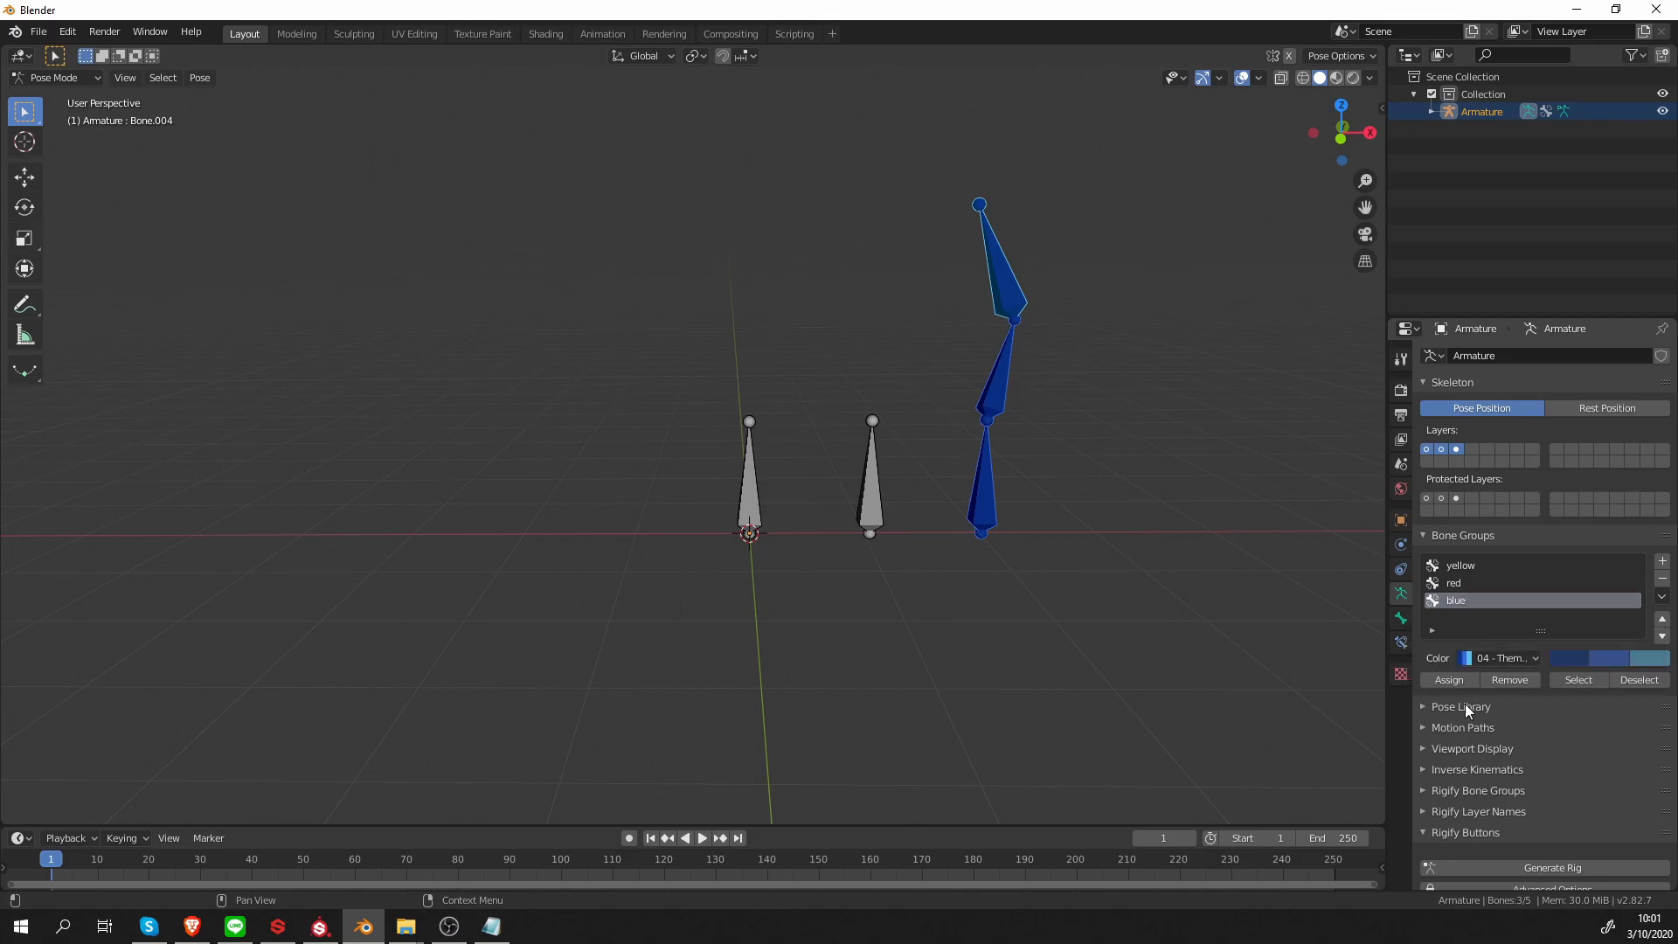
left_click(871, 482)
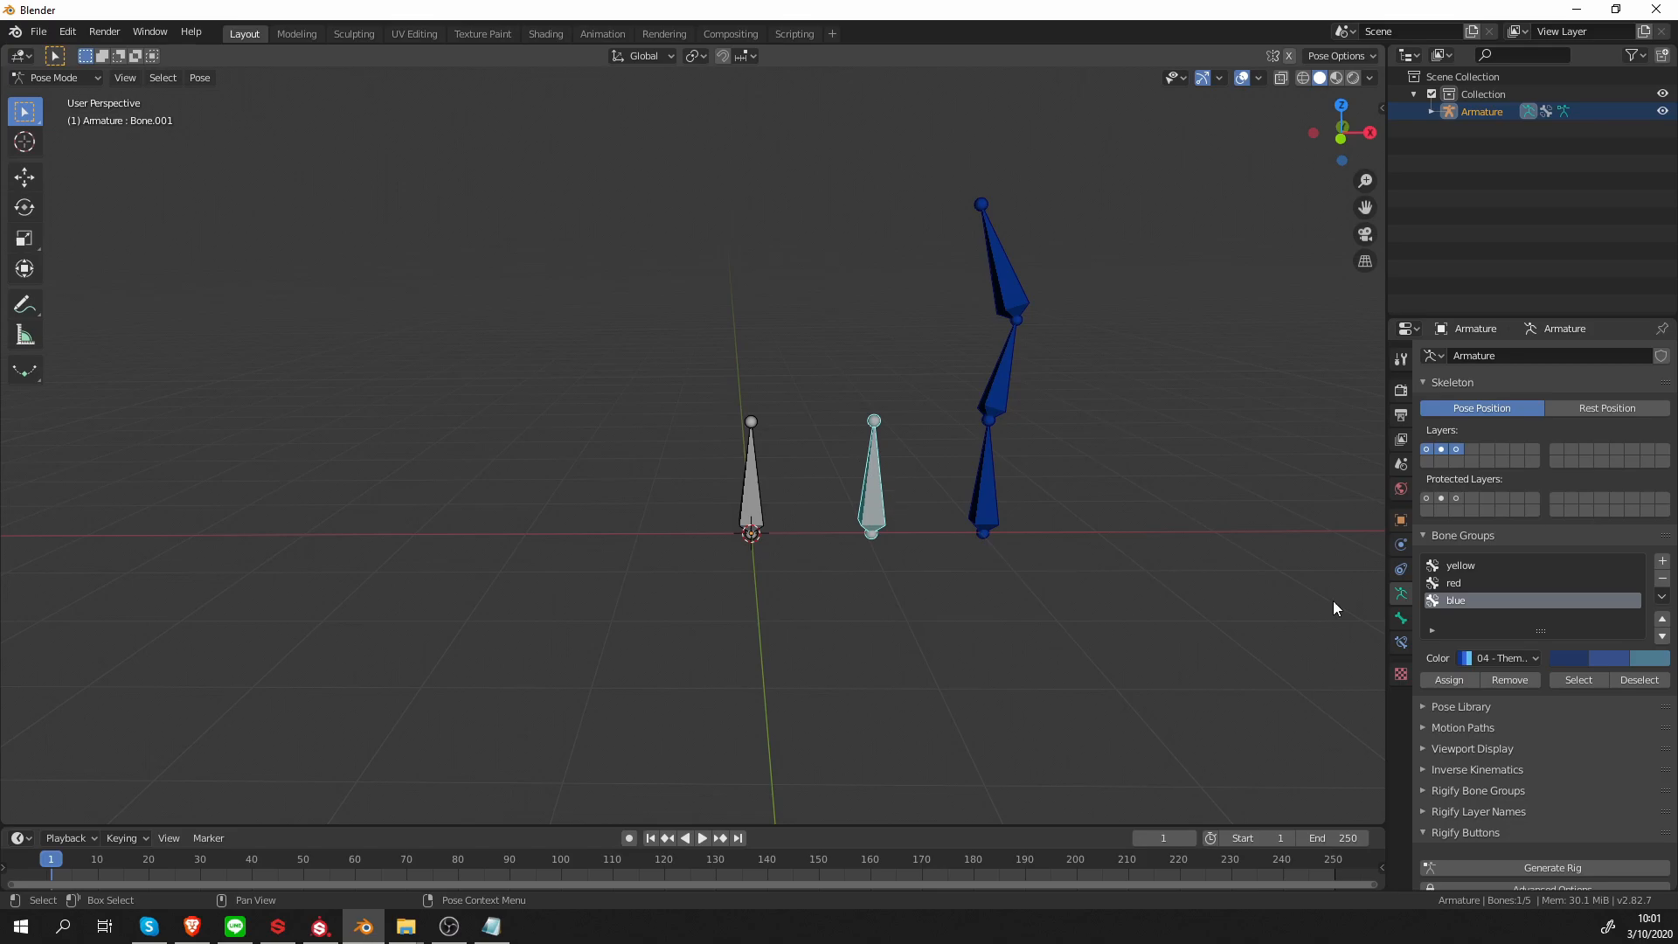
left_click(1531, 582)
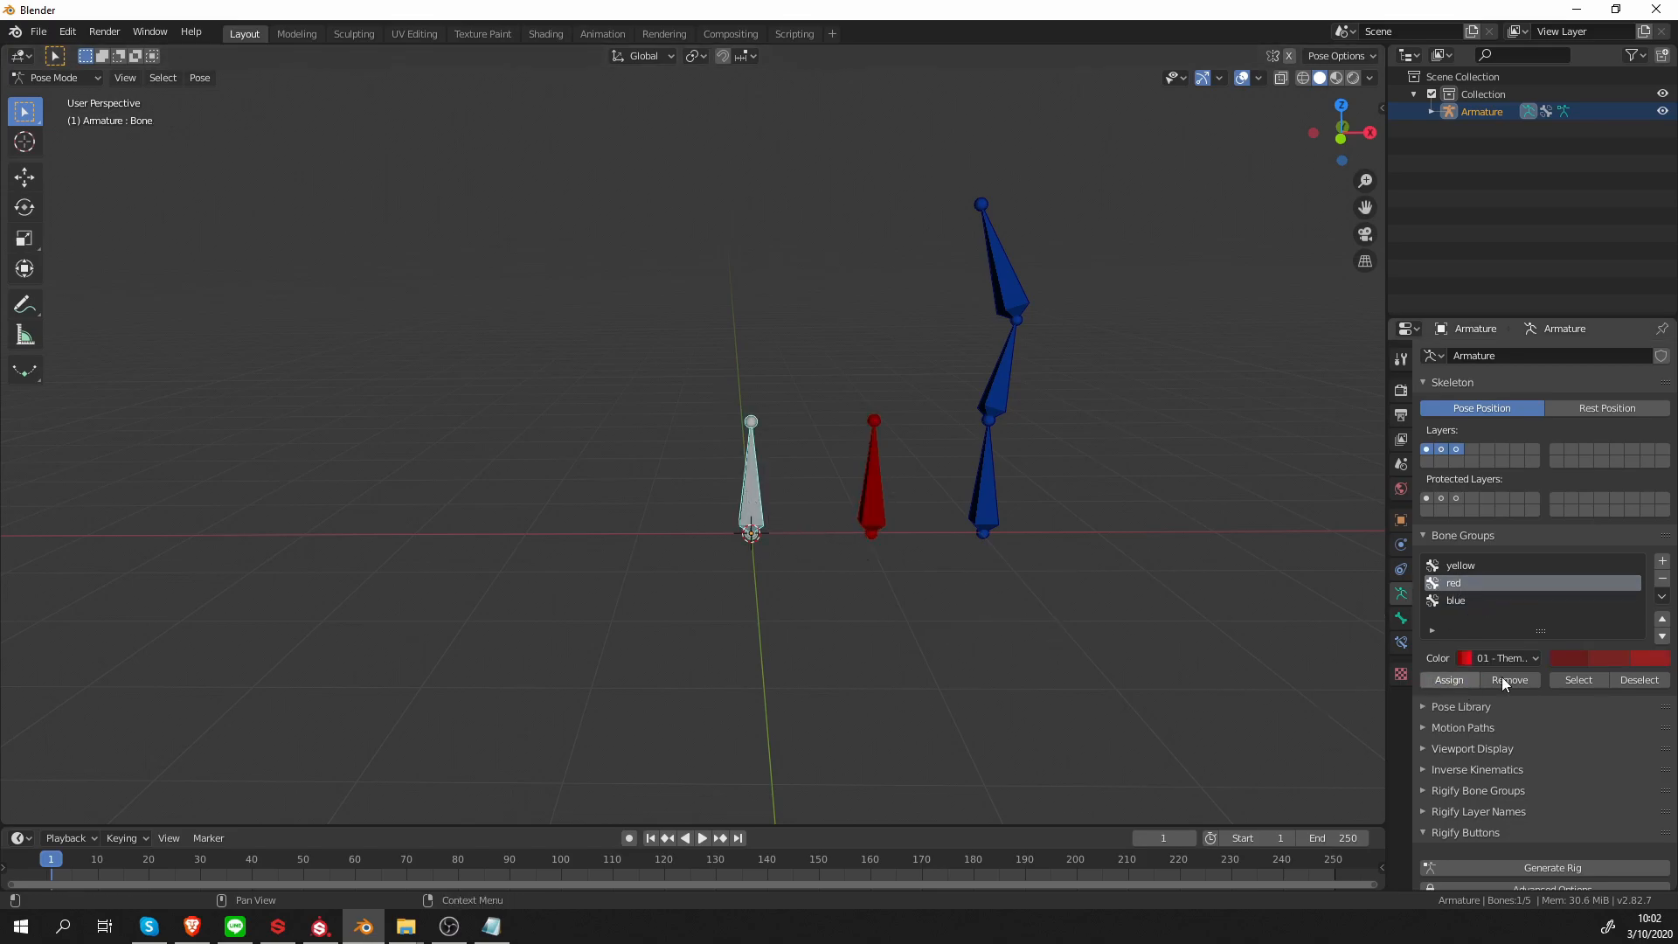
left_click(1461, 566)
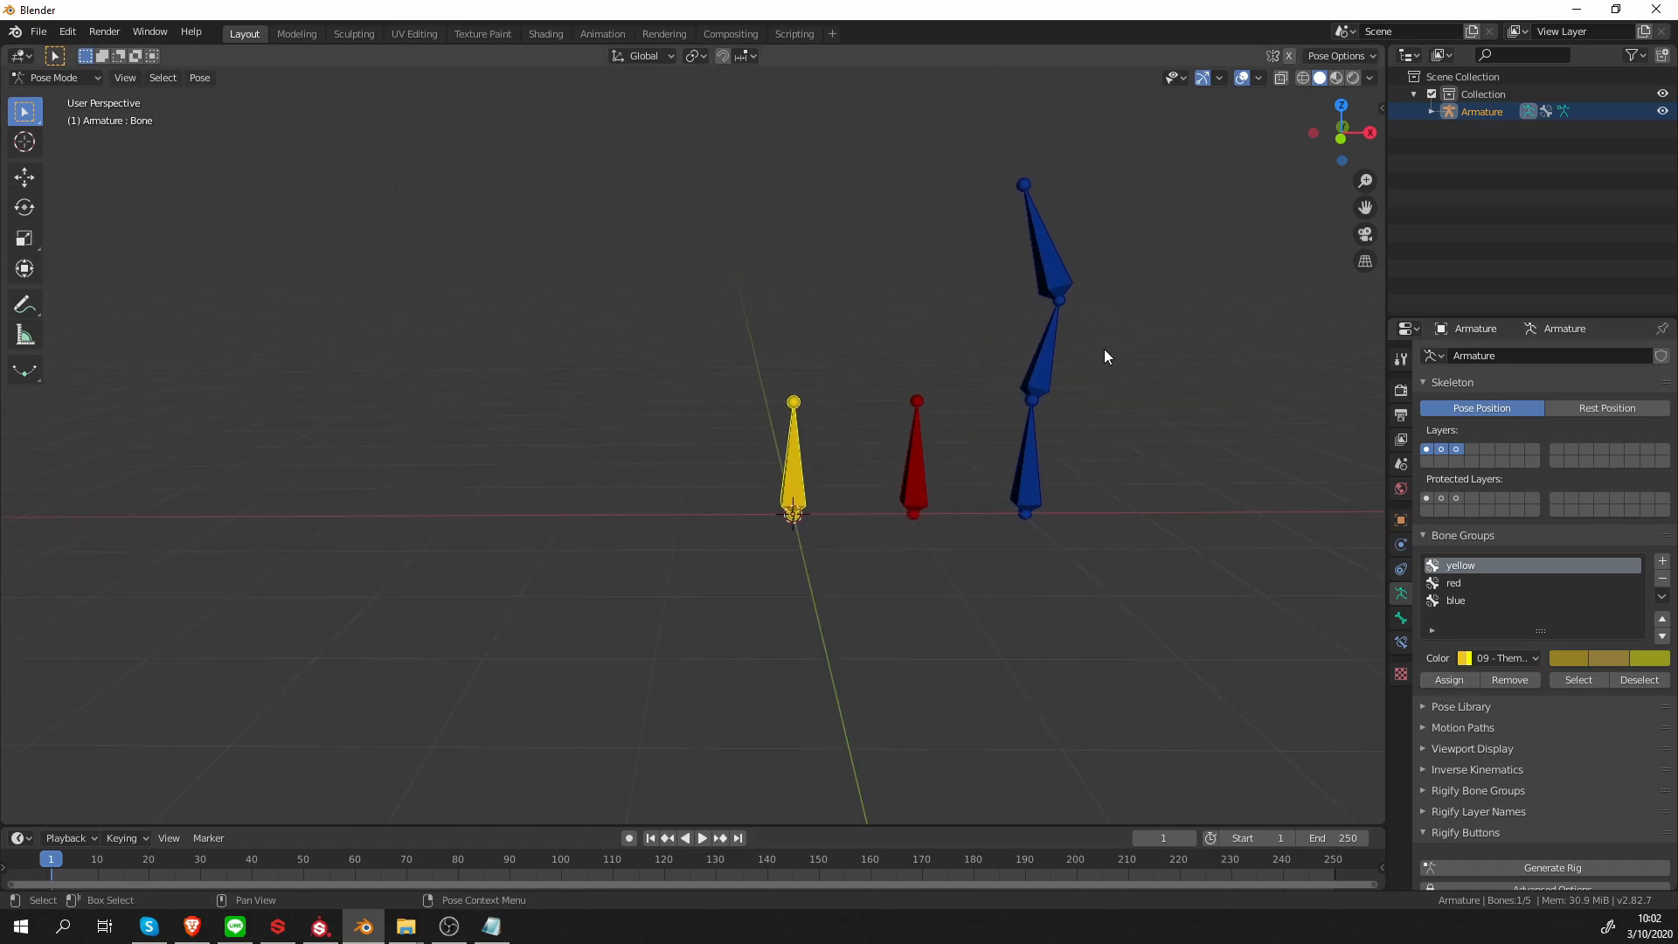
mouse_move(946, 566)
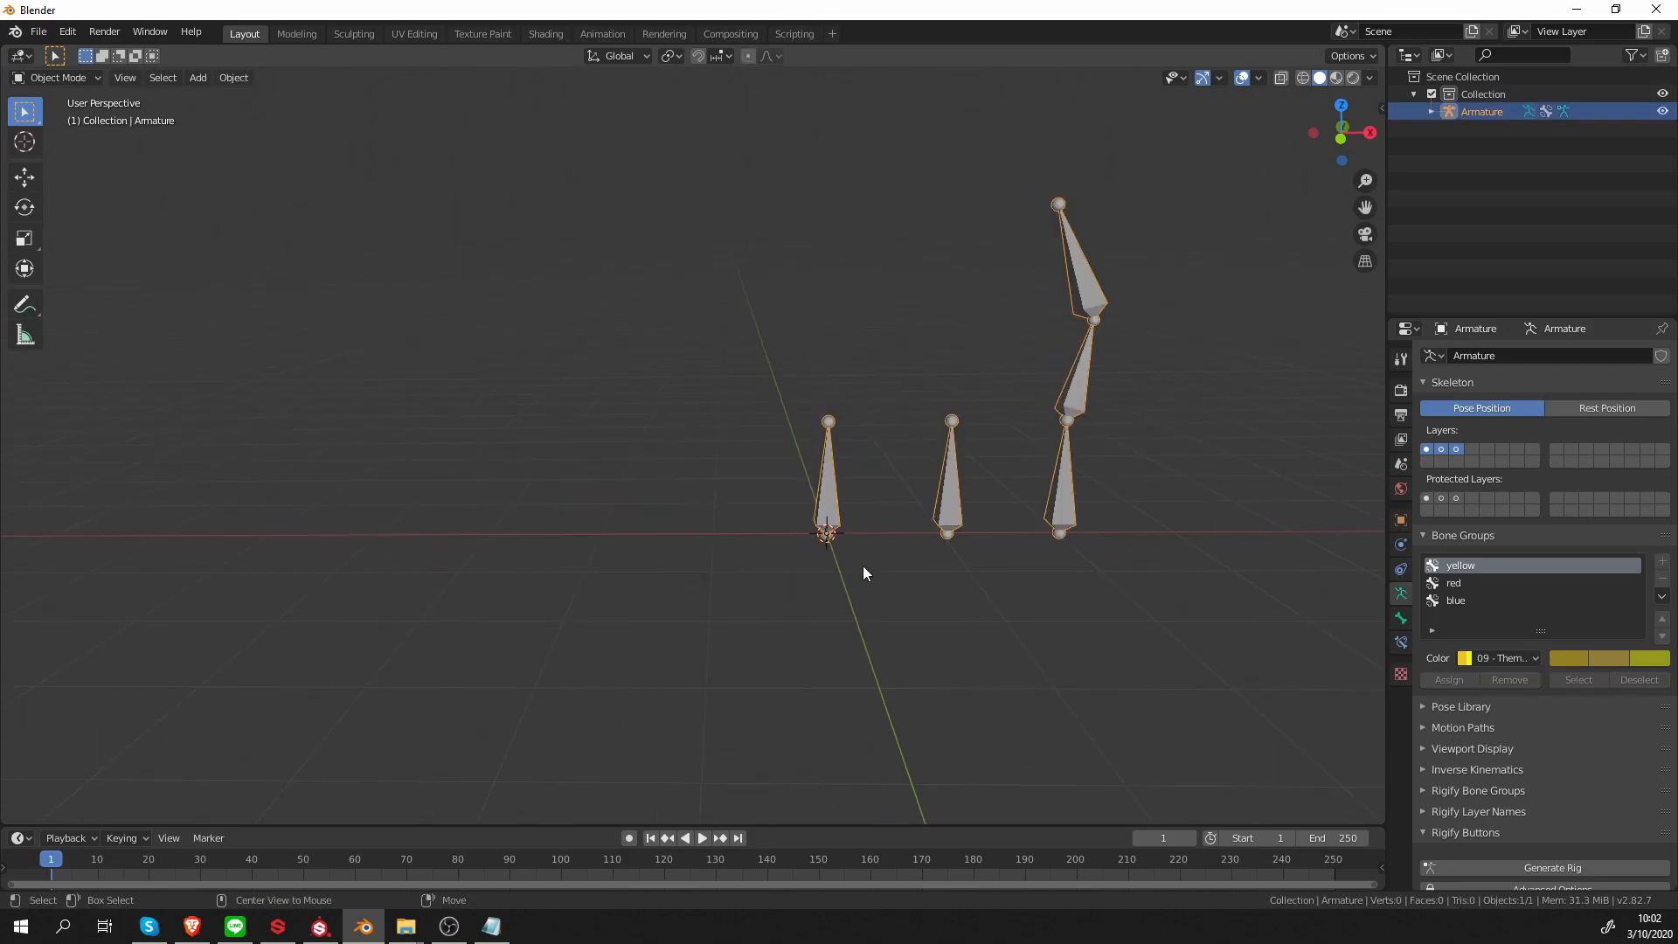
Add a Circle mesh at the origin and reselect the armature
left_click(196, 77)
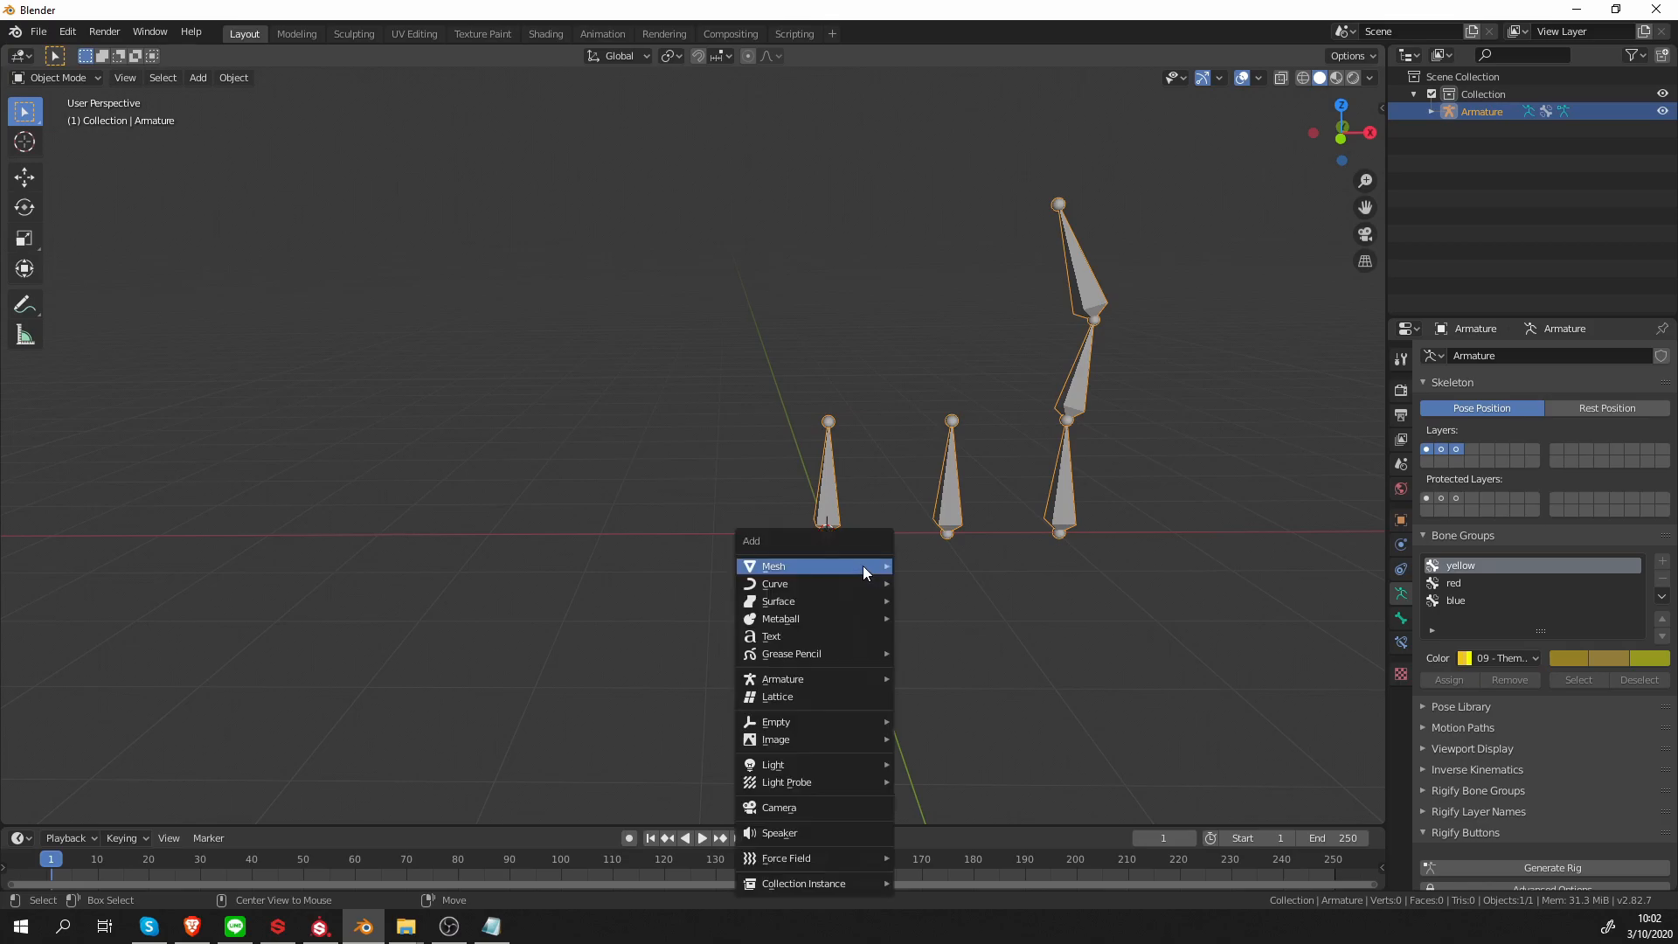
mouse_move(773, 565)
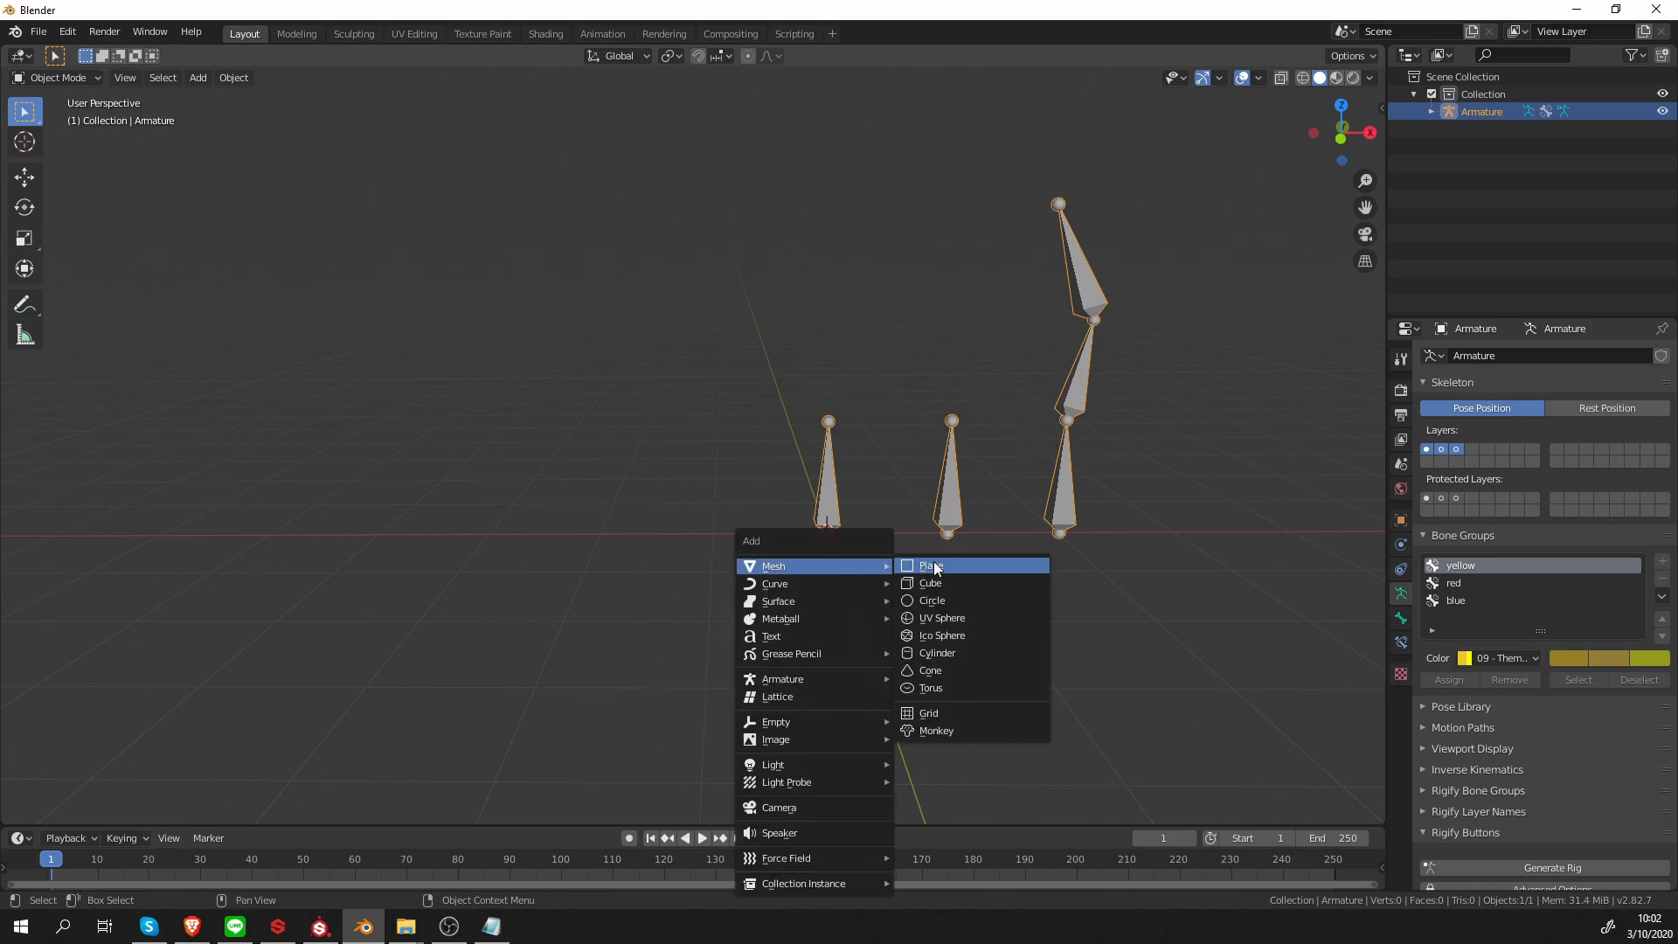
left_click(931, 599)
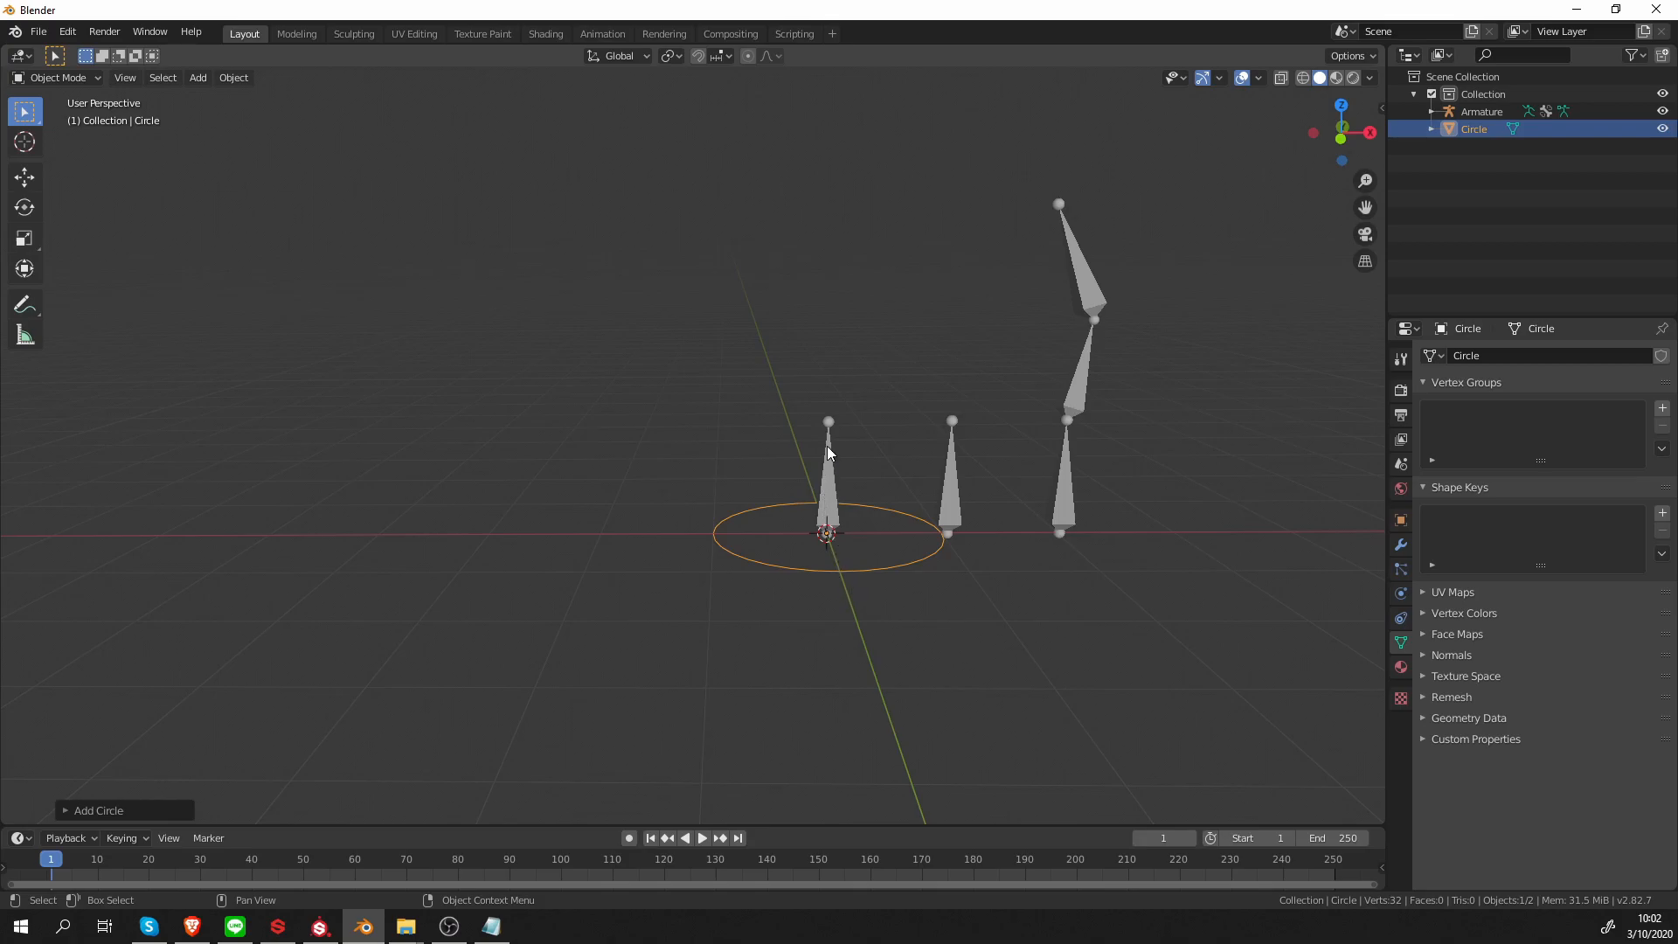
left_click(1482, 110)
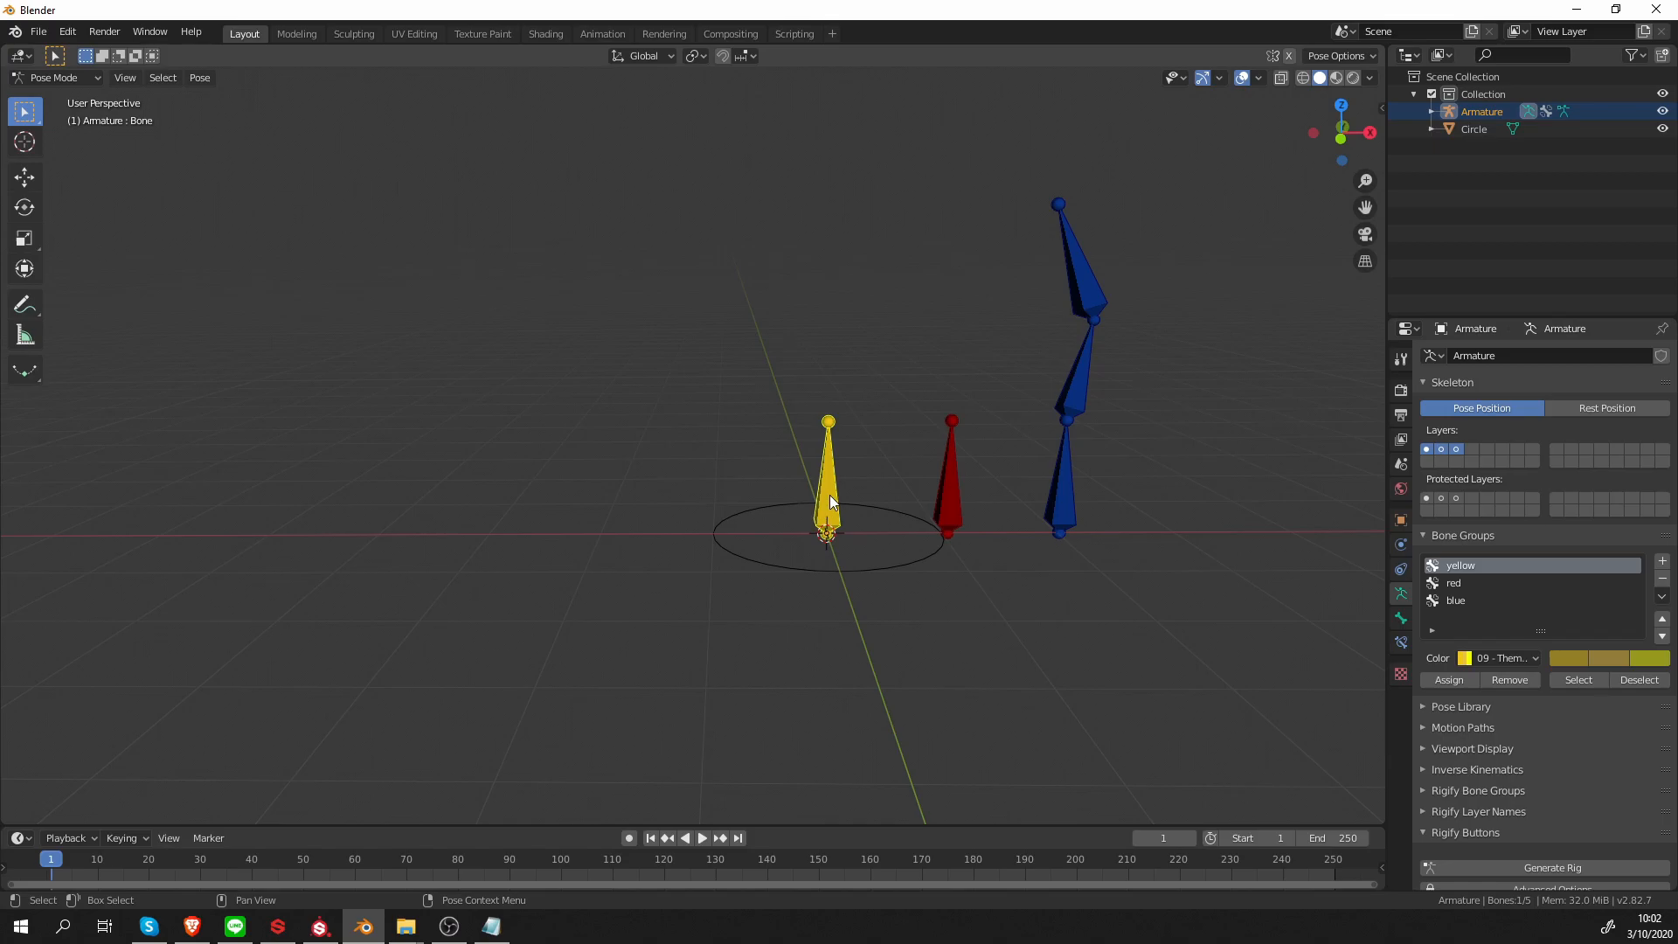
Set Circle as the custom shape for the yellow, red and one blue bone
left_click(1401, 595)
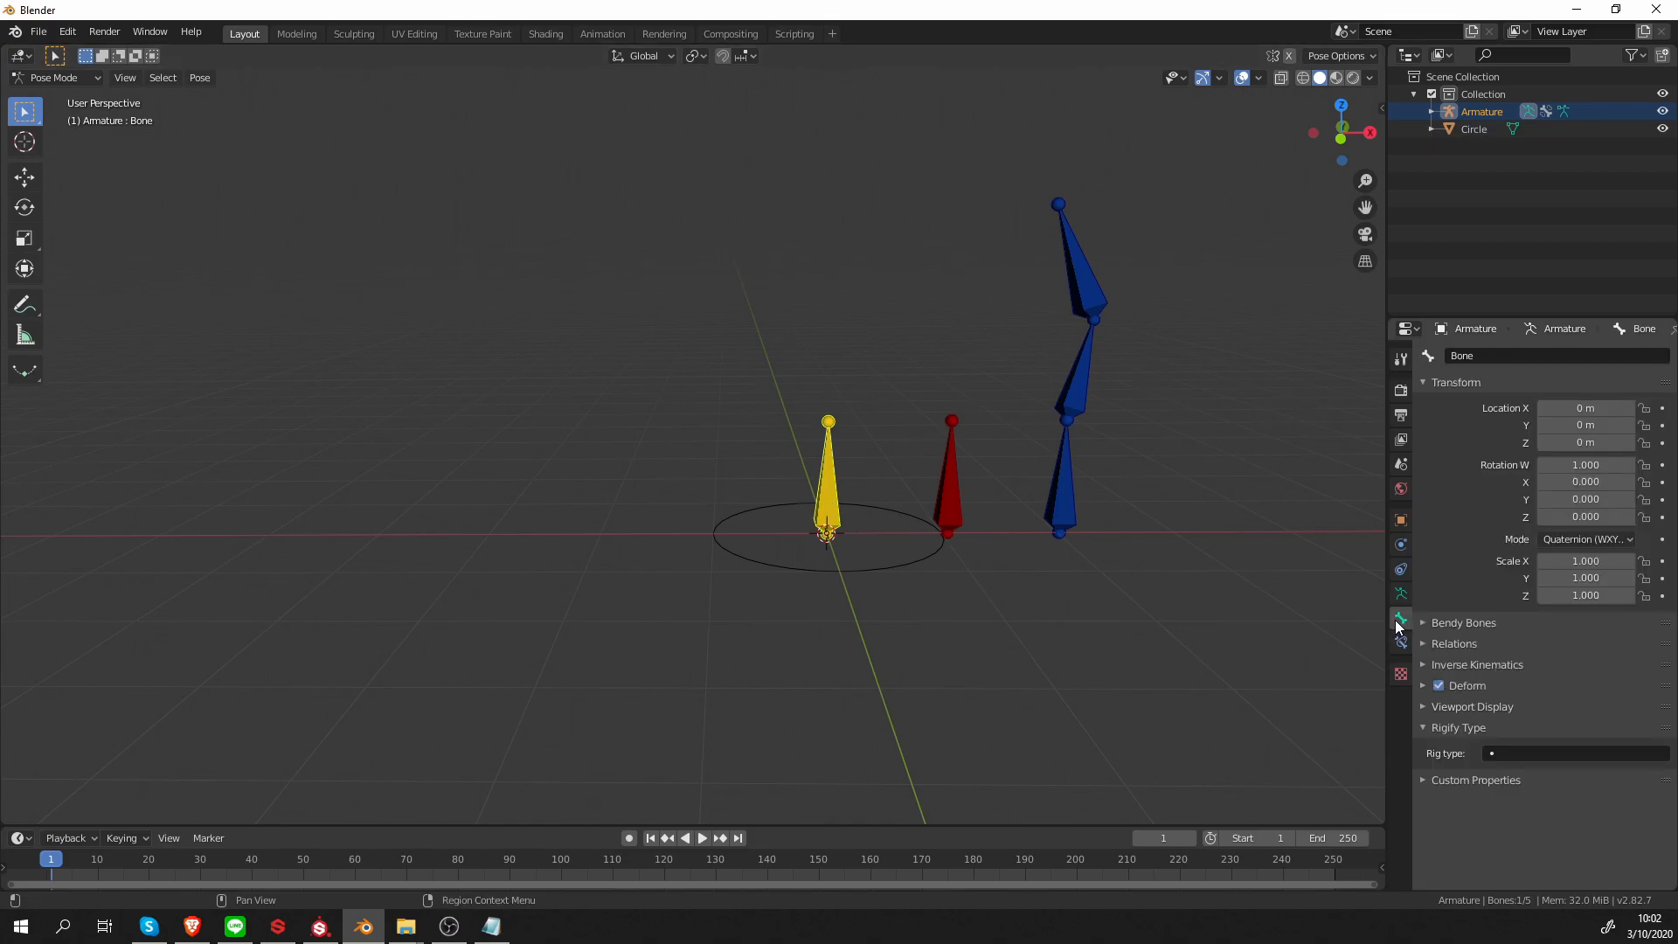
left_click(1472, 706)
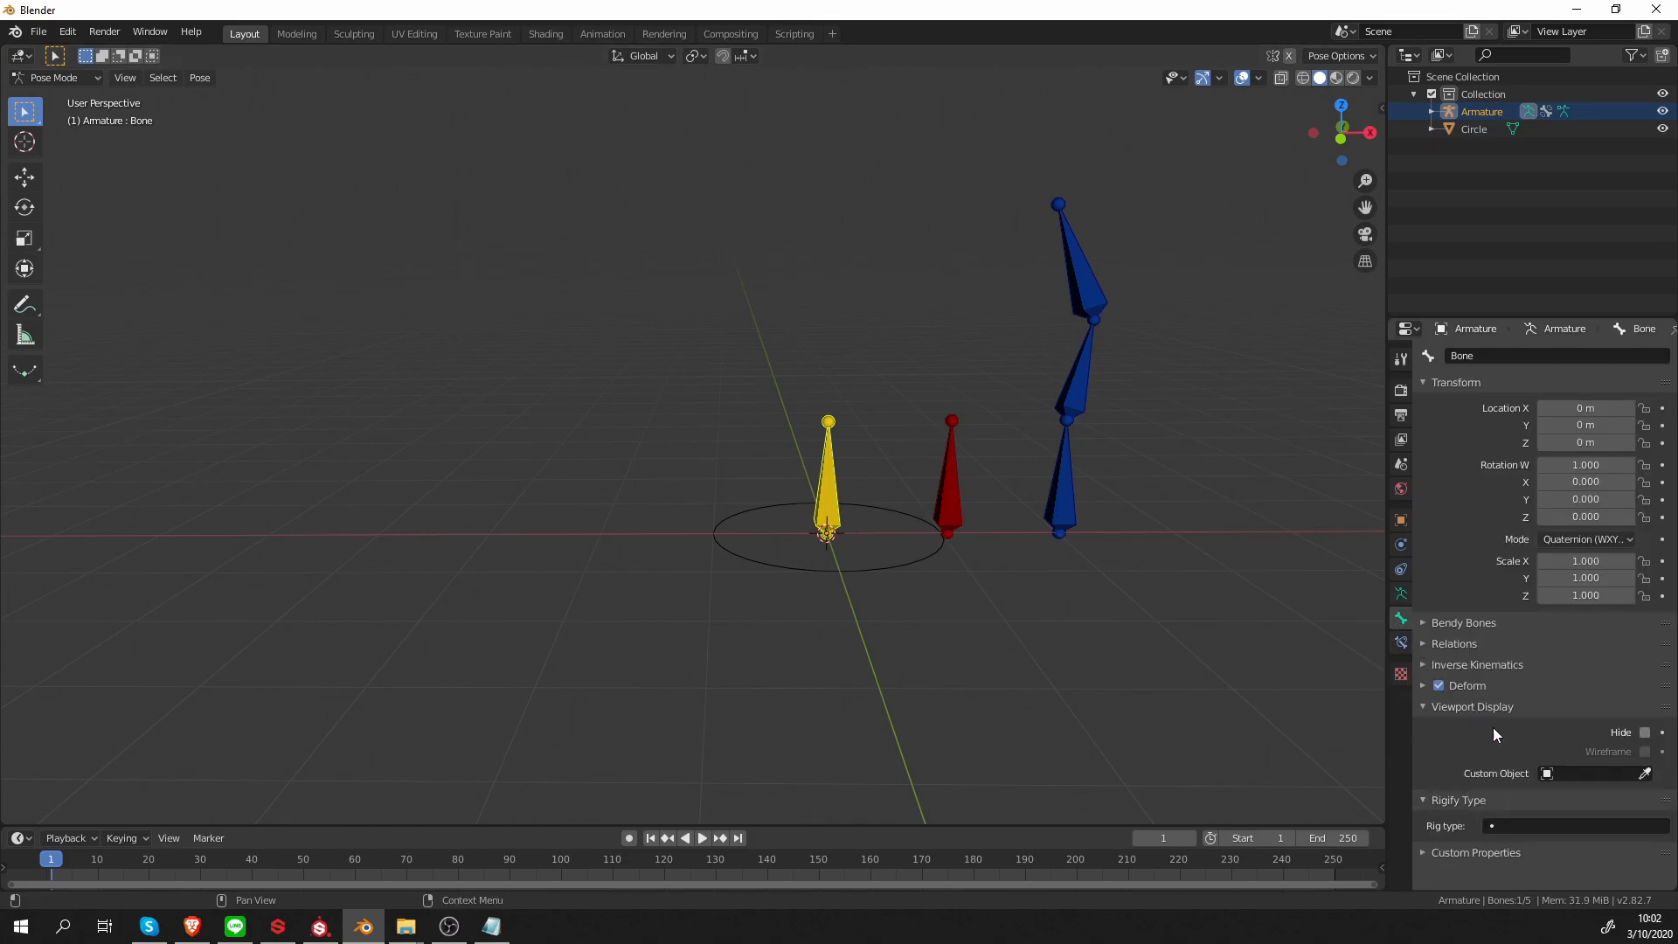
left_click(1594, 773)
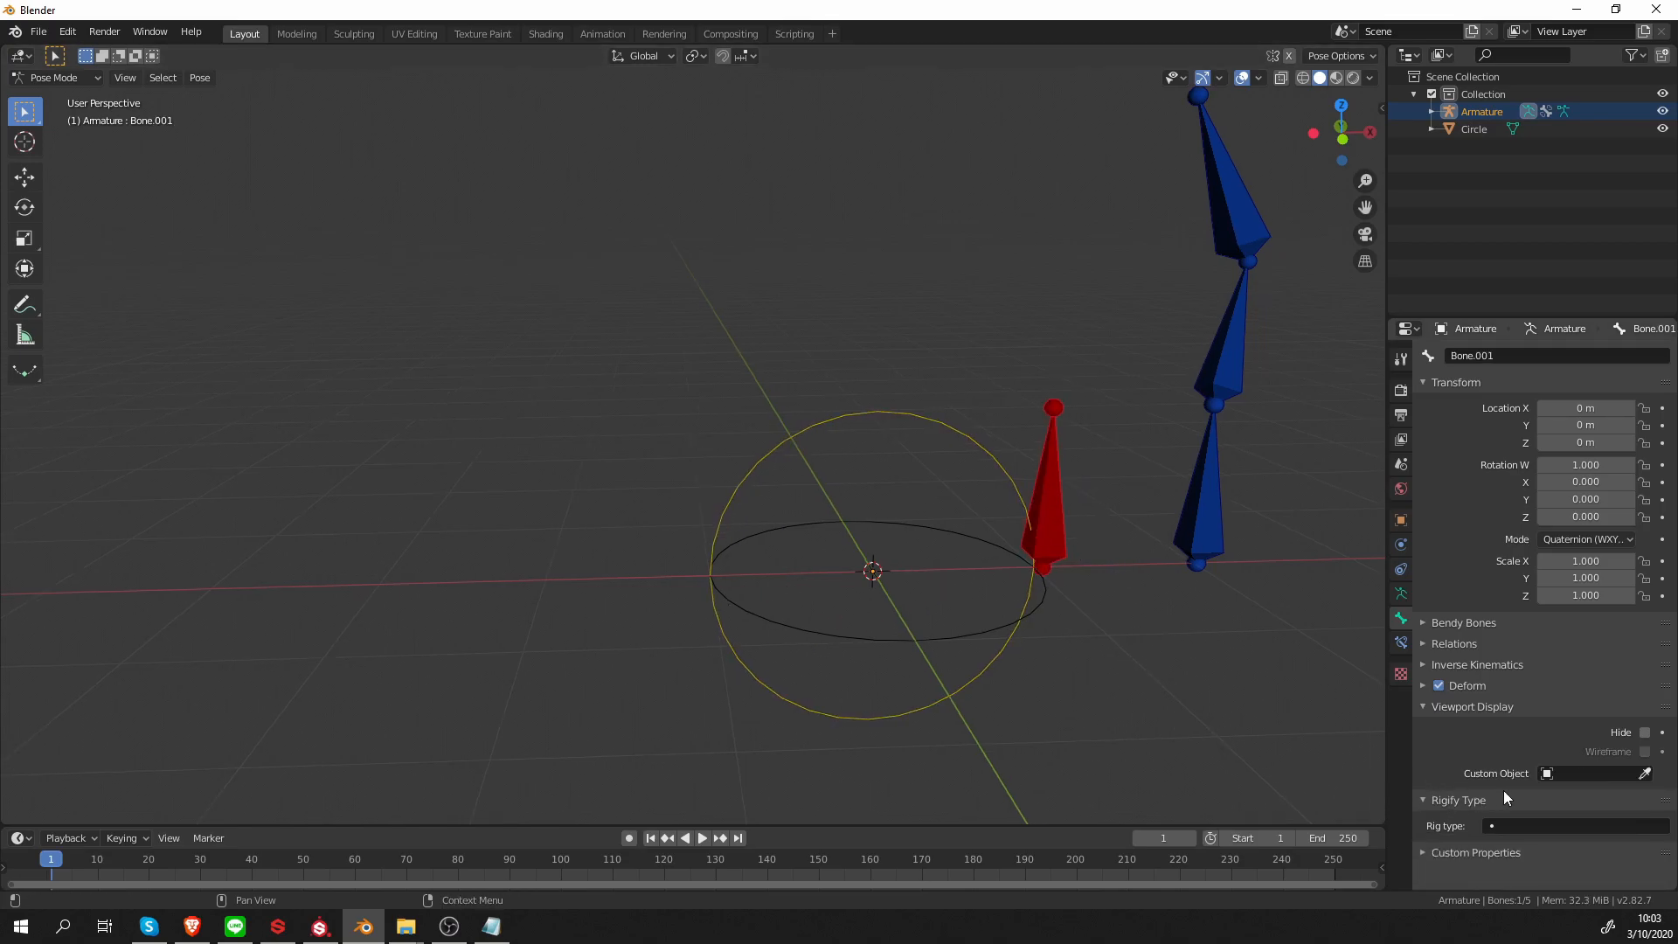
left_click(1595, 773)
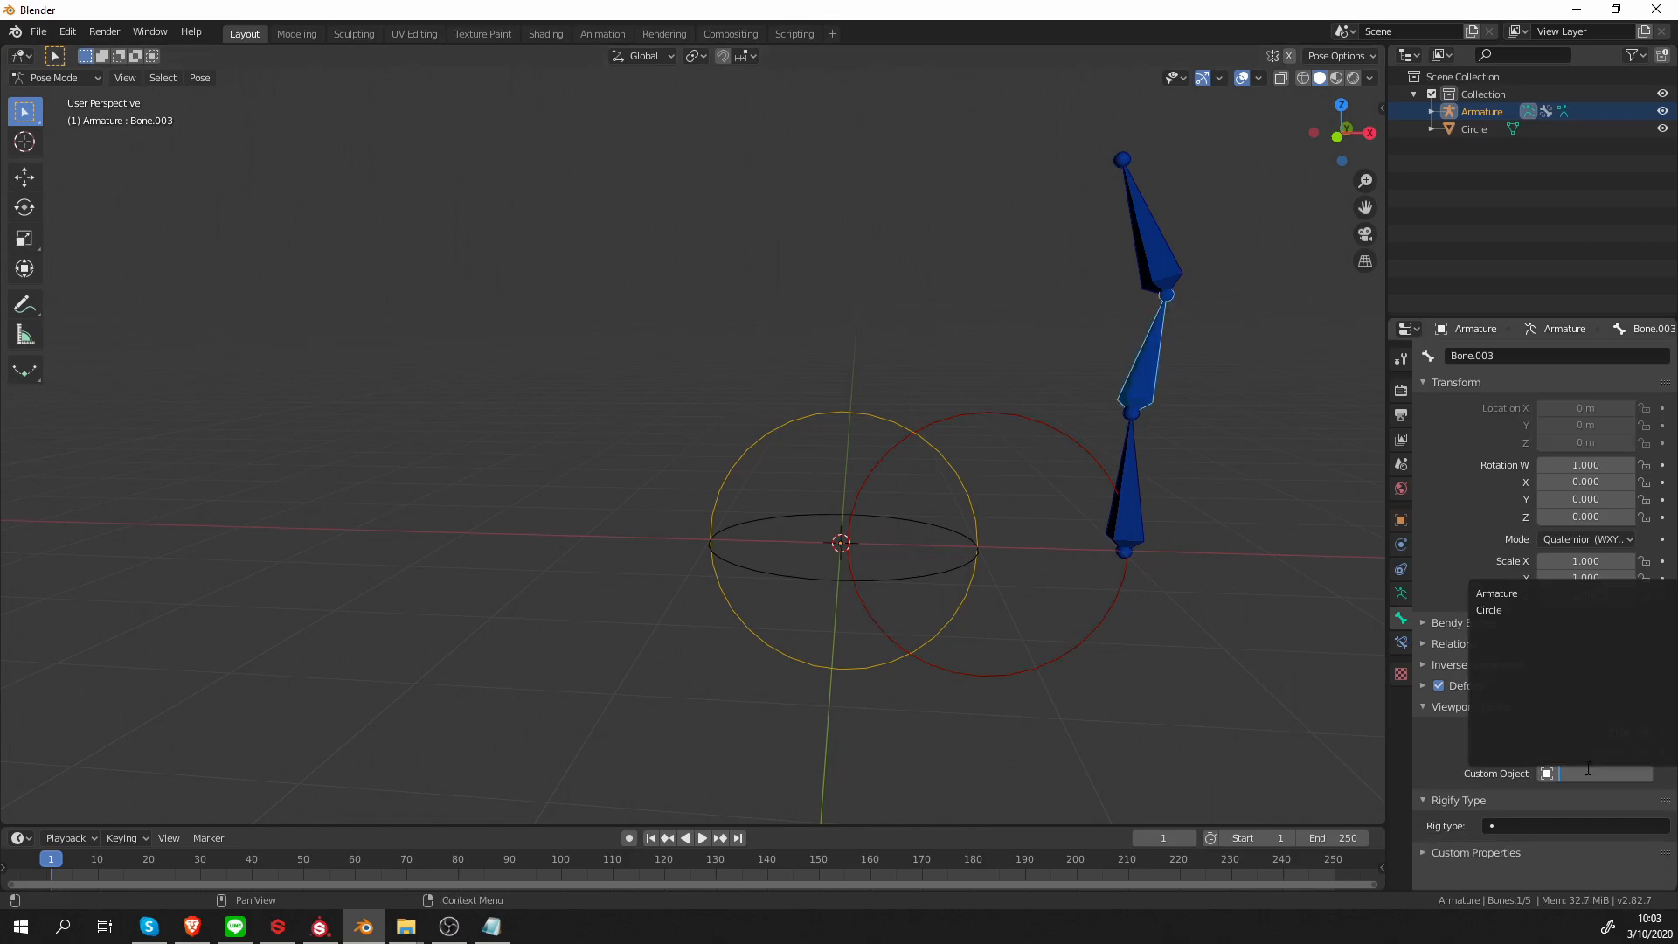
left_click(1489, 610)
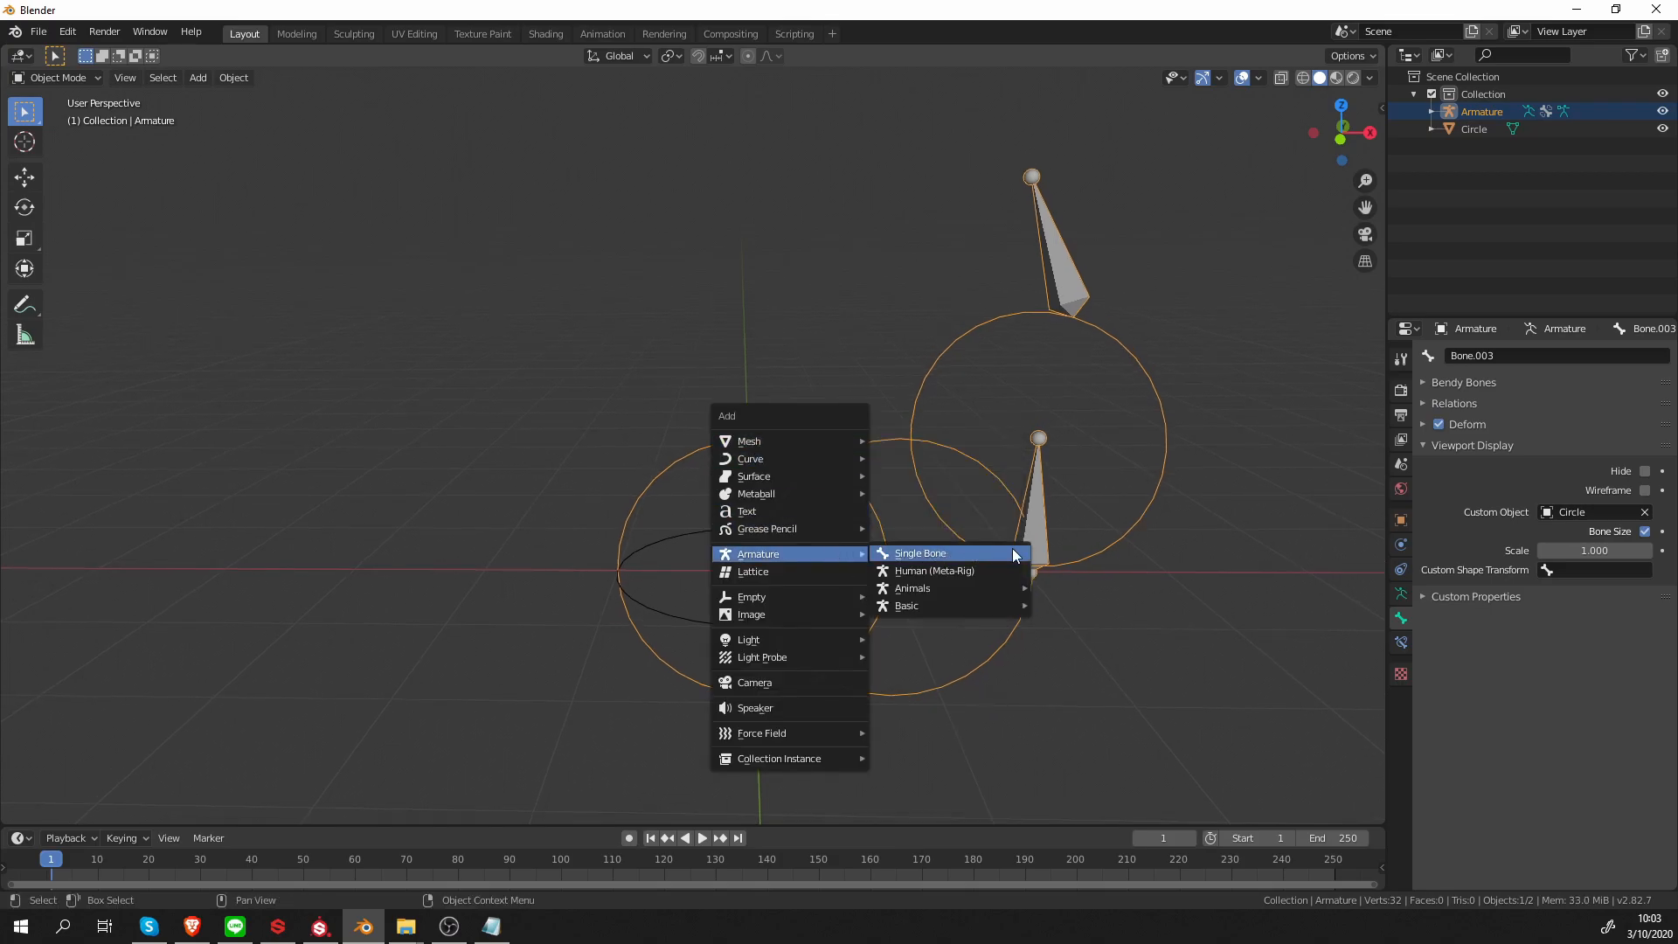
mouse_move(907, 605)
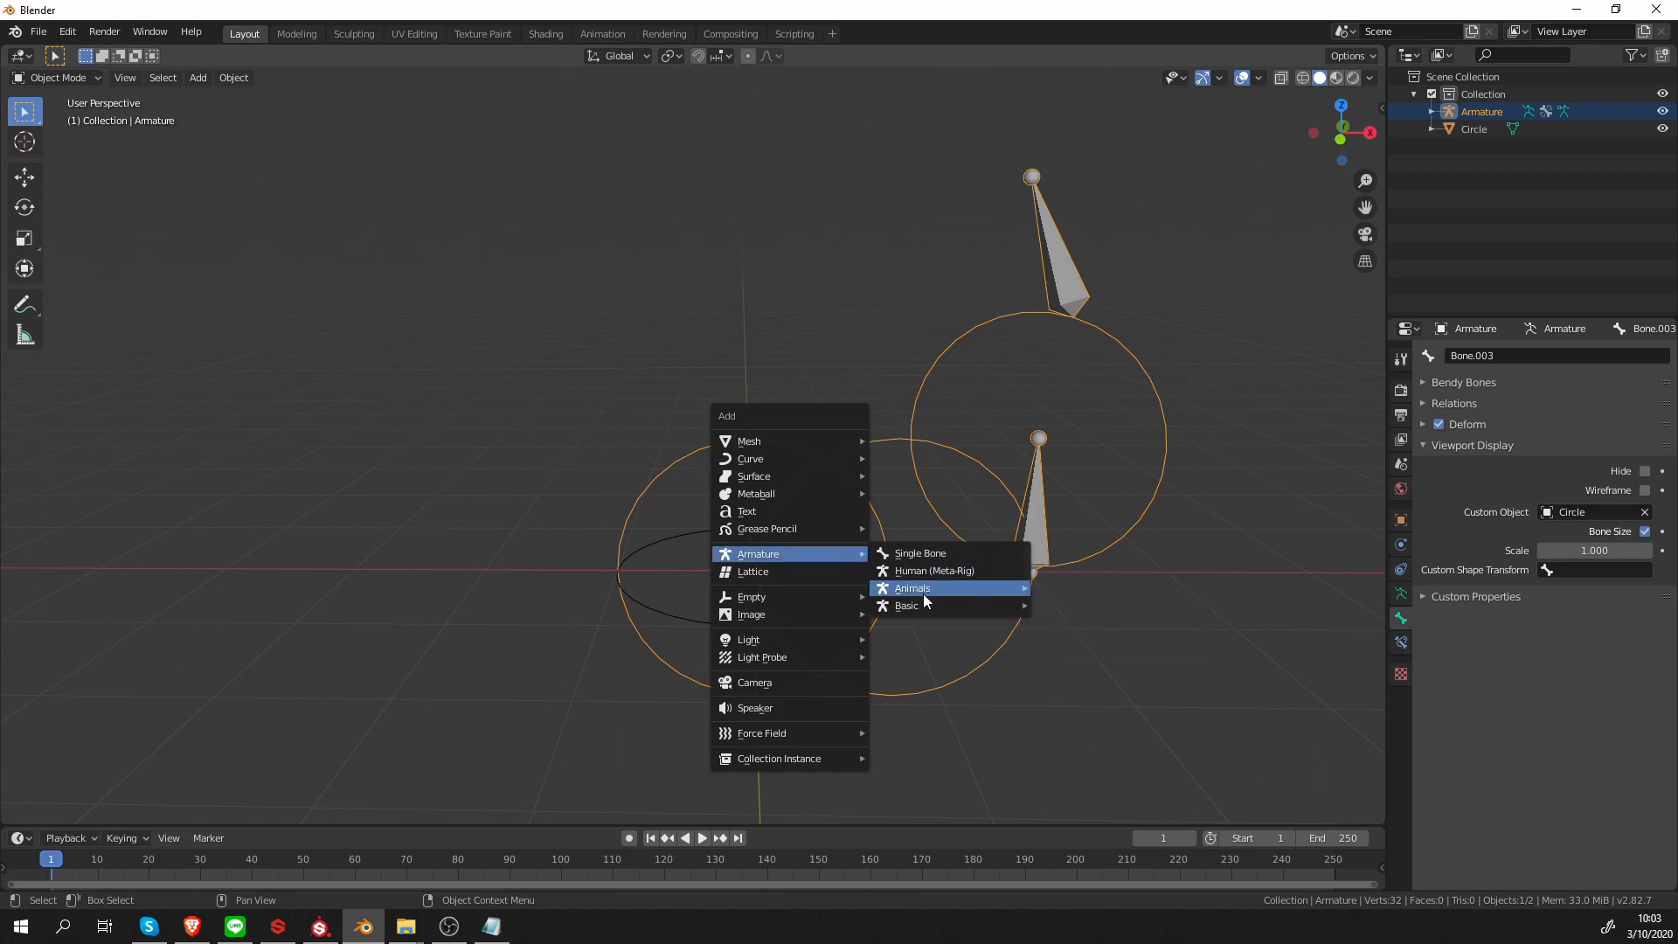
Add a Human (Meta-Rig) and generate the Rigify rig from its Object Data settings
left_click(933, 570)
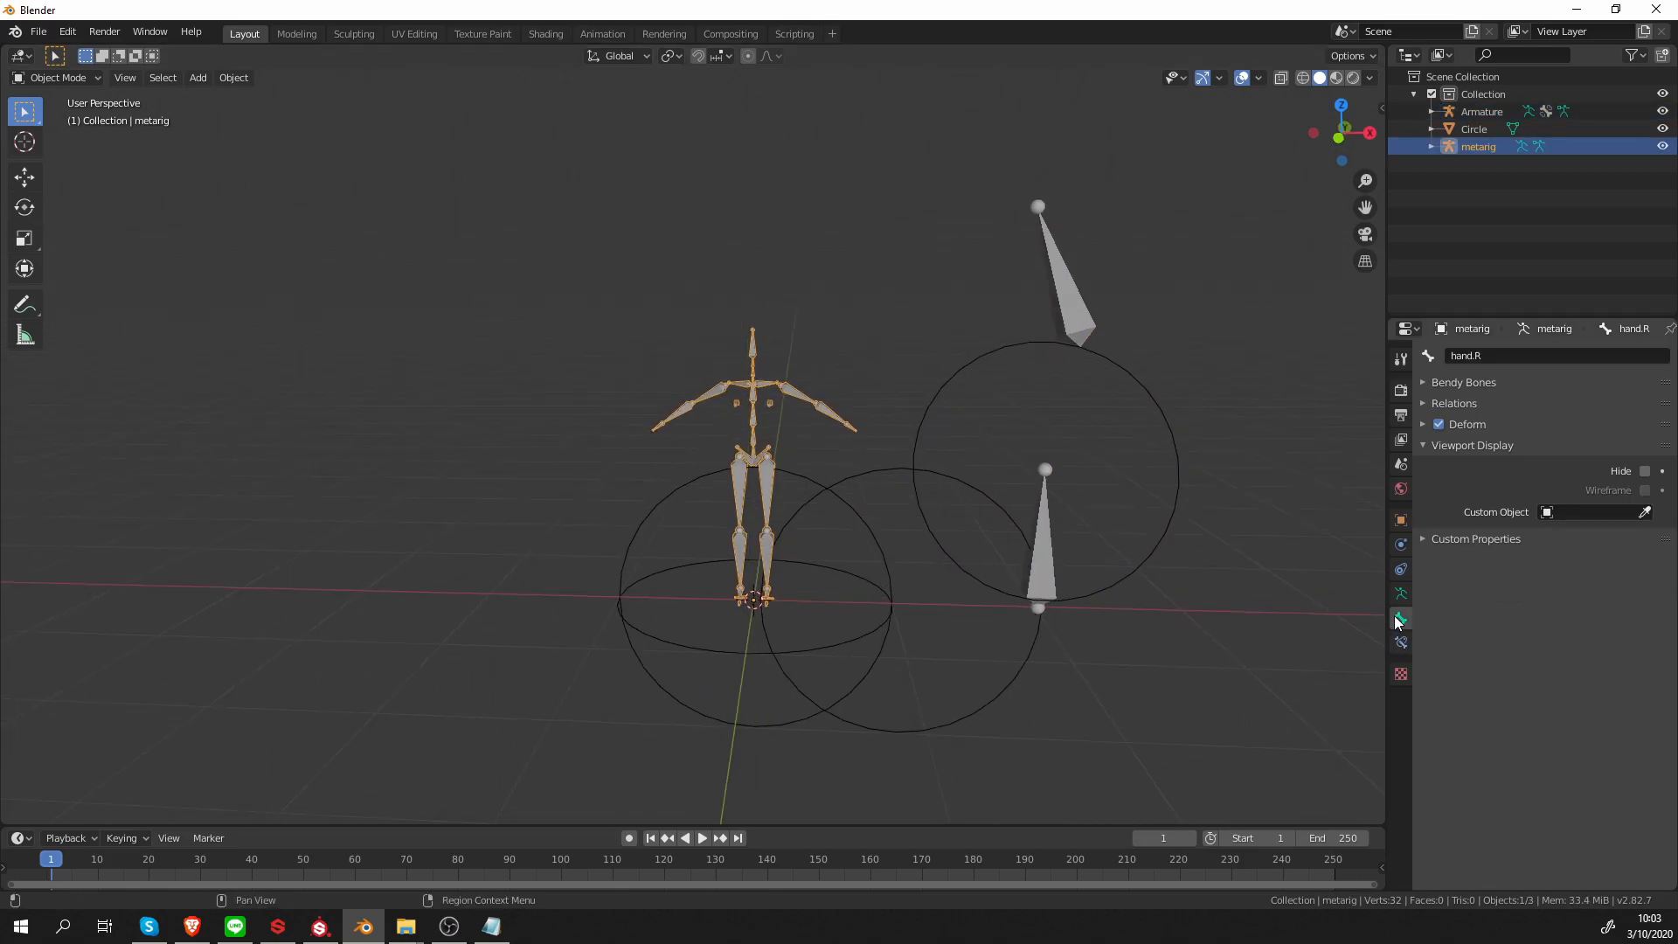
left_click(1401, 594)
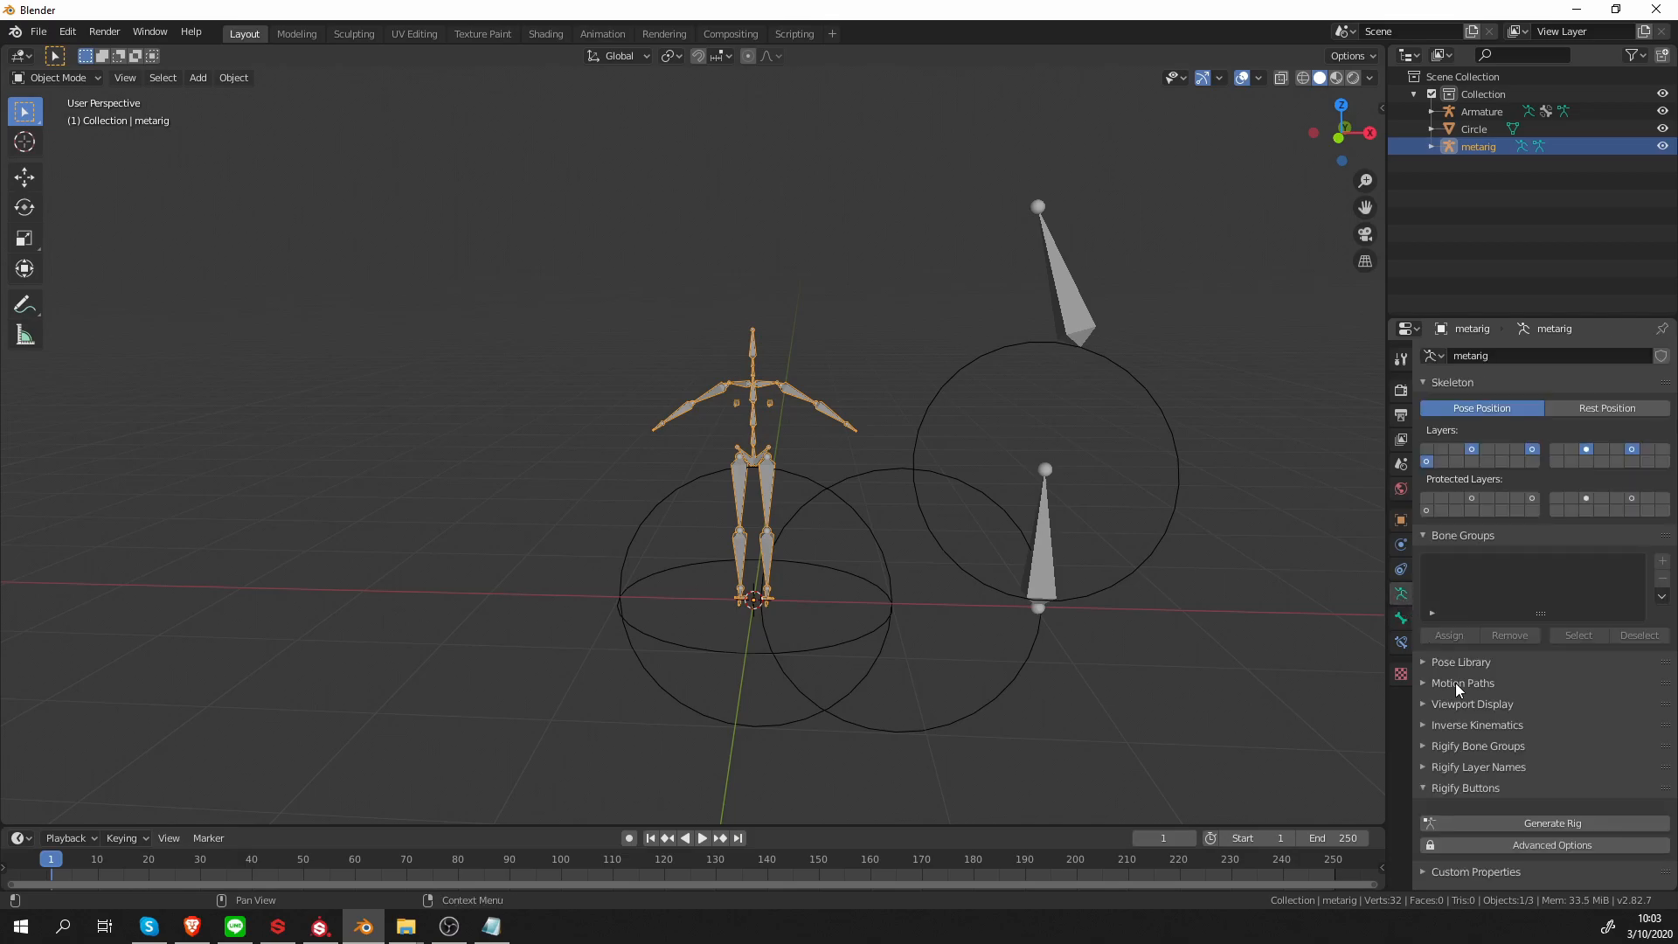
left_click(1554, 822)
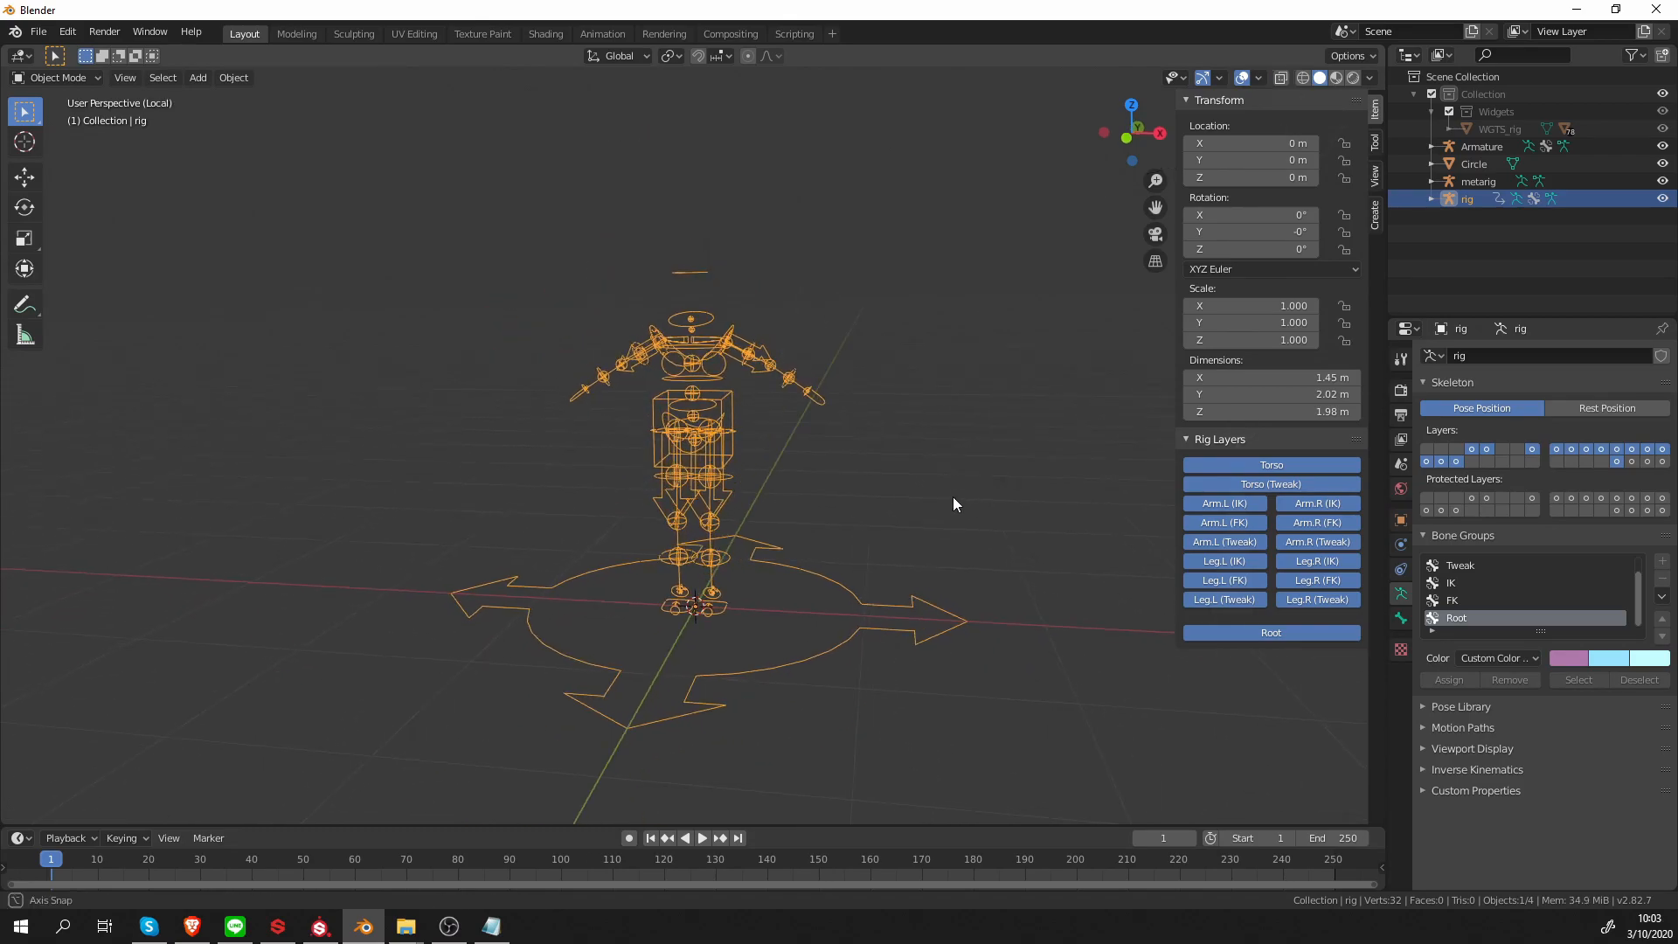
Put the generated rig in Pose Mode and test-move the hand_ik.L control
key("Tab")
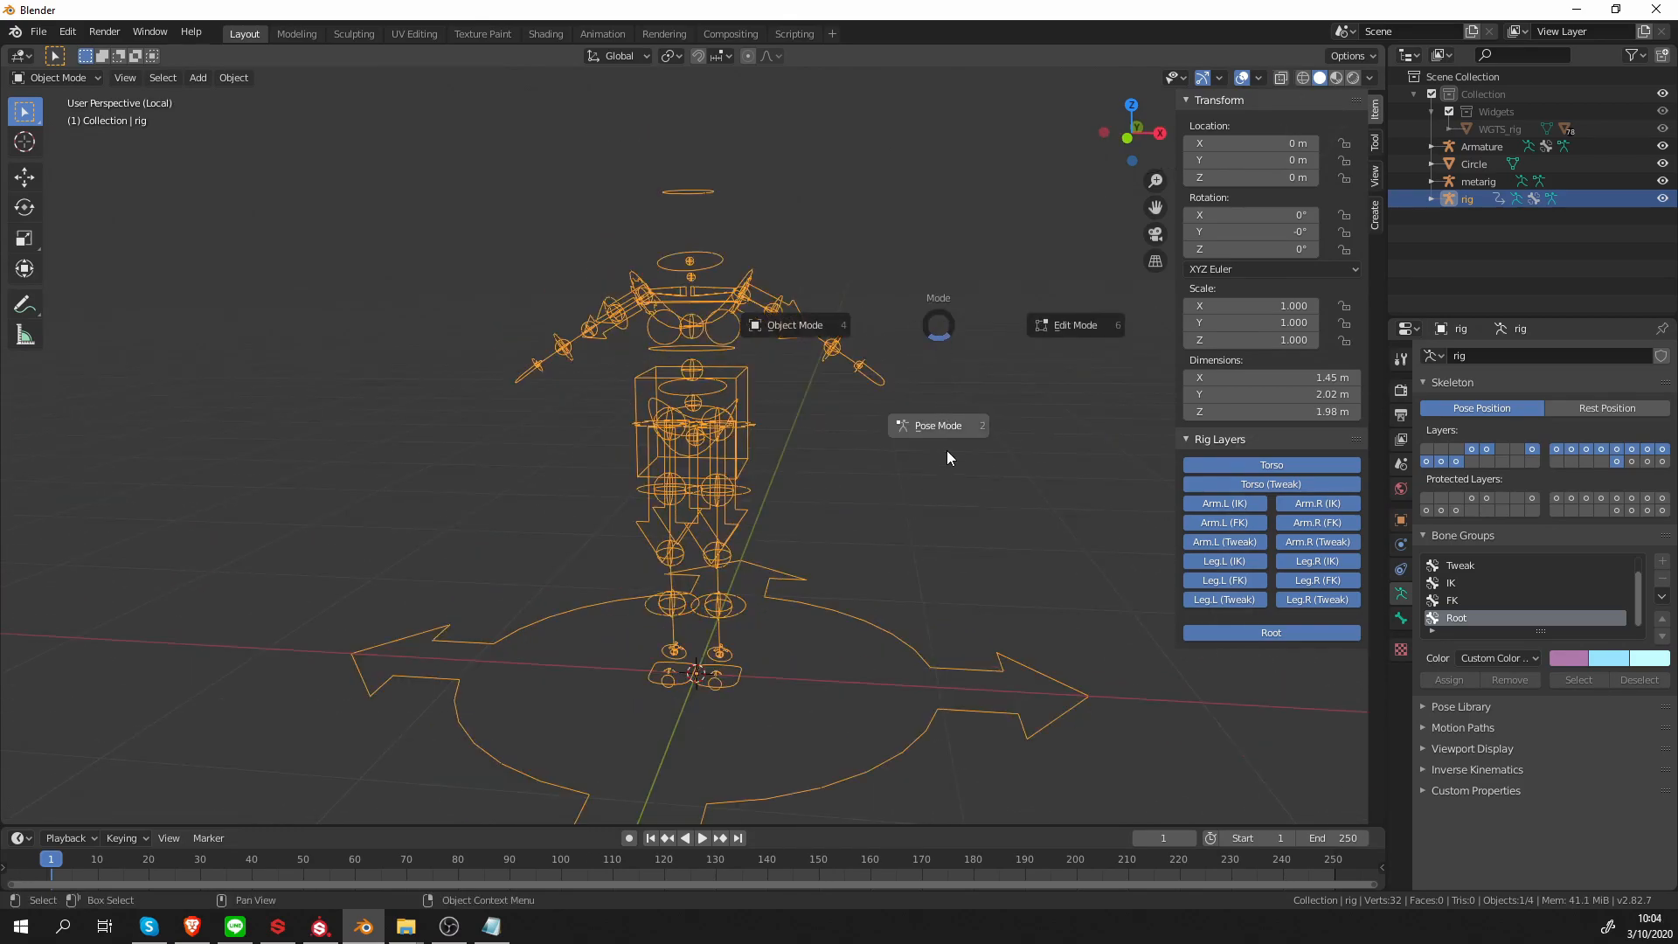
left_click(938, 425)
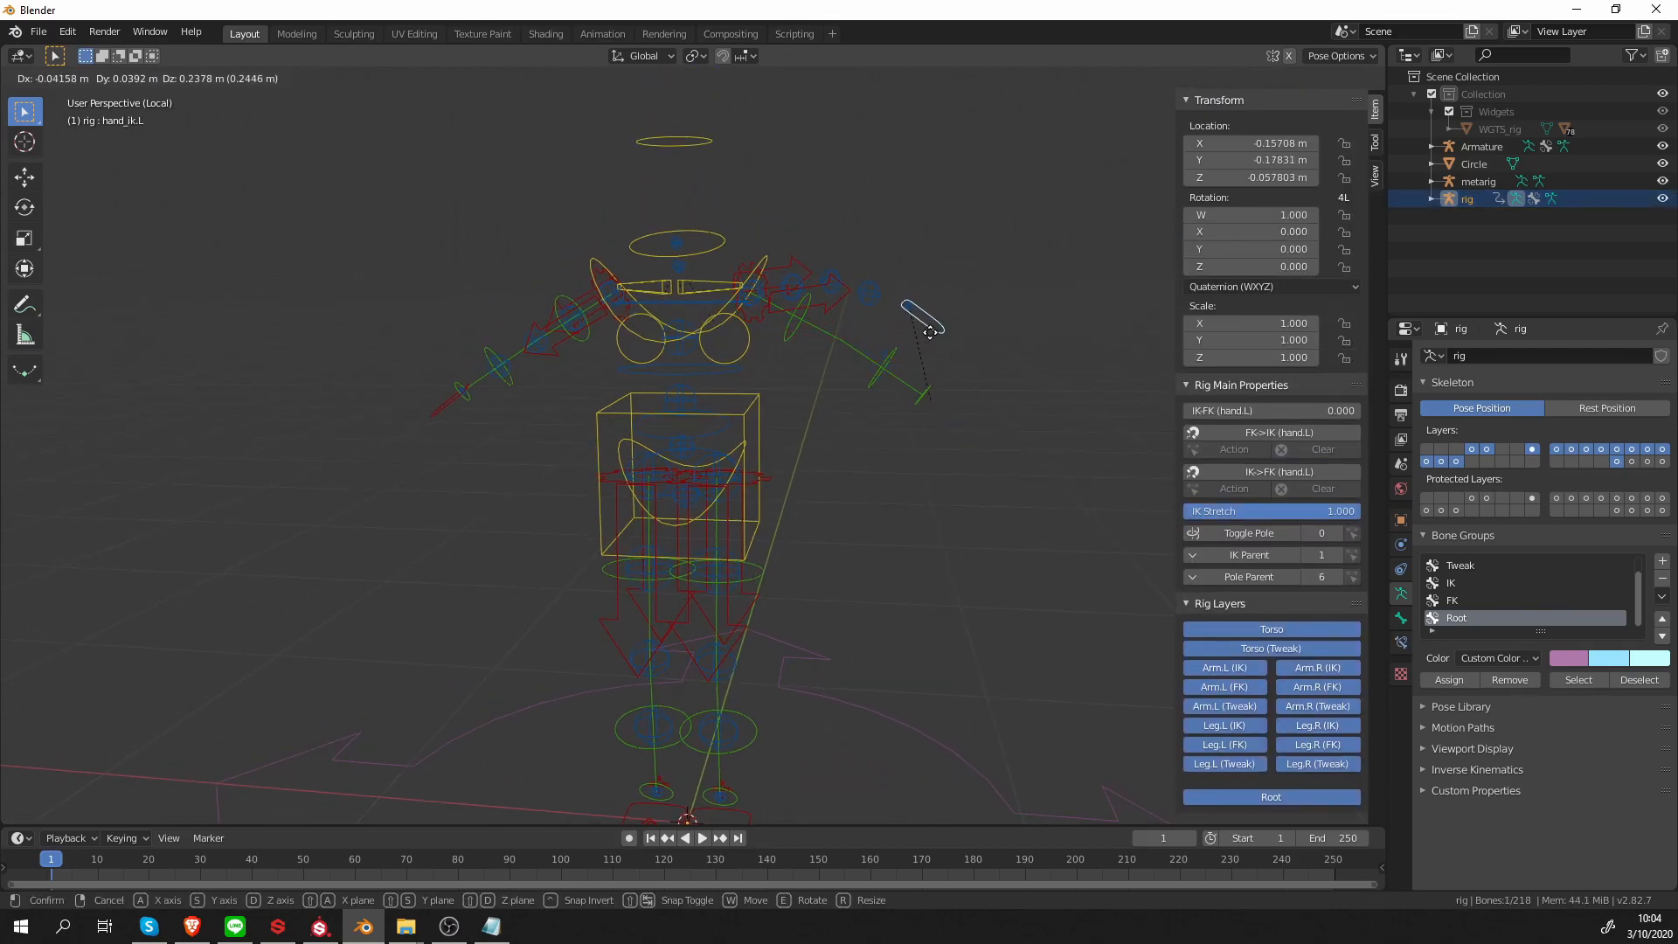
left_click_drag(921, 321, 905, 439)
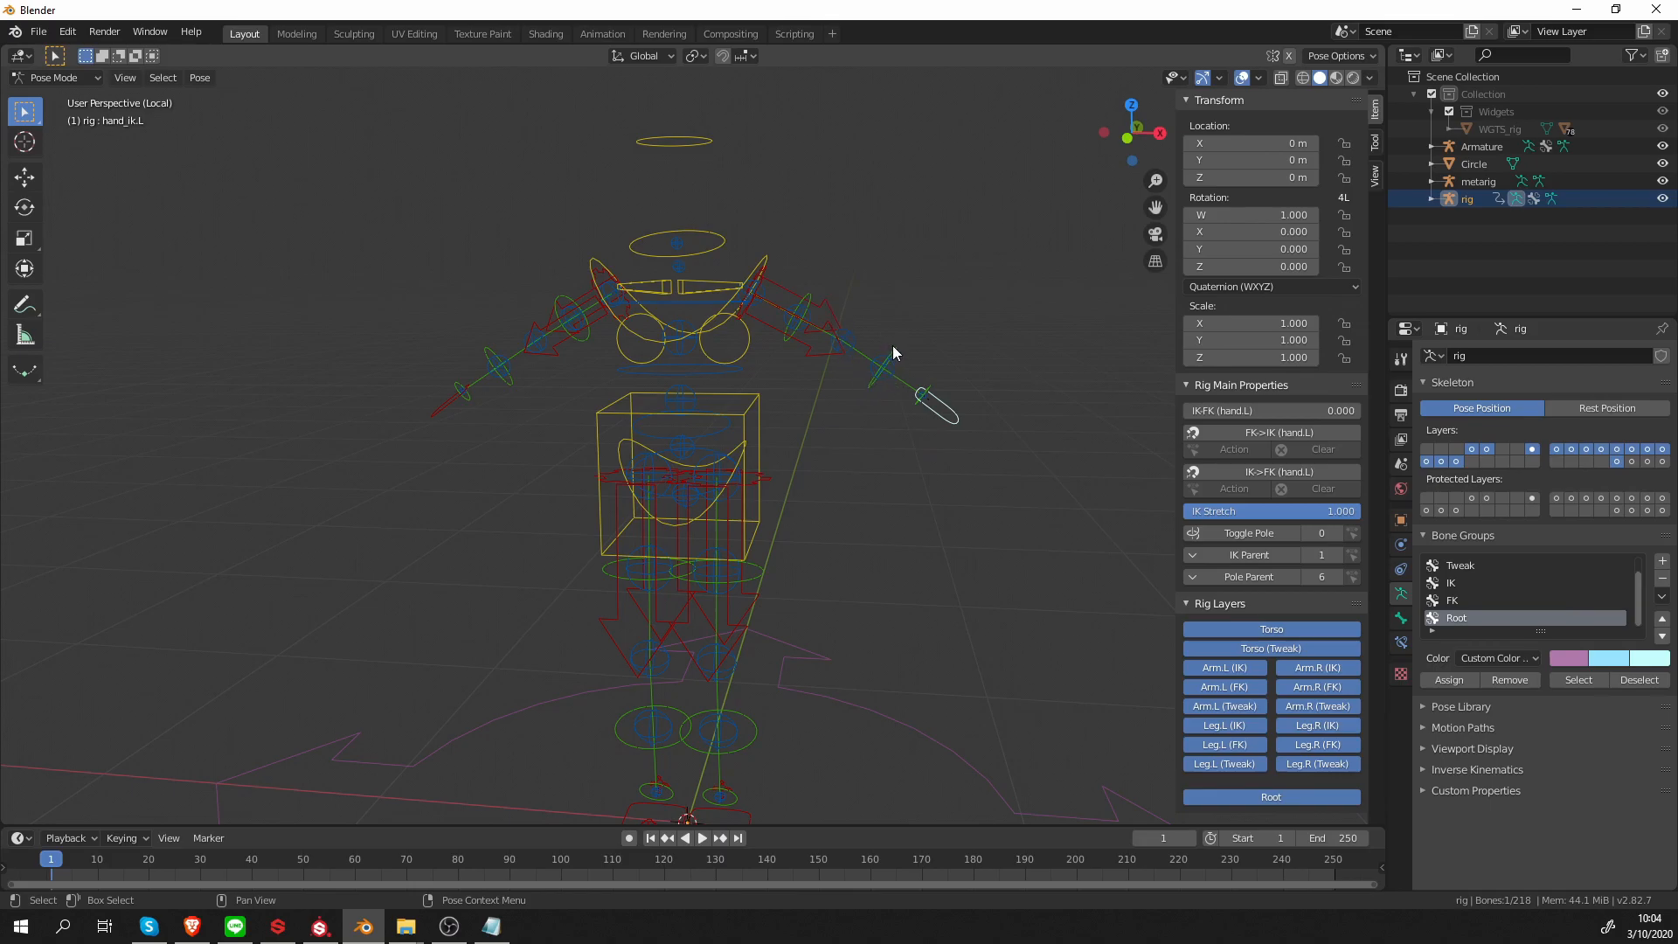
left_click(885, 359)
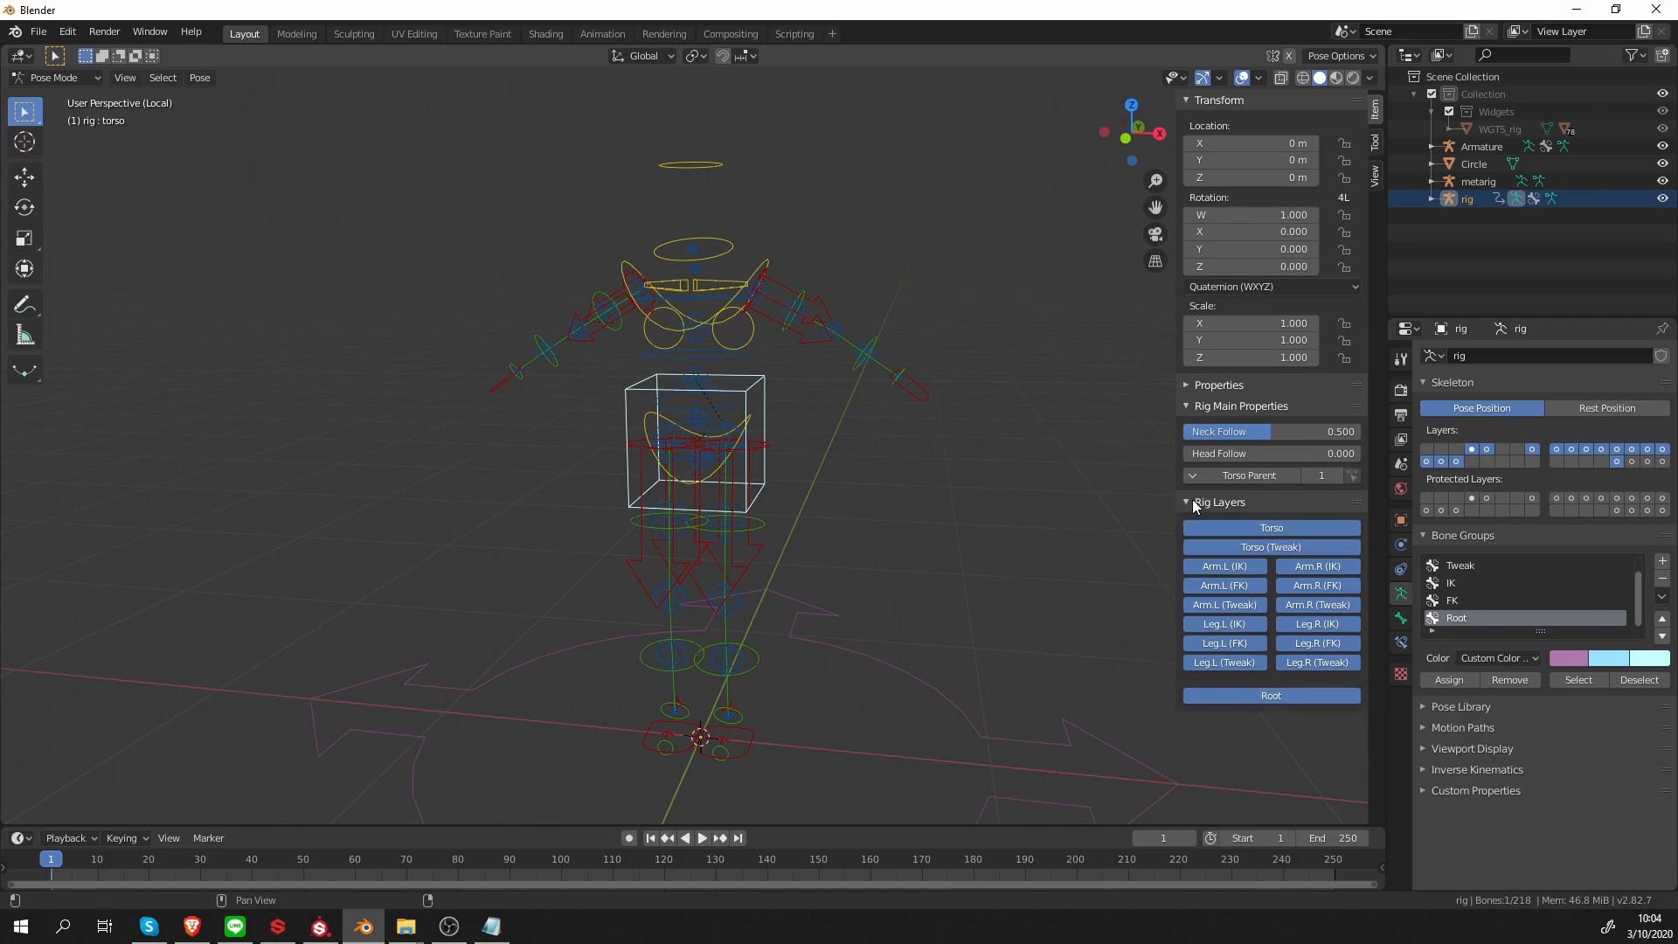
mouse_move(1302, 535)
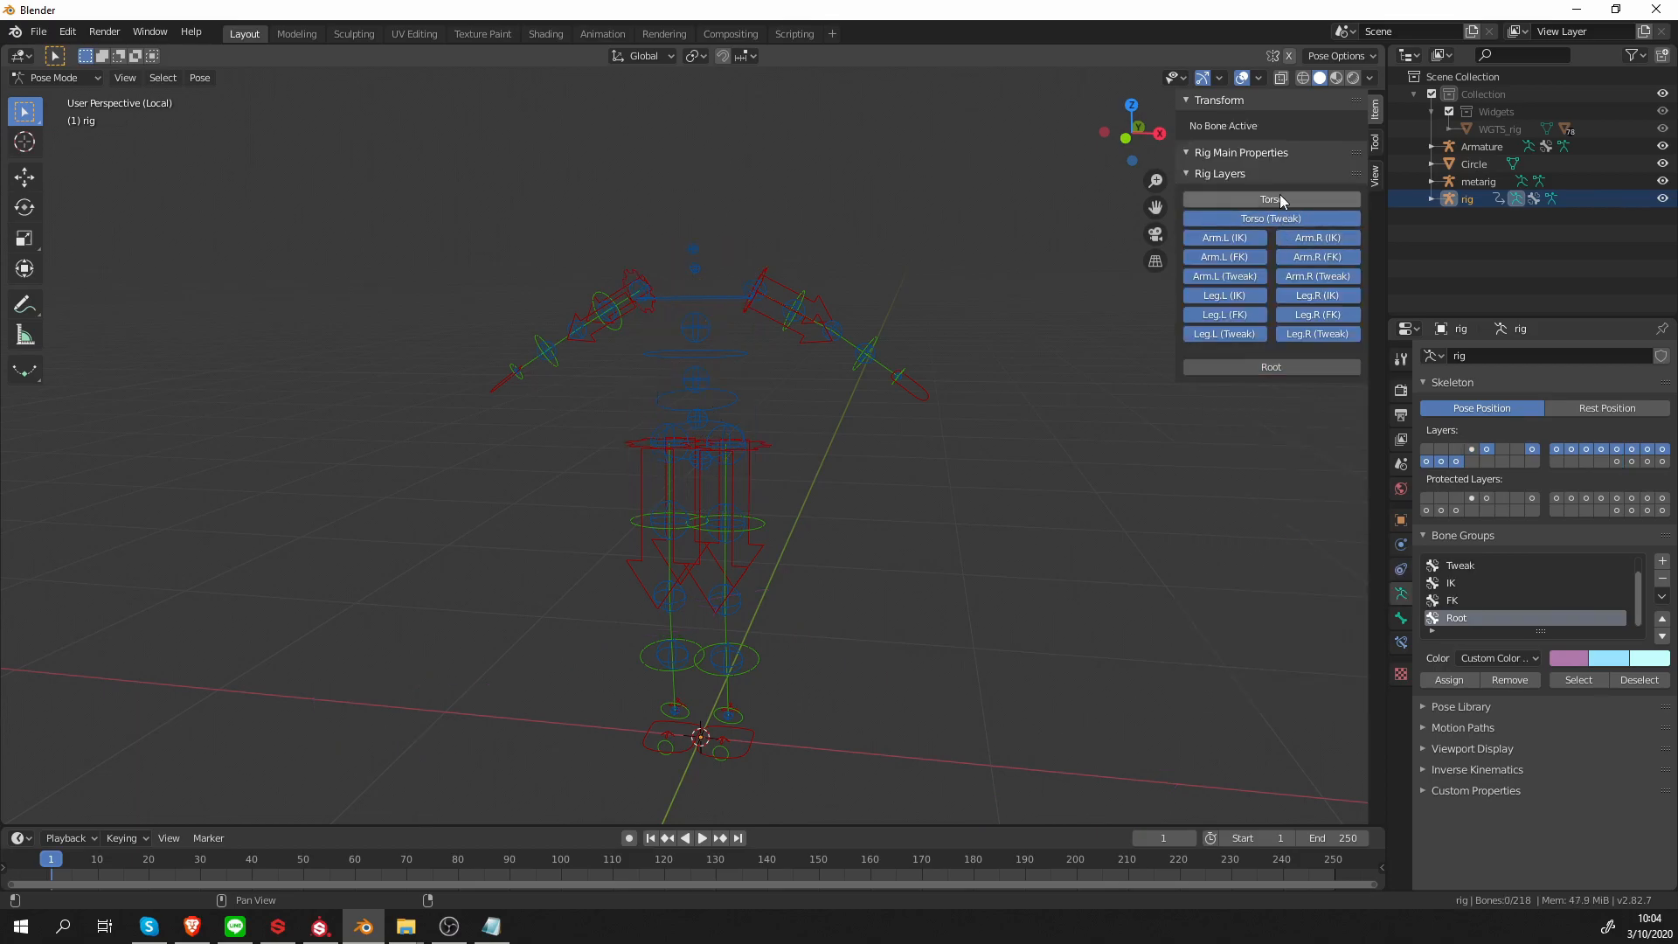
mouse_move(1271, 201)
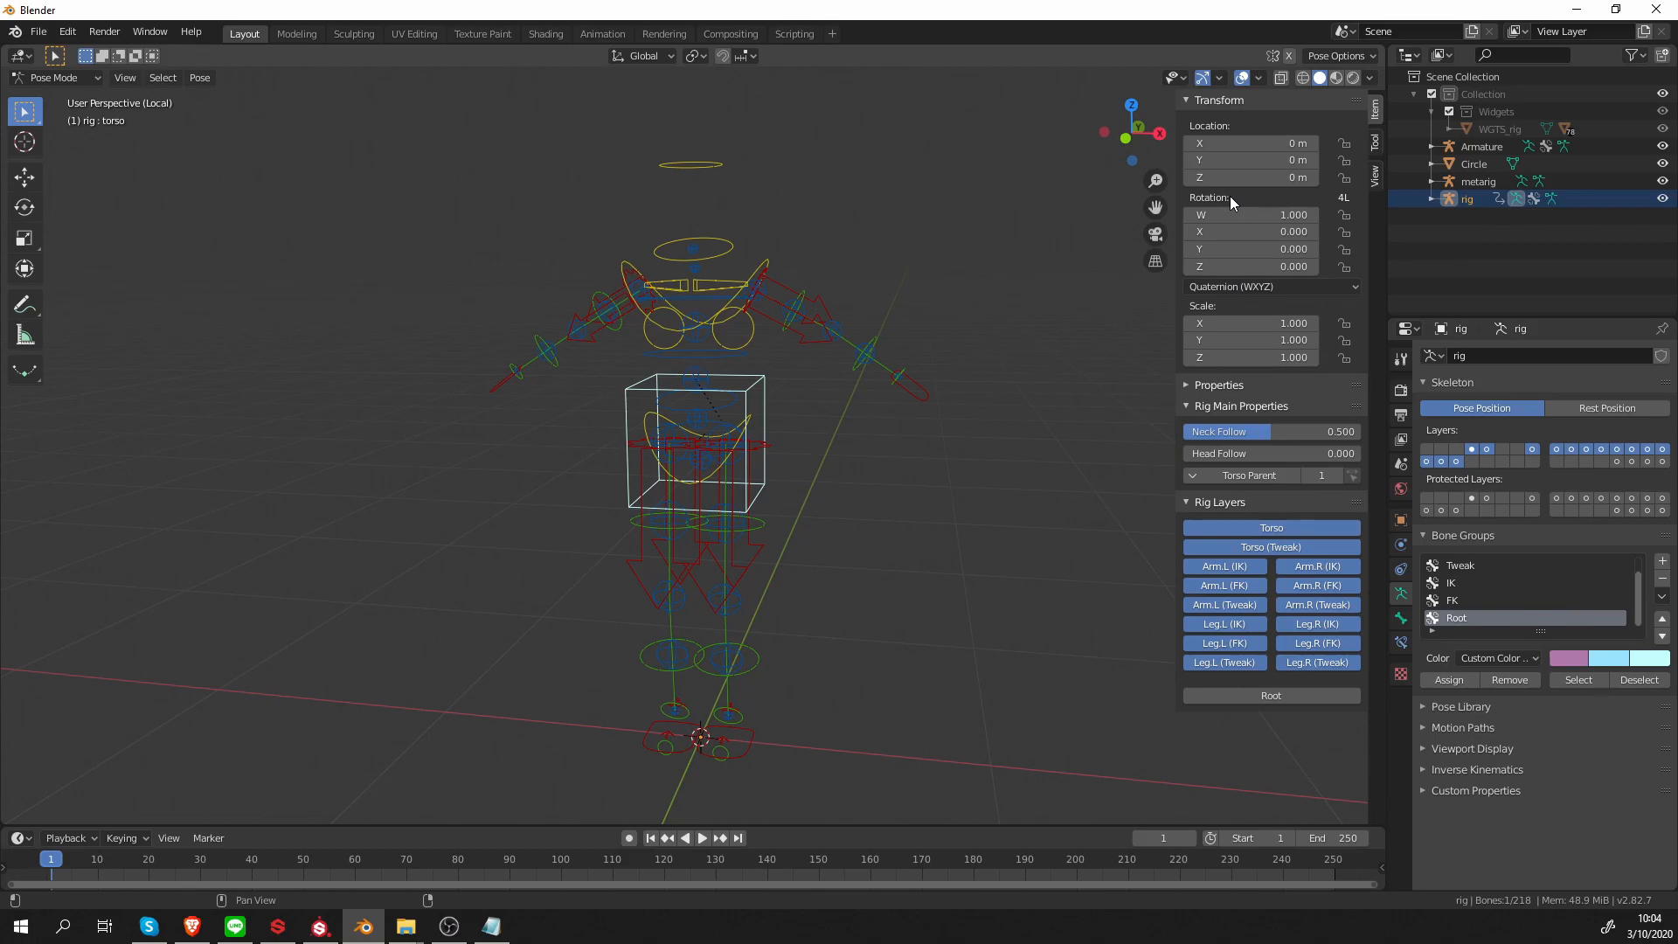
mouse_move(1272, 528)
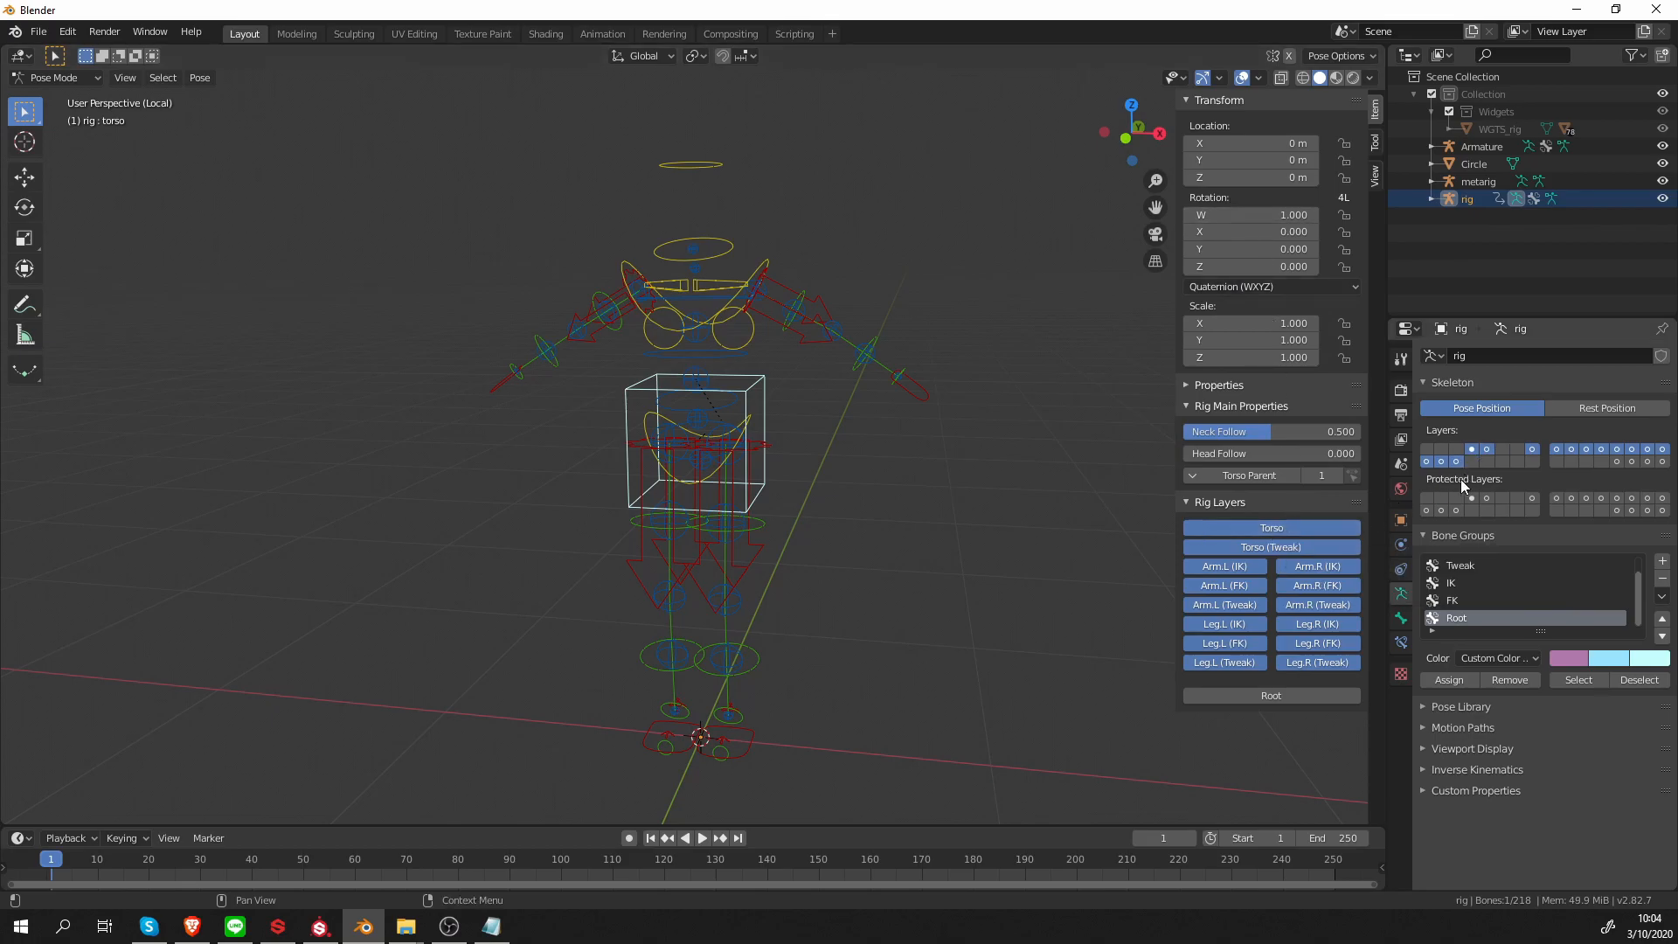
mouse_move(1550, 450)
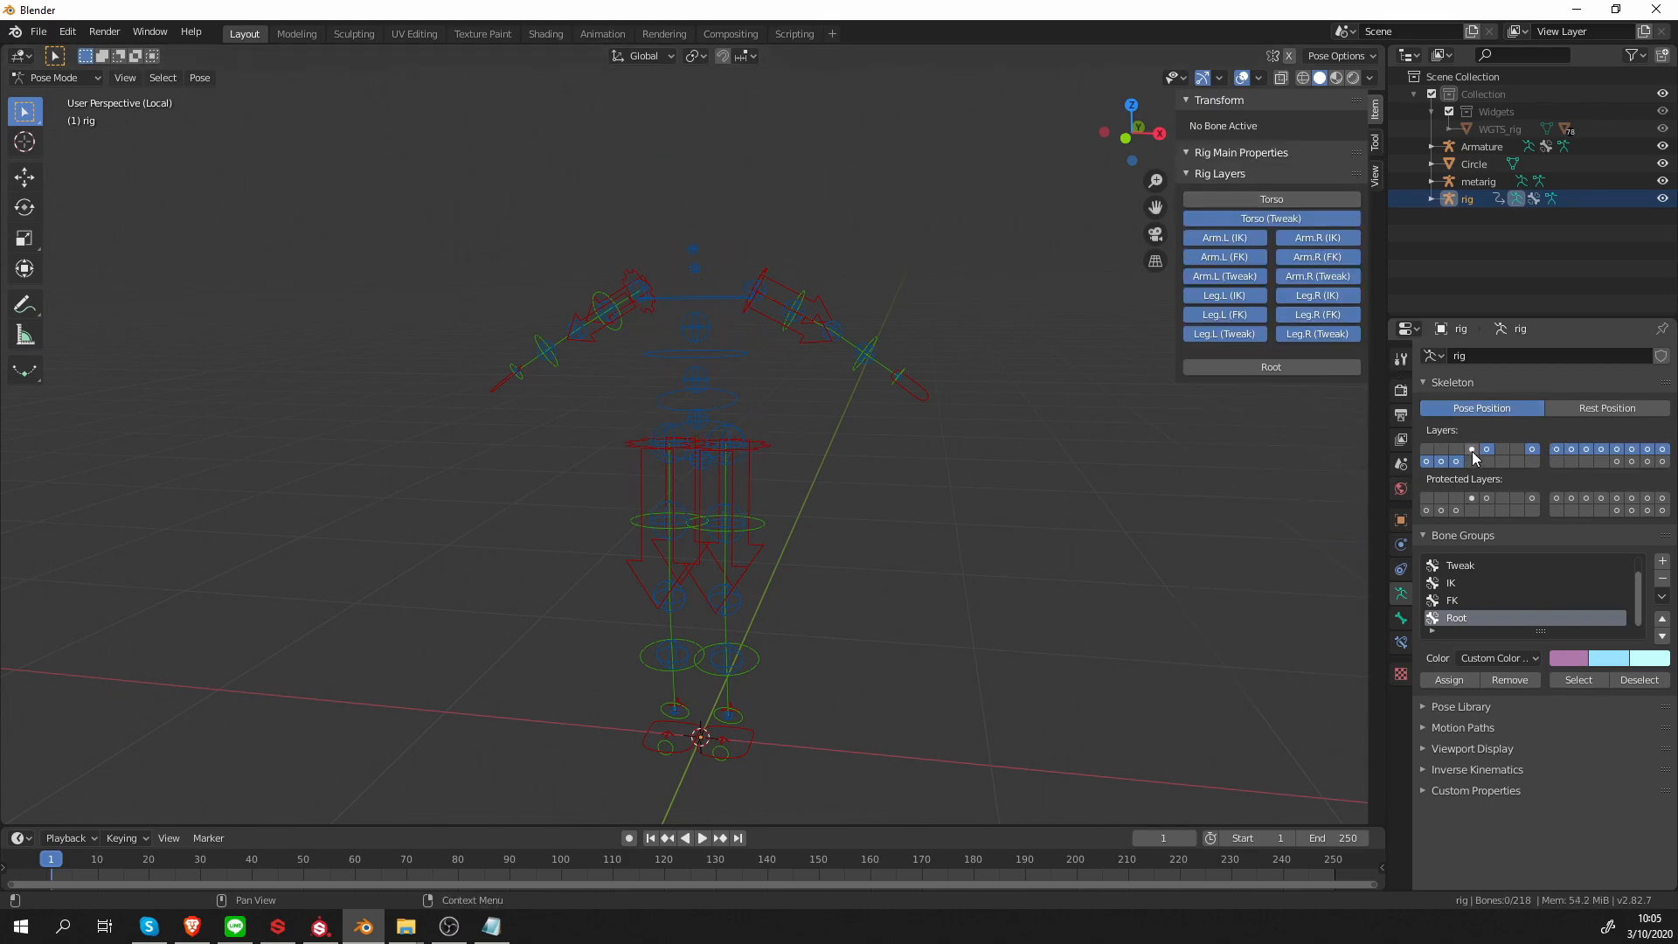
mouse_move(1471, 448)
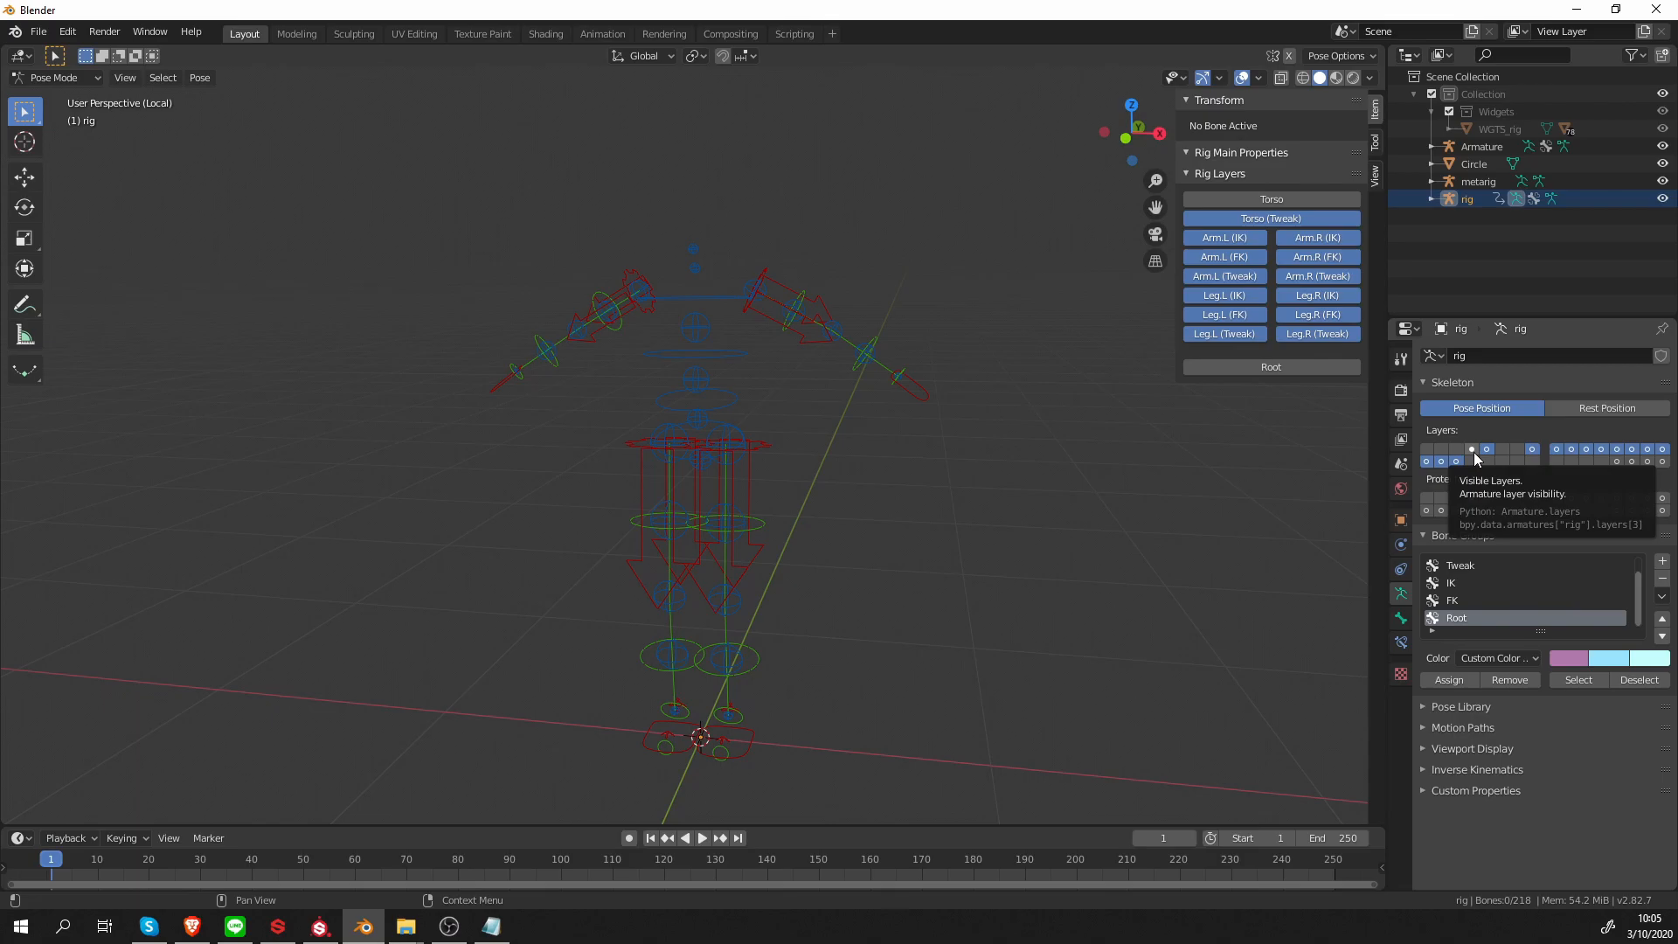
left_click(694, 433)
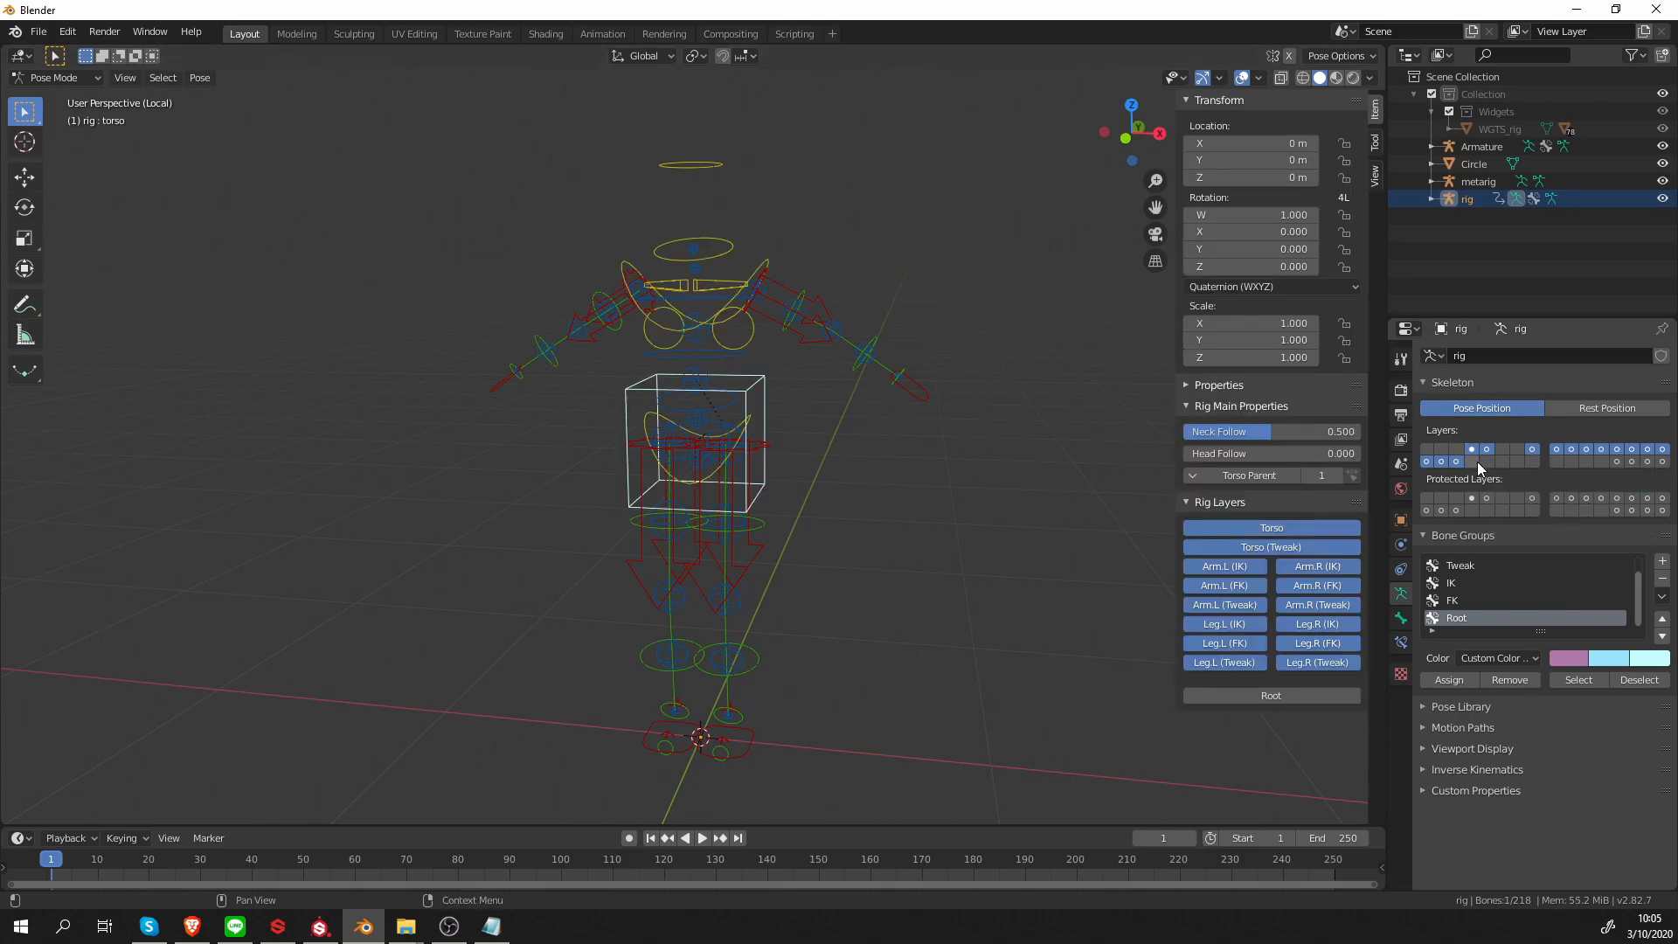
mouse_move(1475, 450)
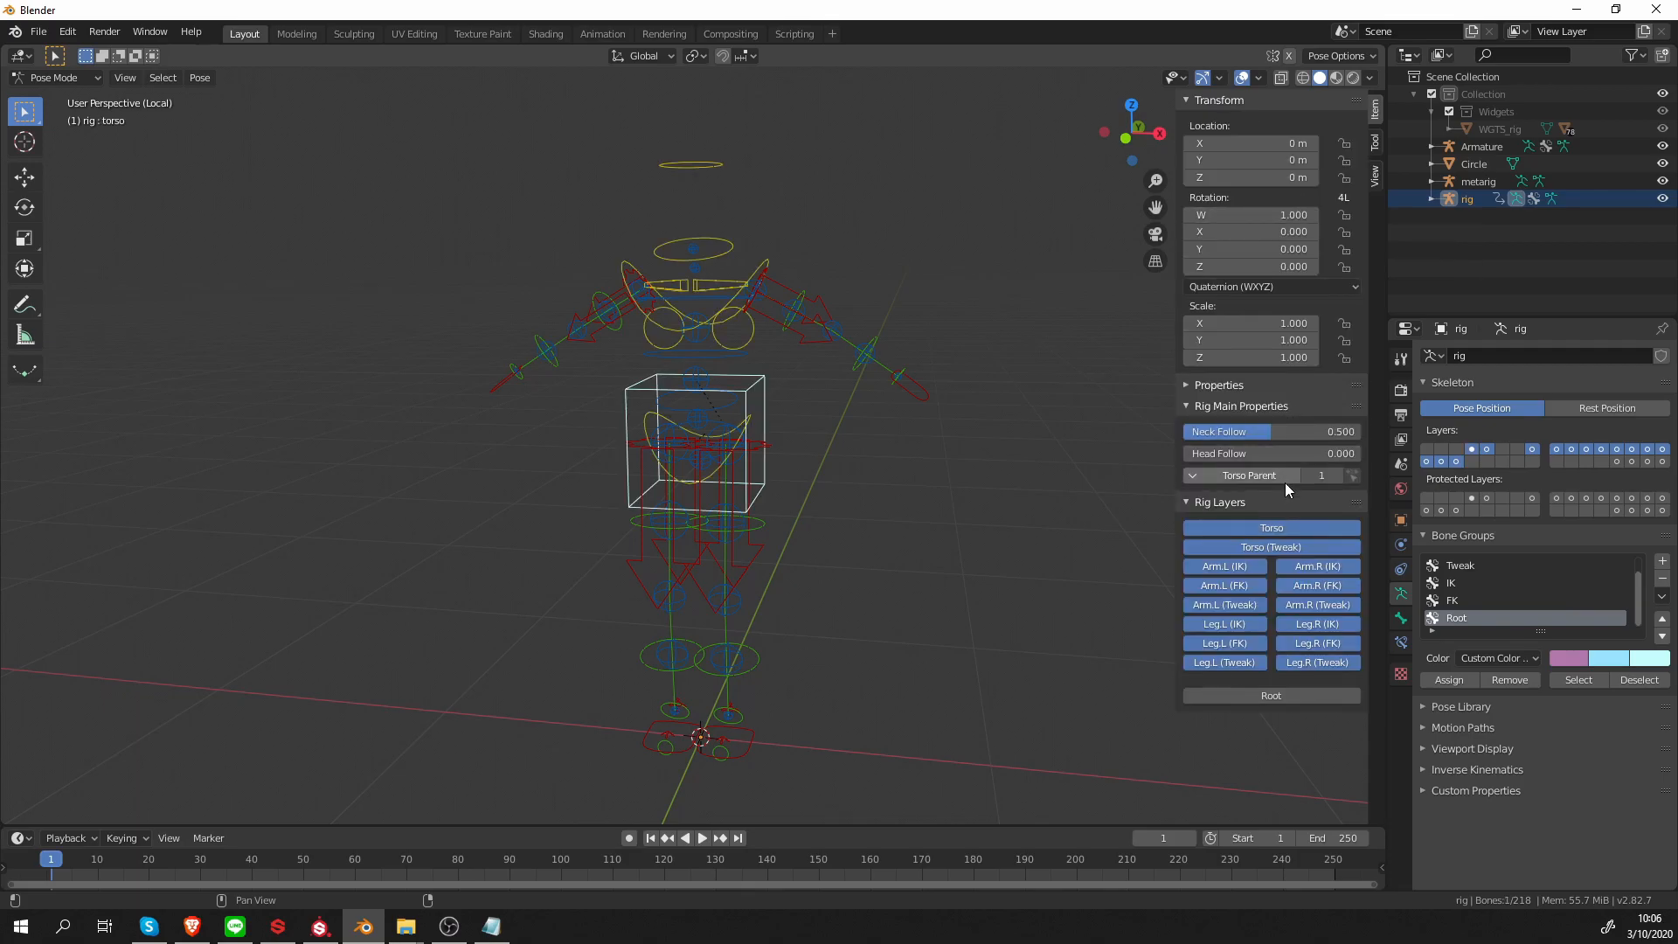
mouse_move(1270, 527)
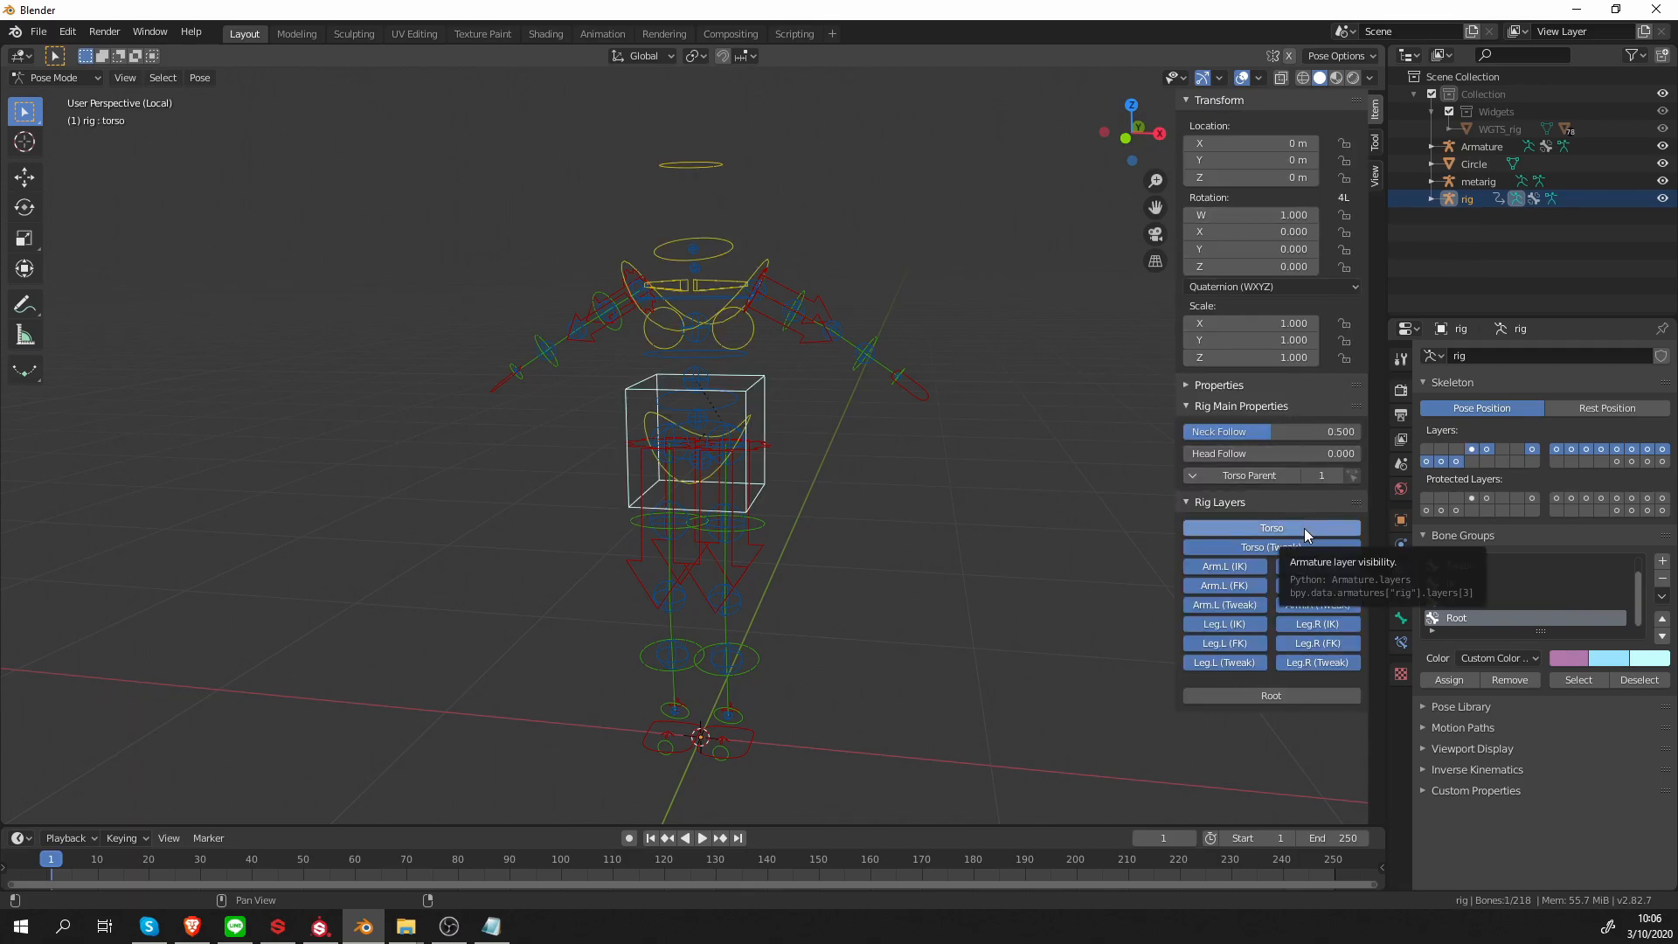
left_click(1472, 449)
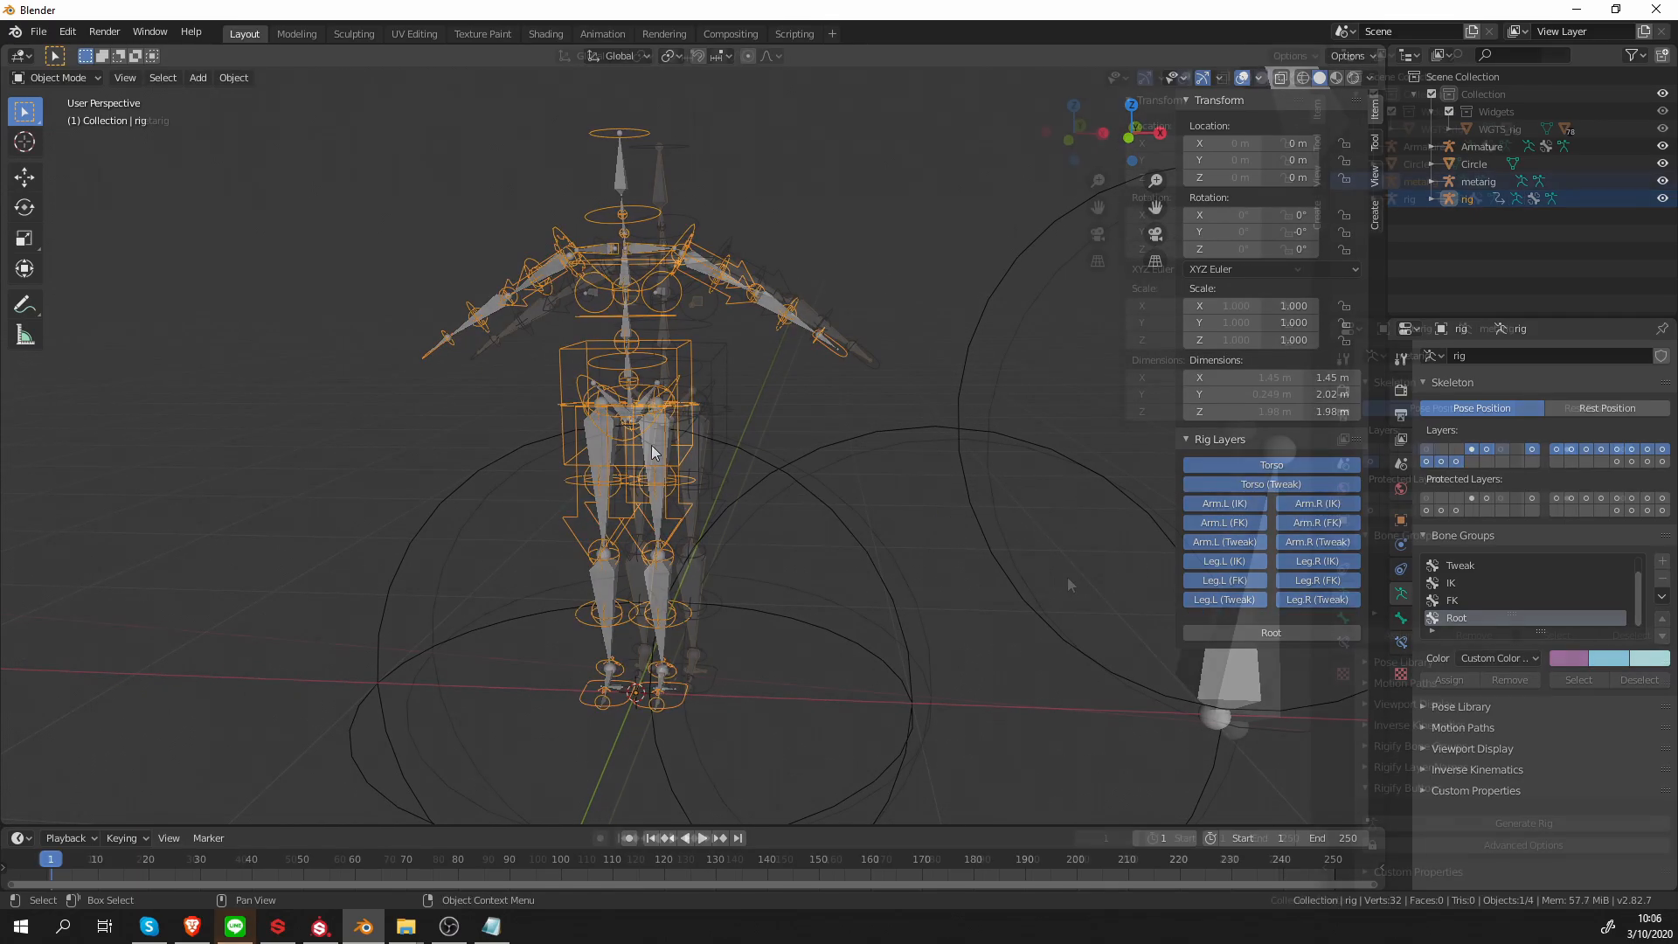
Select the metarig and collapse its Skeleton and Bone Groups panels
left_click(1422, 181)
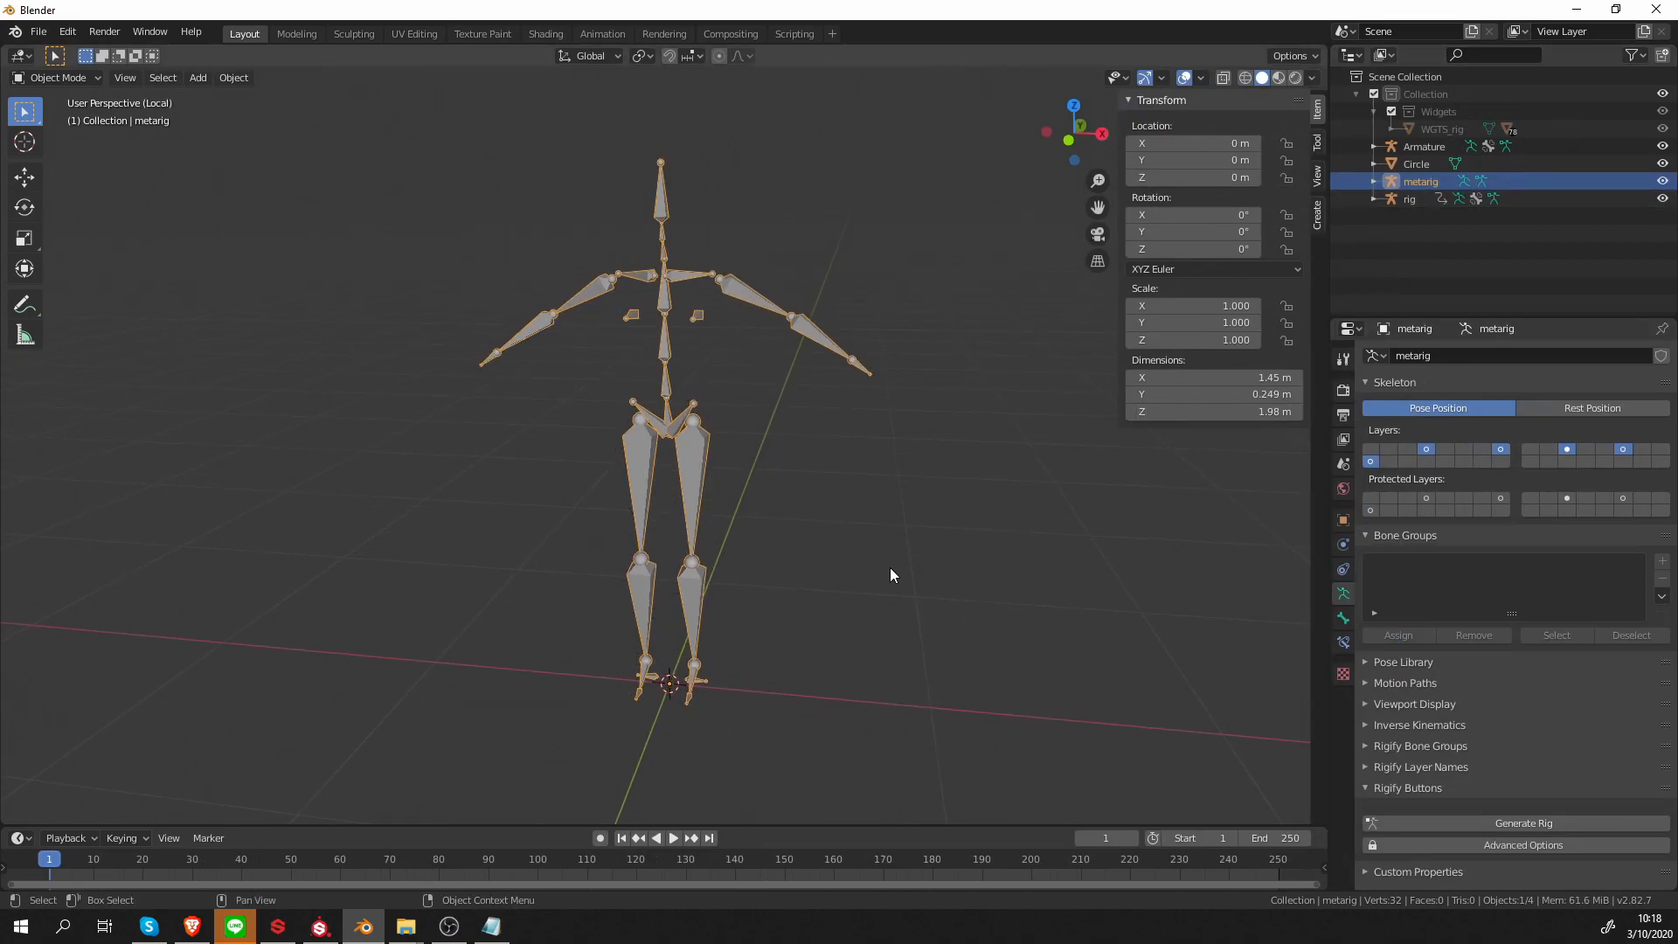
left_click(1393, 382)
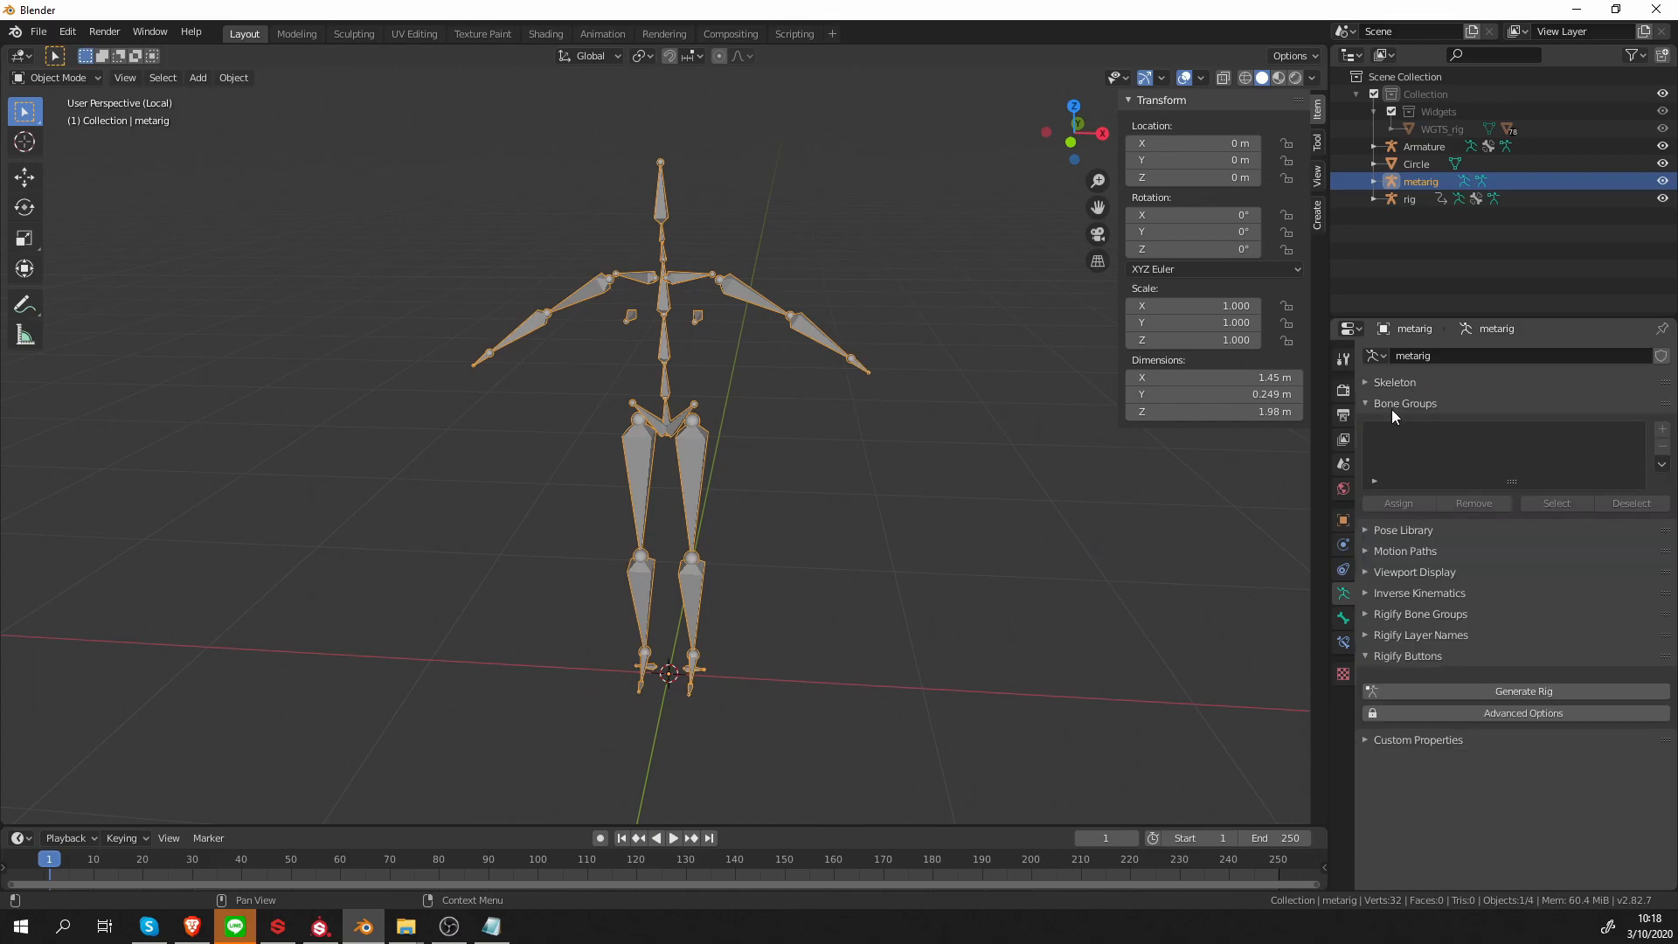
left_click(1365, 404)
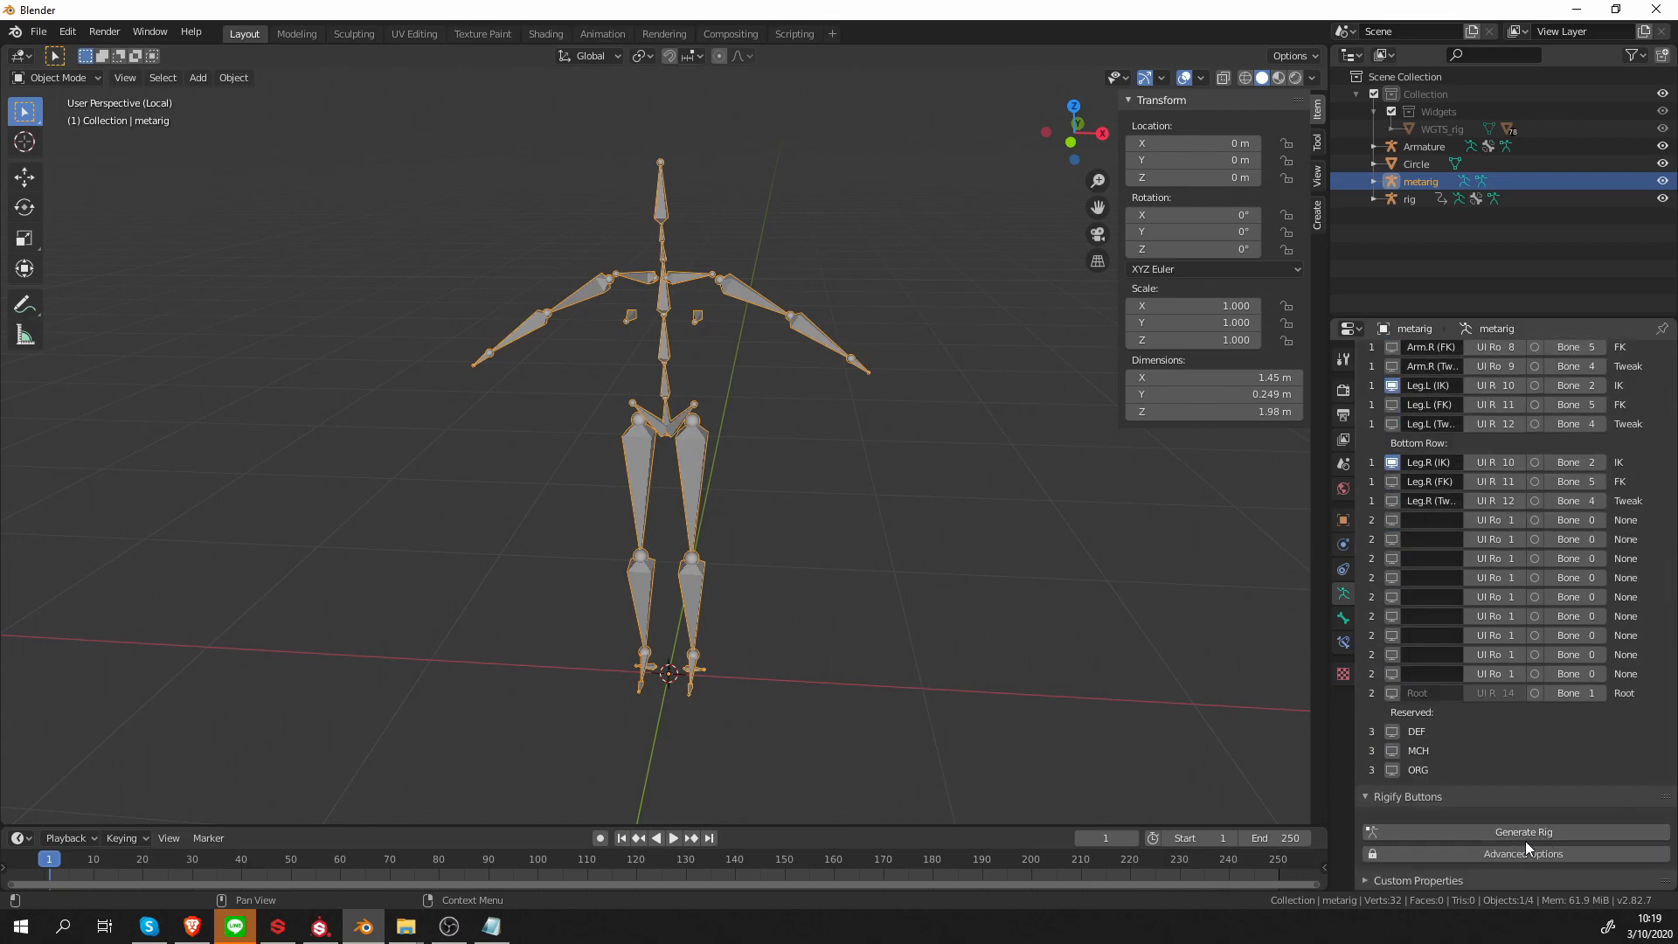
mouse_move(1521, 831)
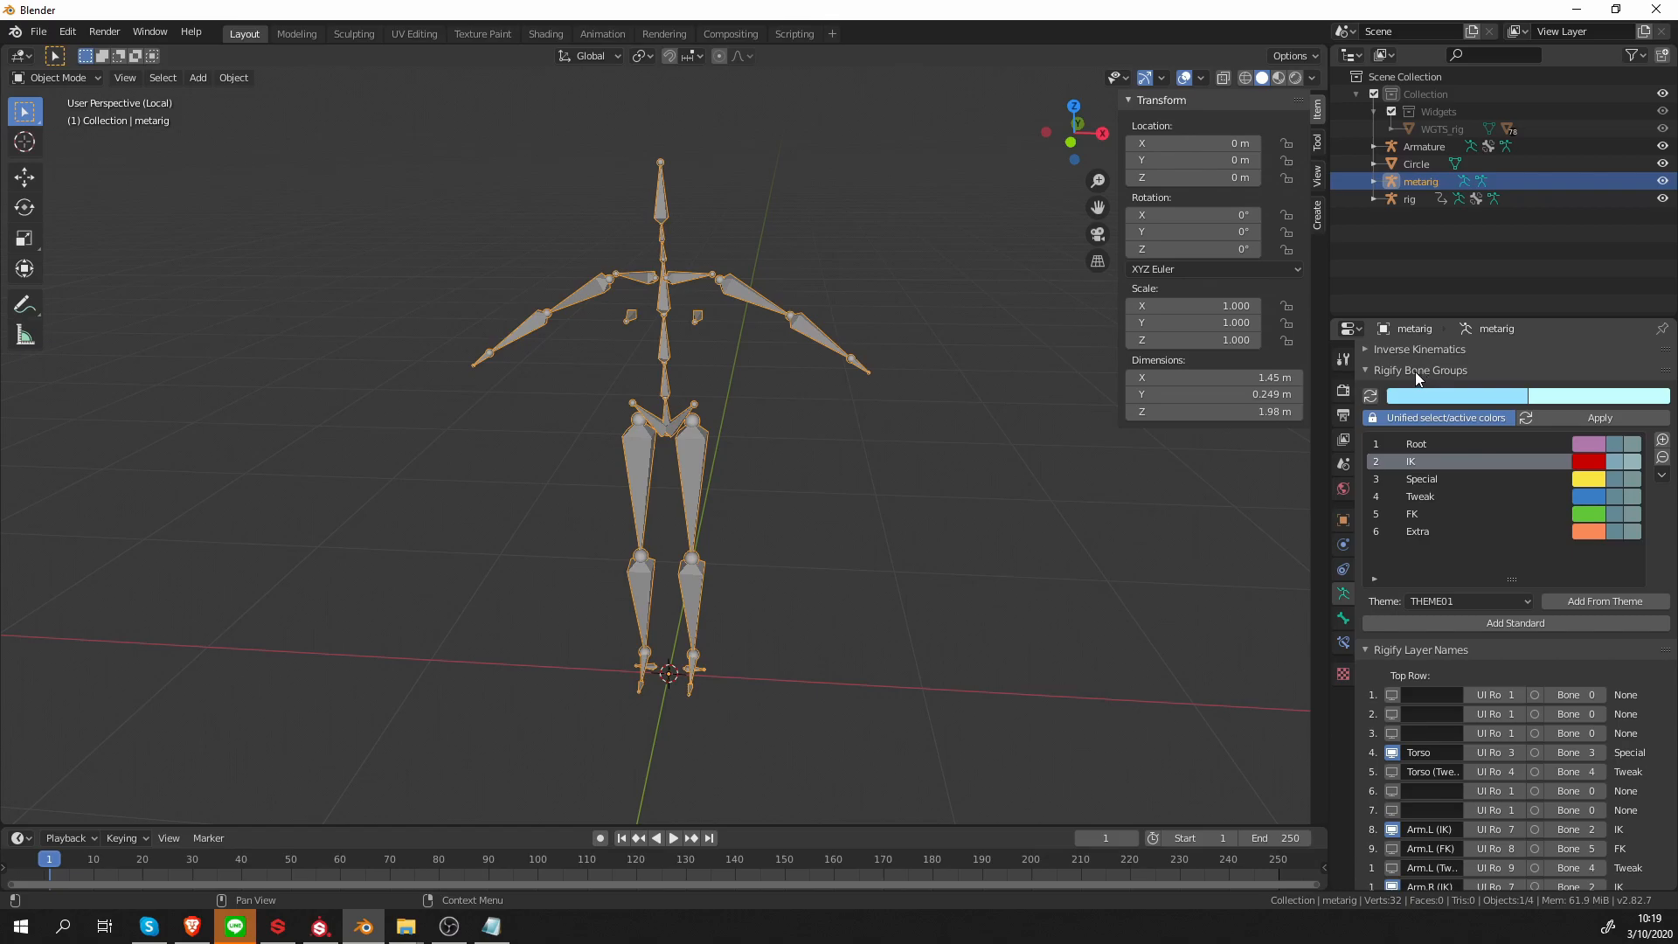
Collapse Rigify Bone Groups, then expand and re-collapse Skeleton, keeping Rigify Layer Names open
left_click(1367, 369)
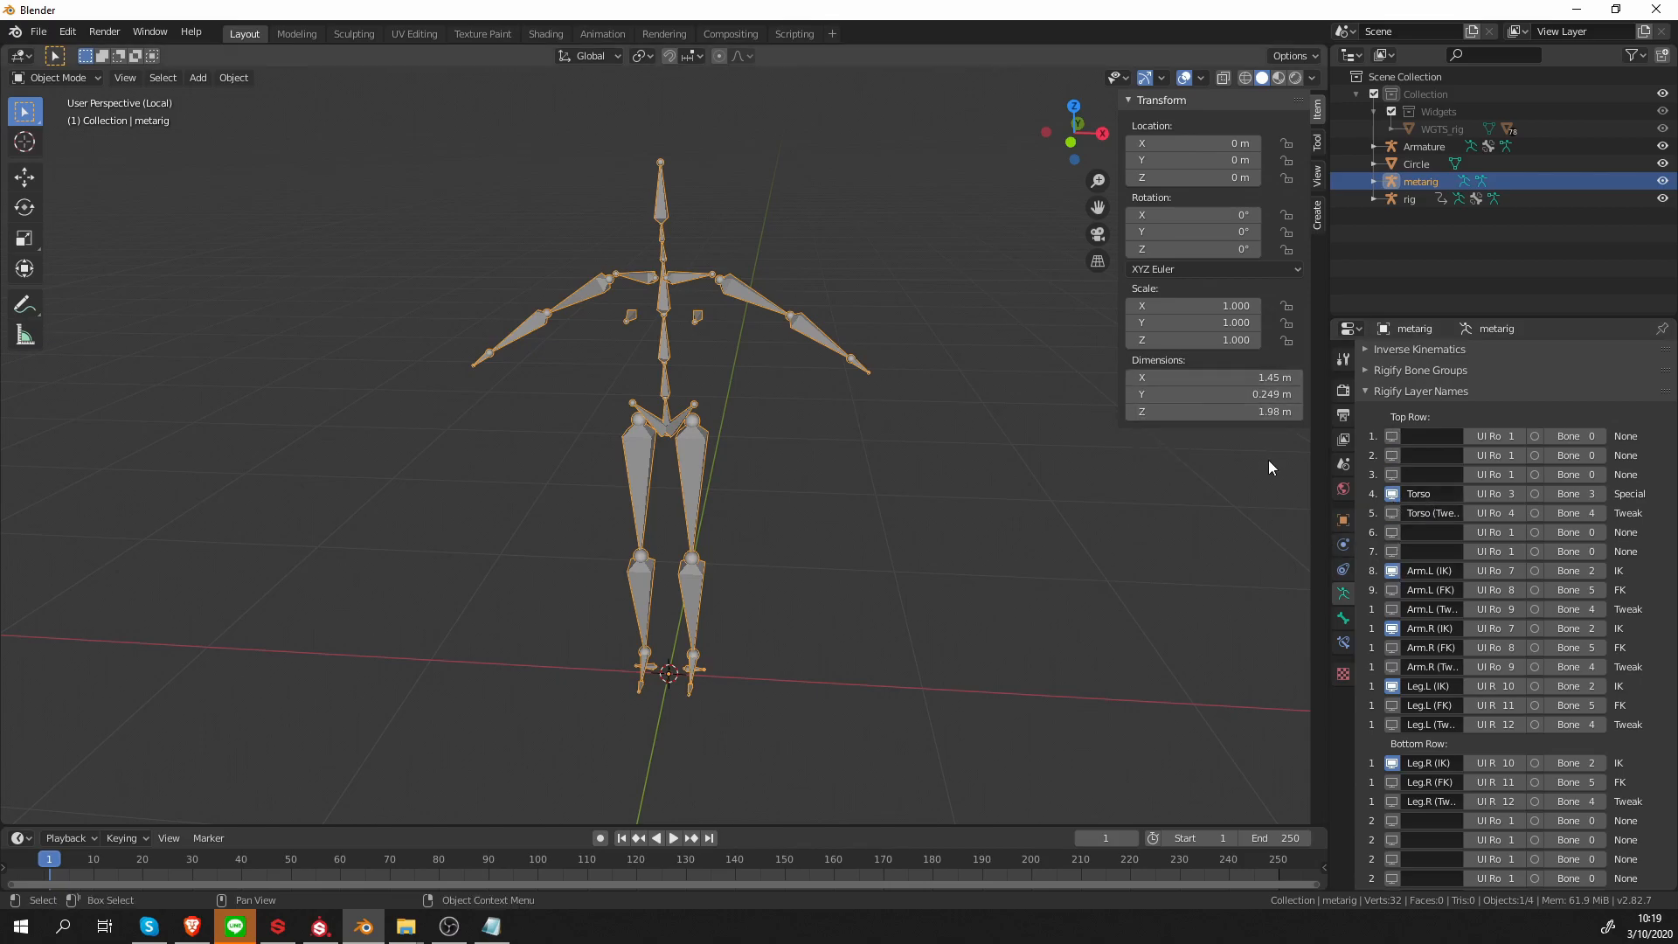
mouse_move(1163, 475)
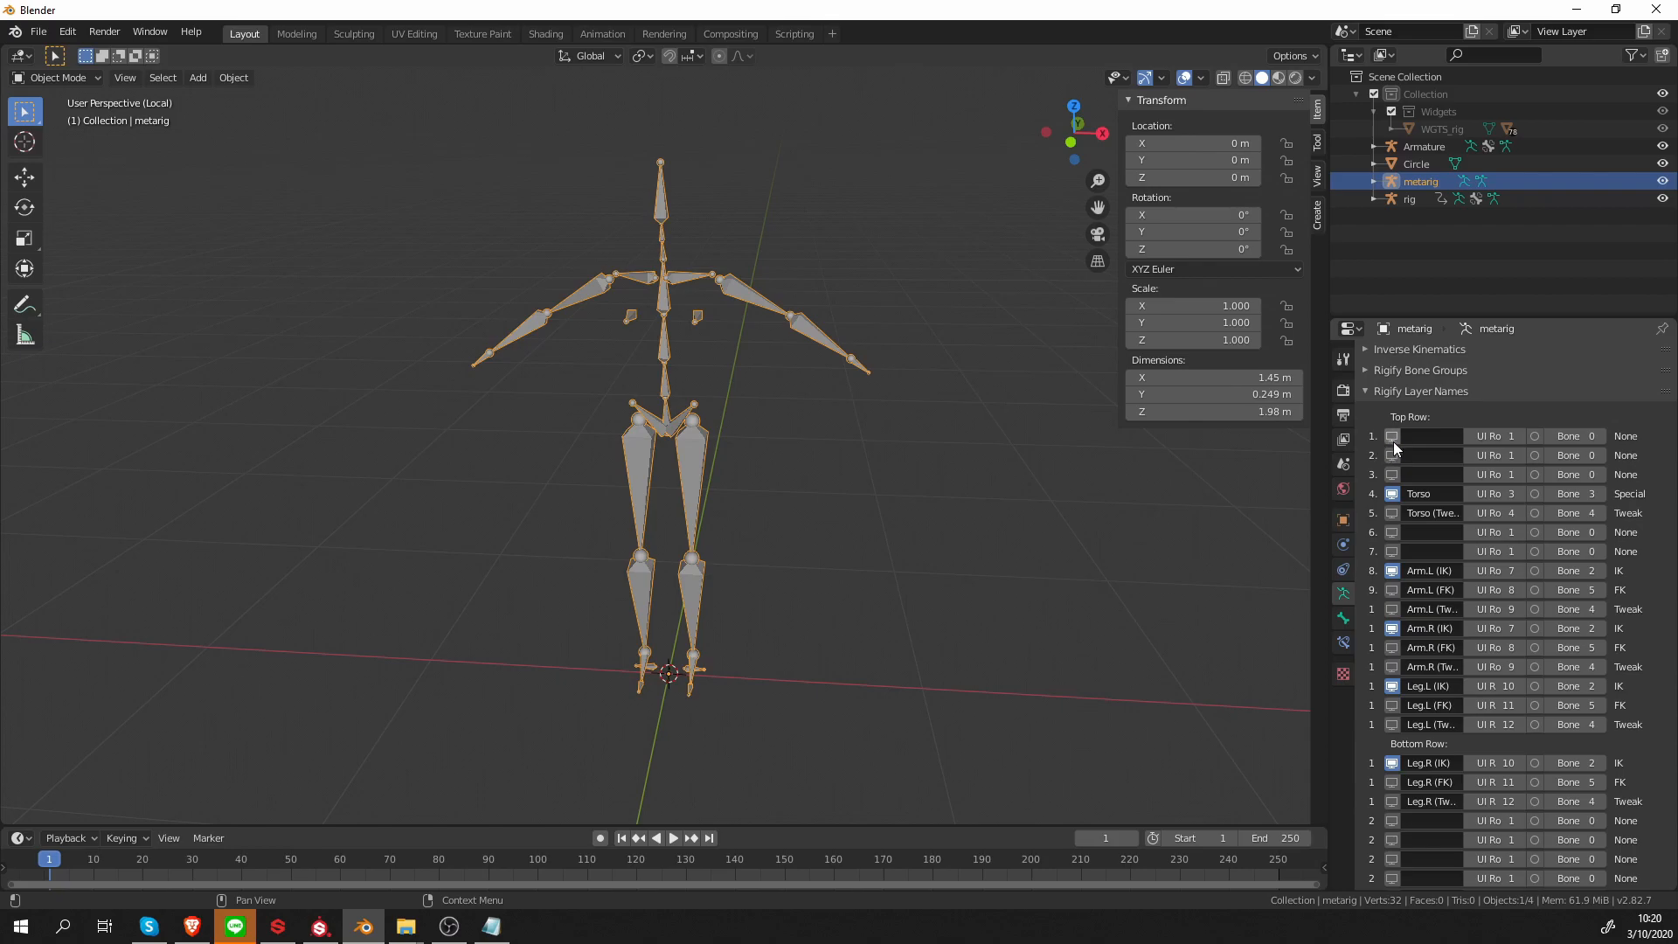
mouse_move(1412, 606)
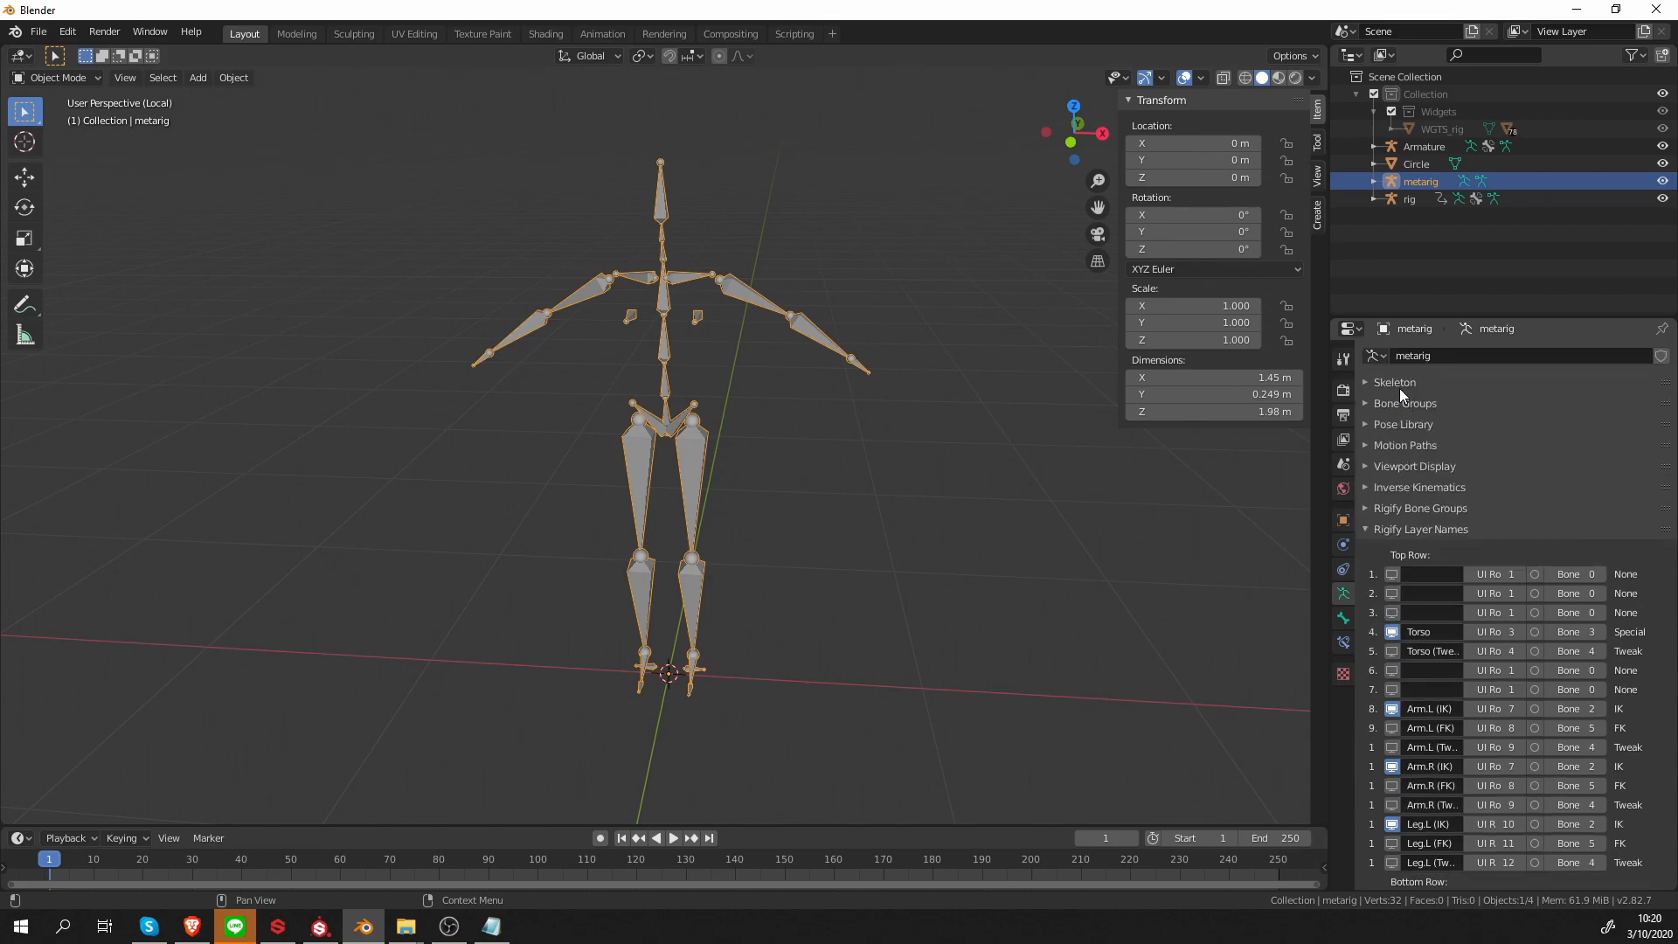
left_click(1395, 382)
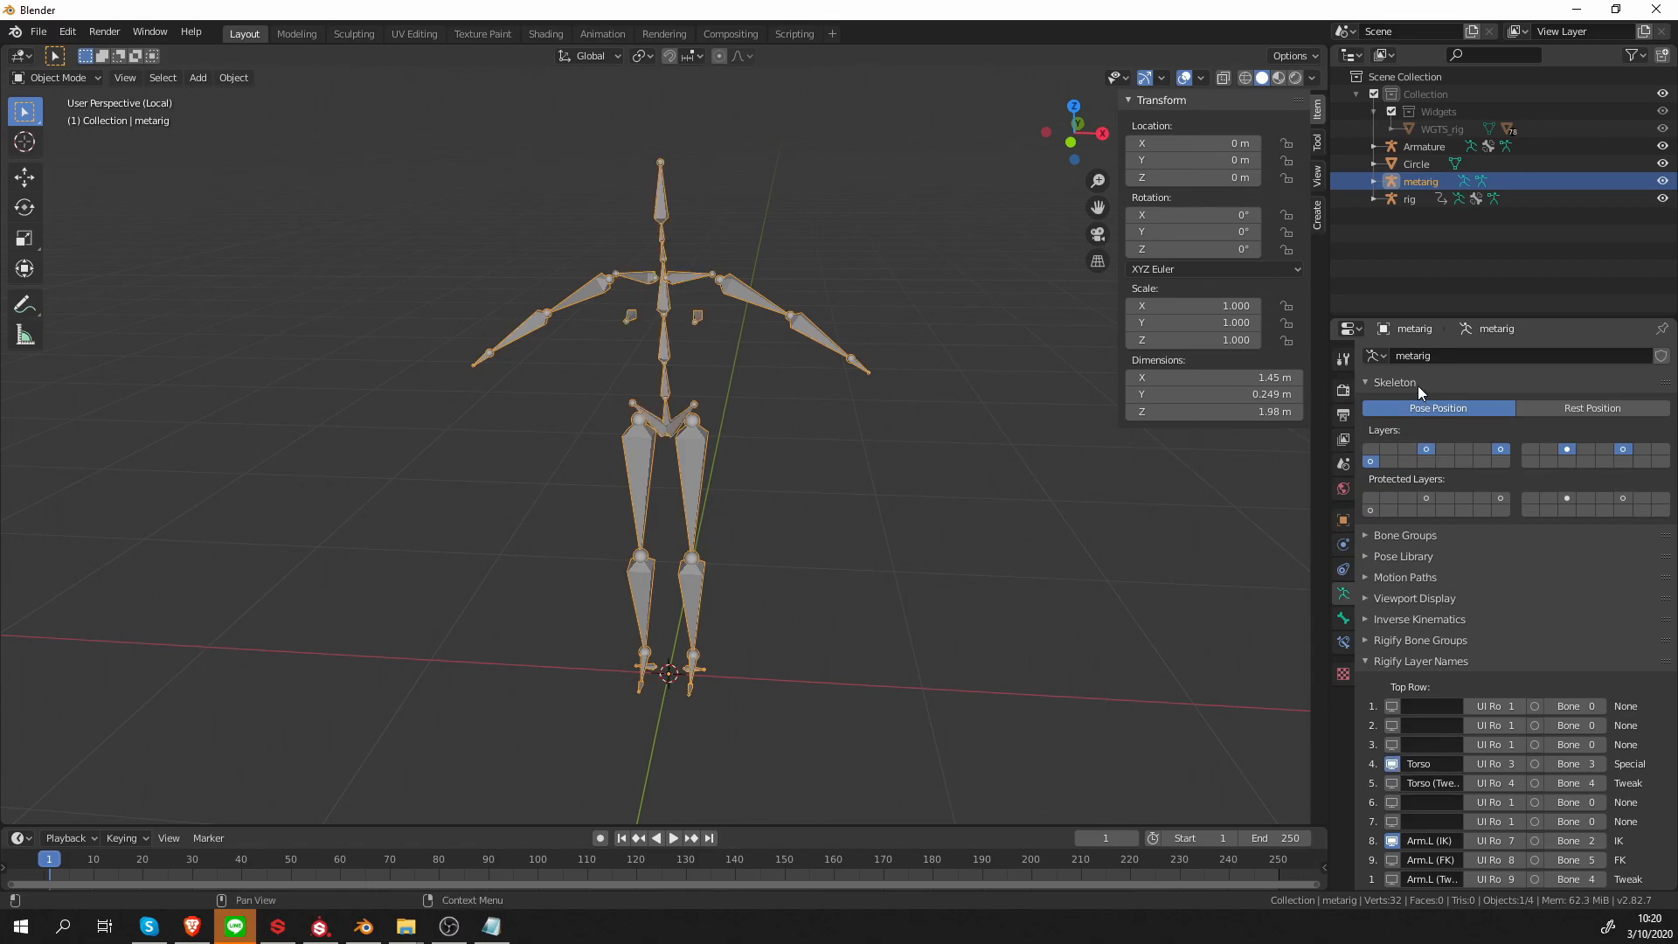
left_click(1395, 382)
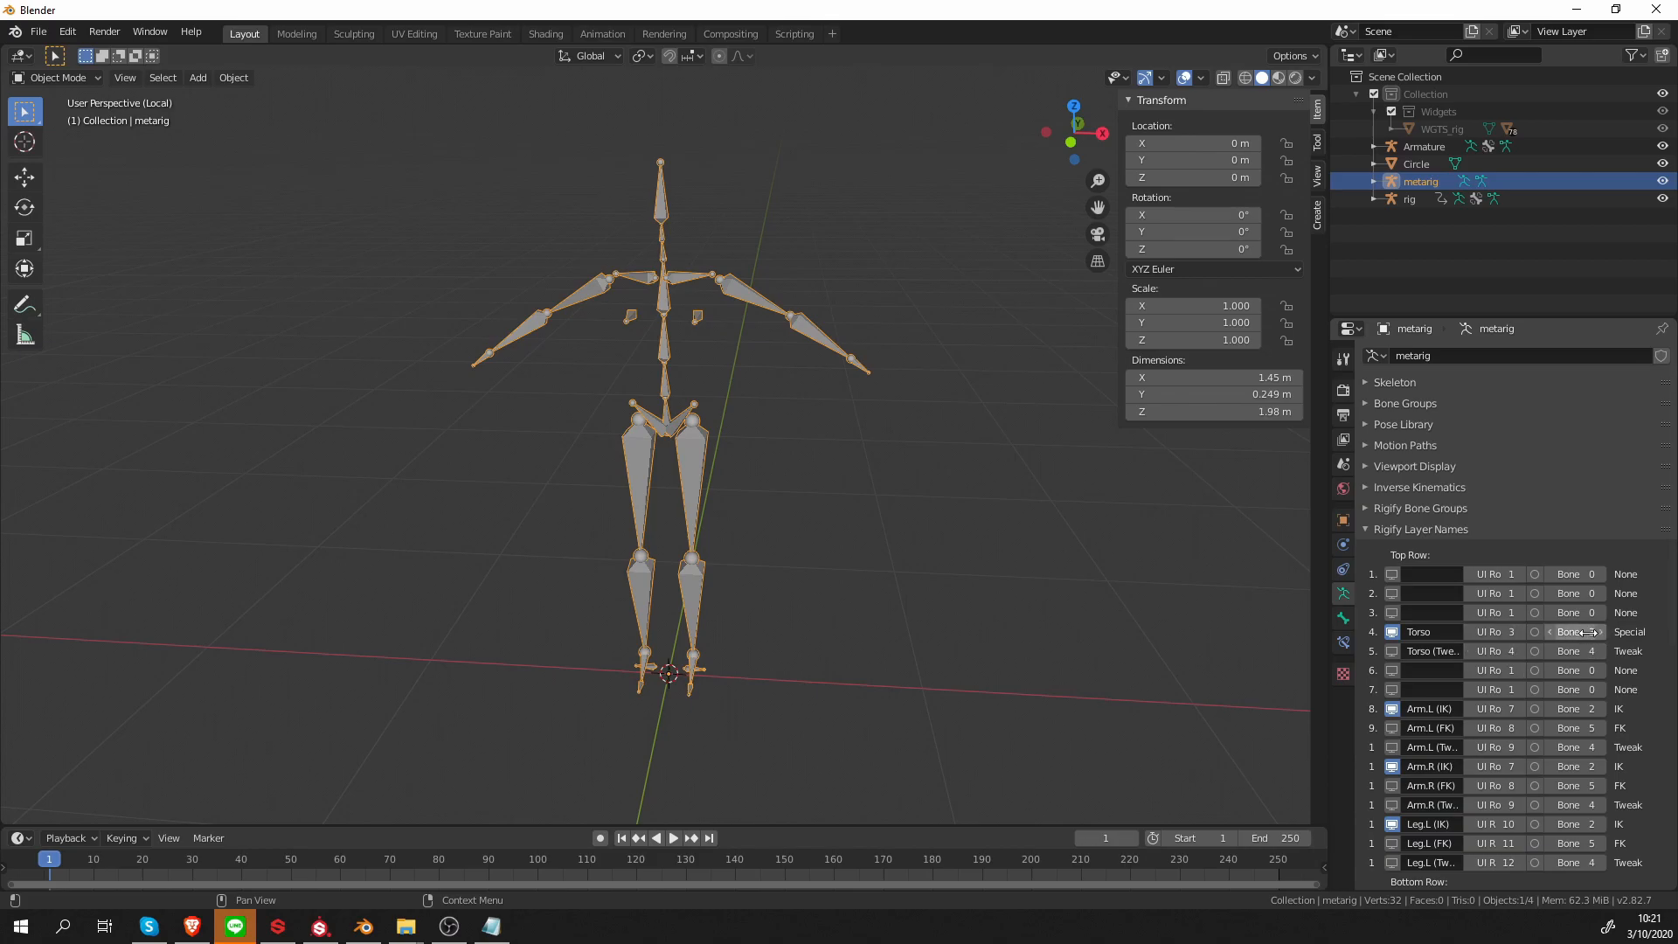
left_click(1574, 631)
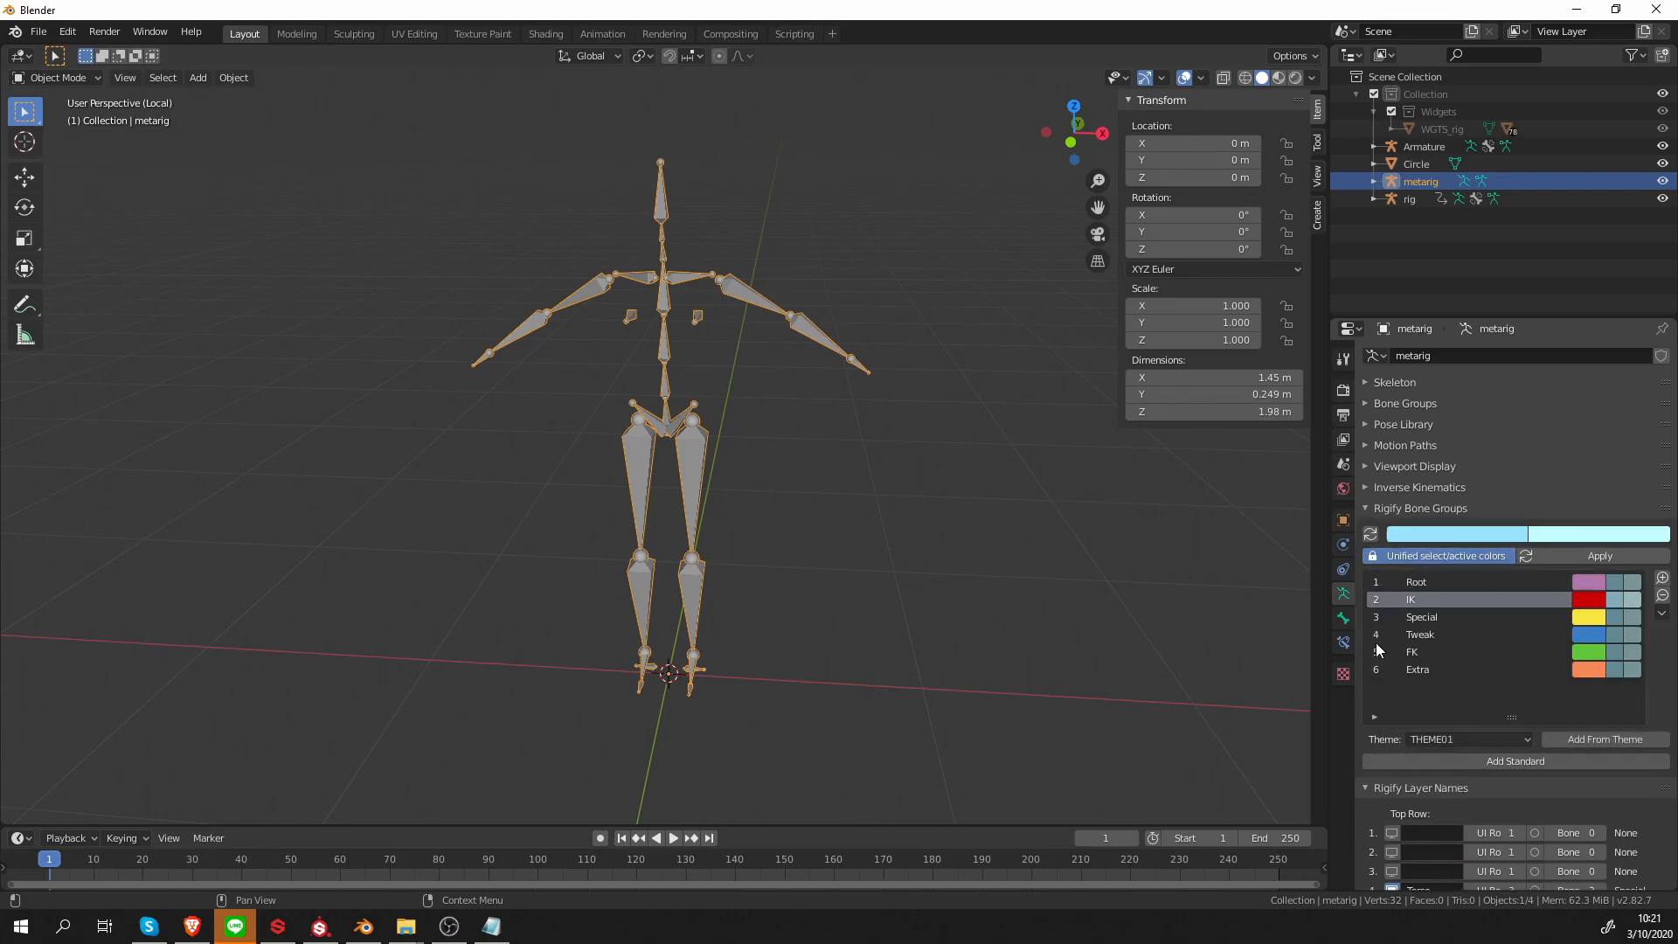
scroll("down", 3)
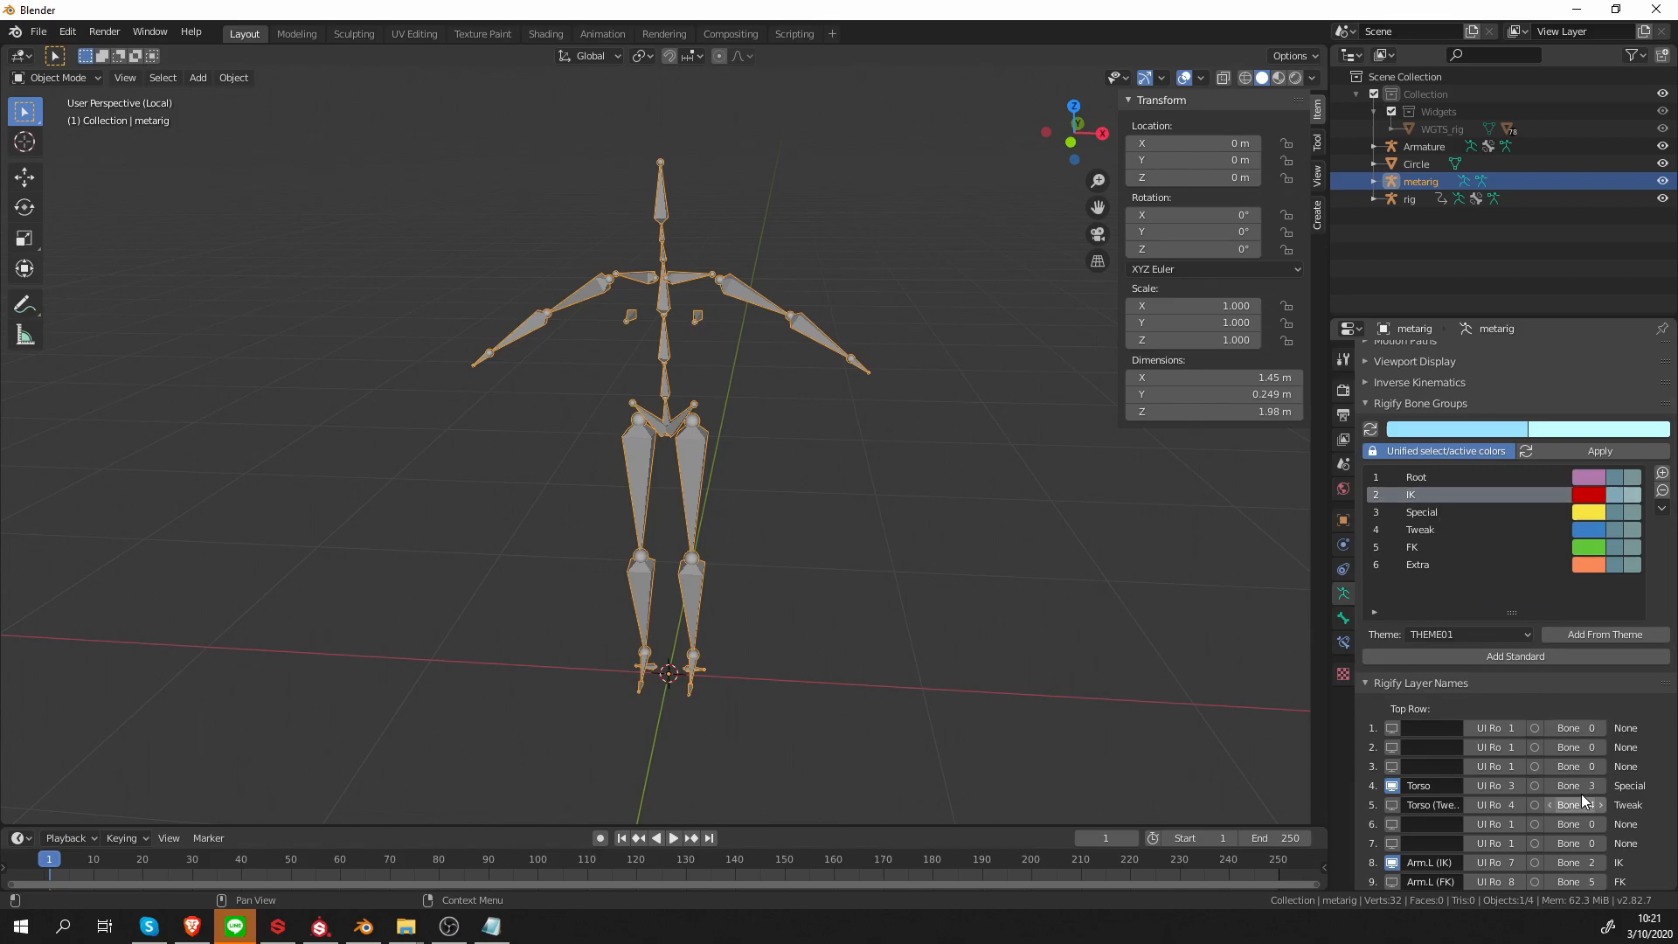
left_click(1602, 785)
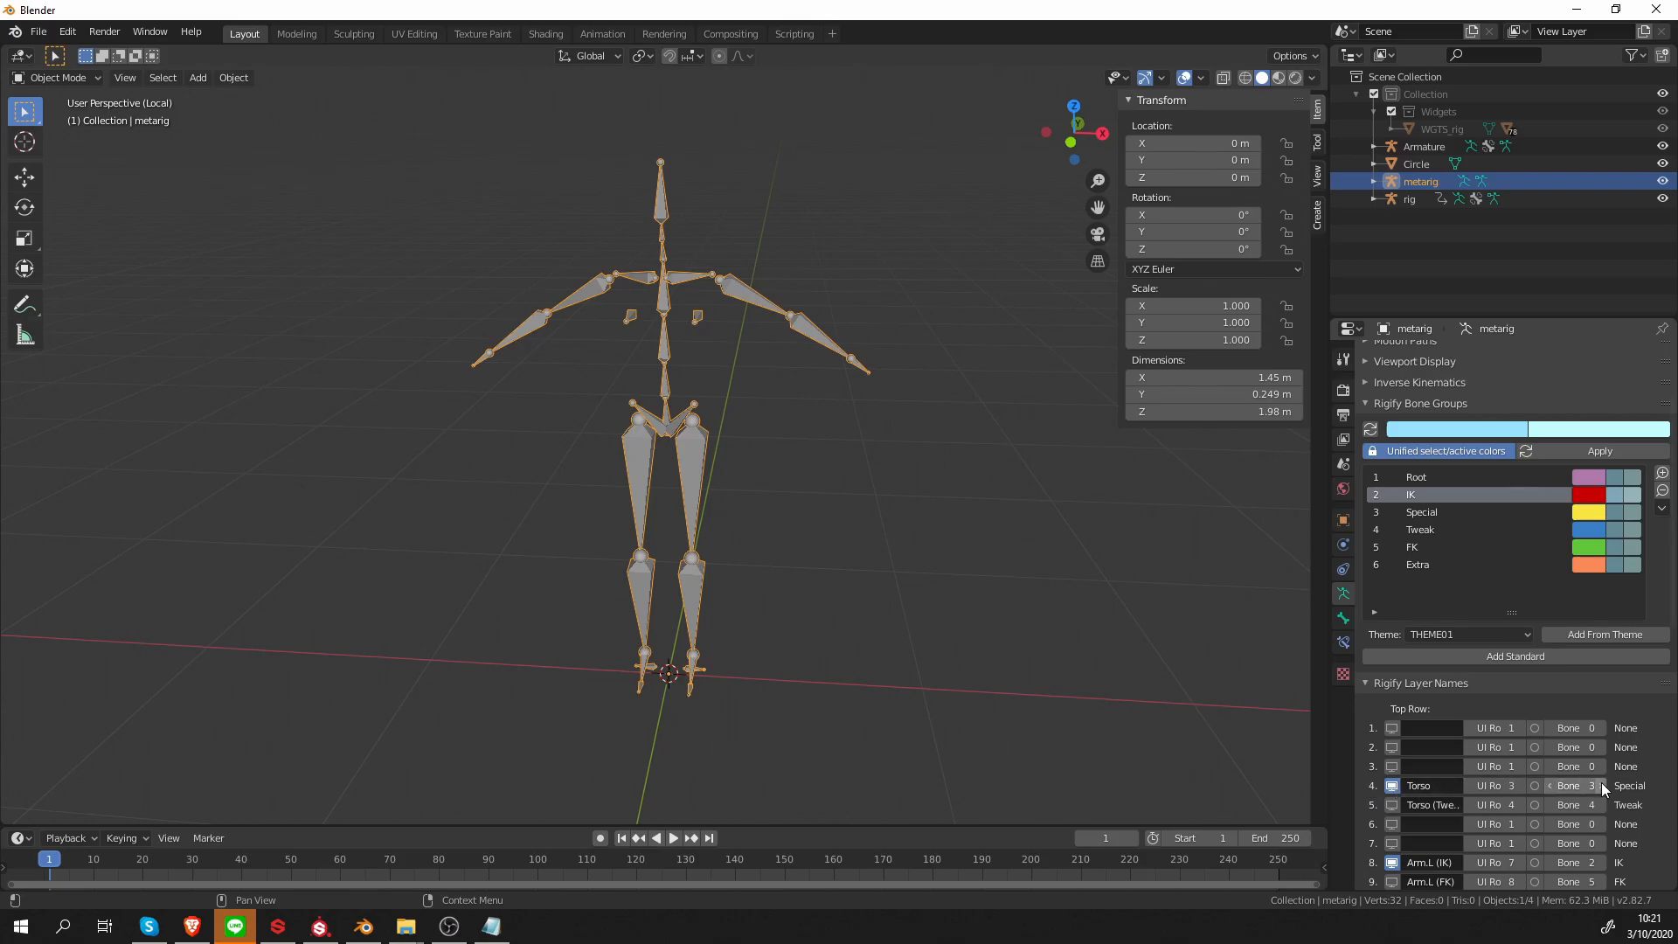
left_click(1590, 785)
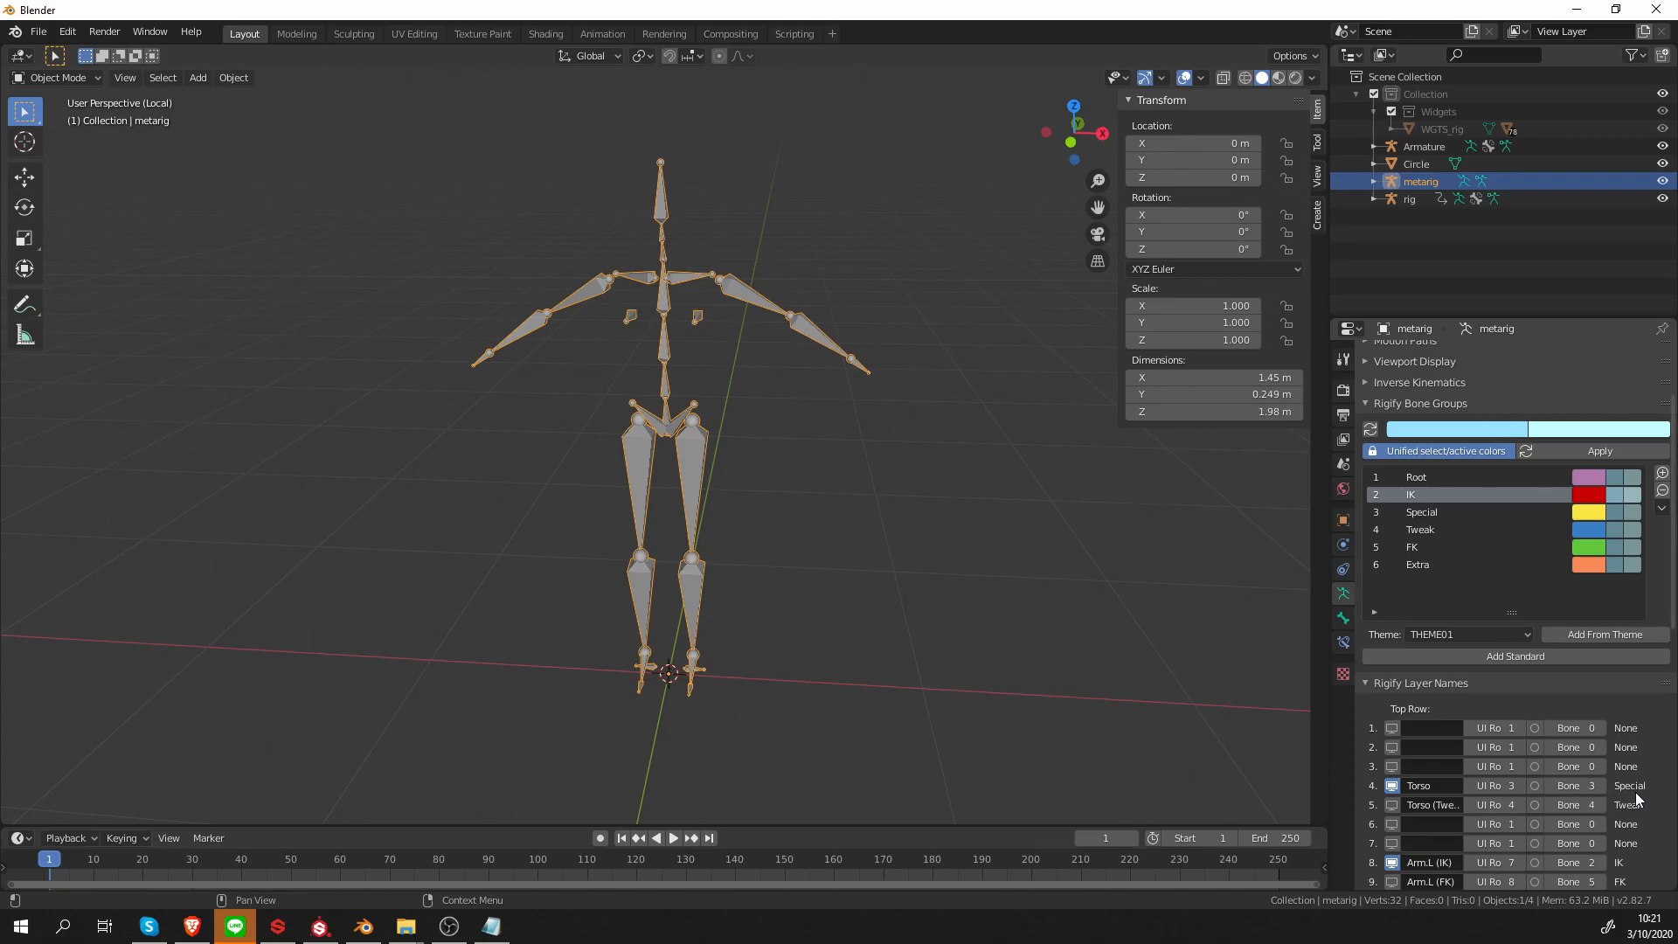
mouse_move(1627, 800)
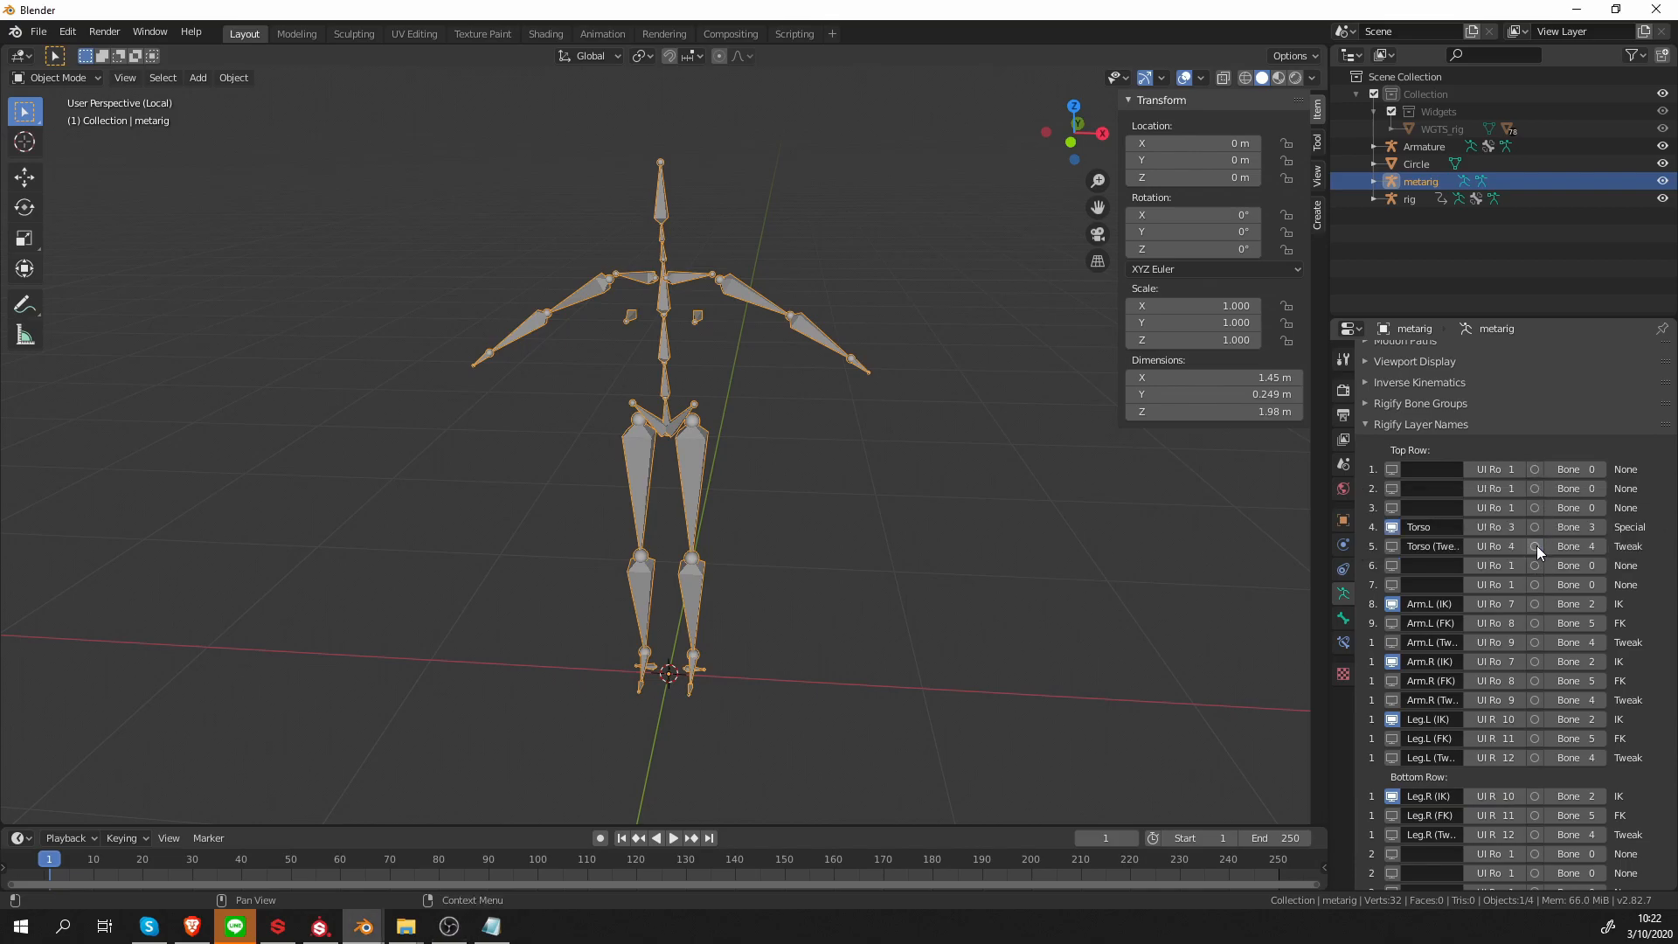
mouse_move(66, 32)
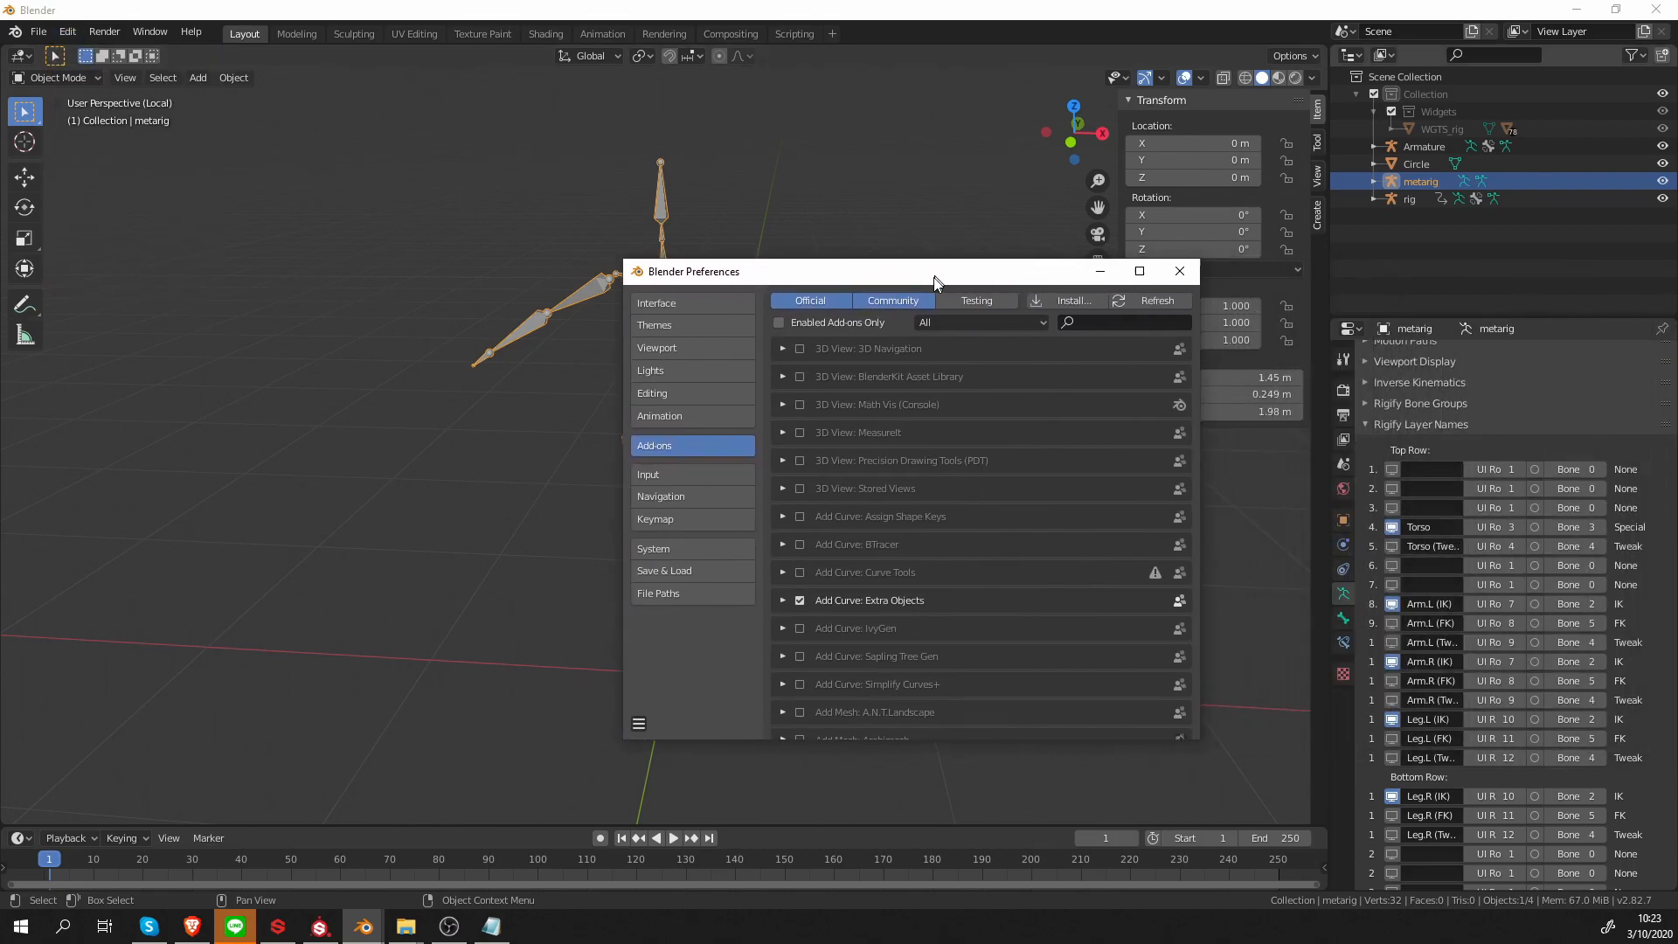
type("s")
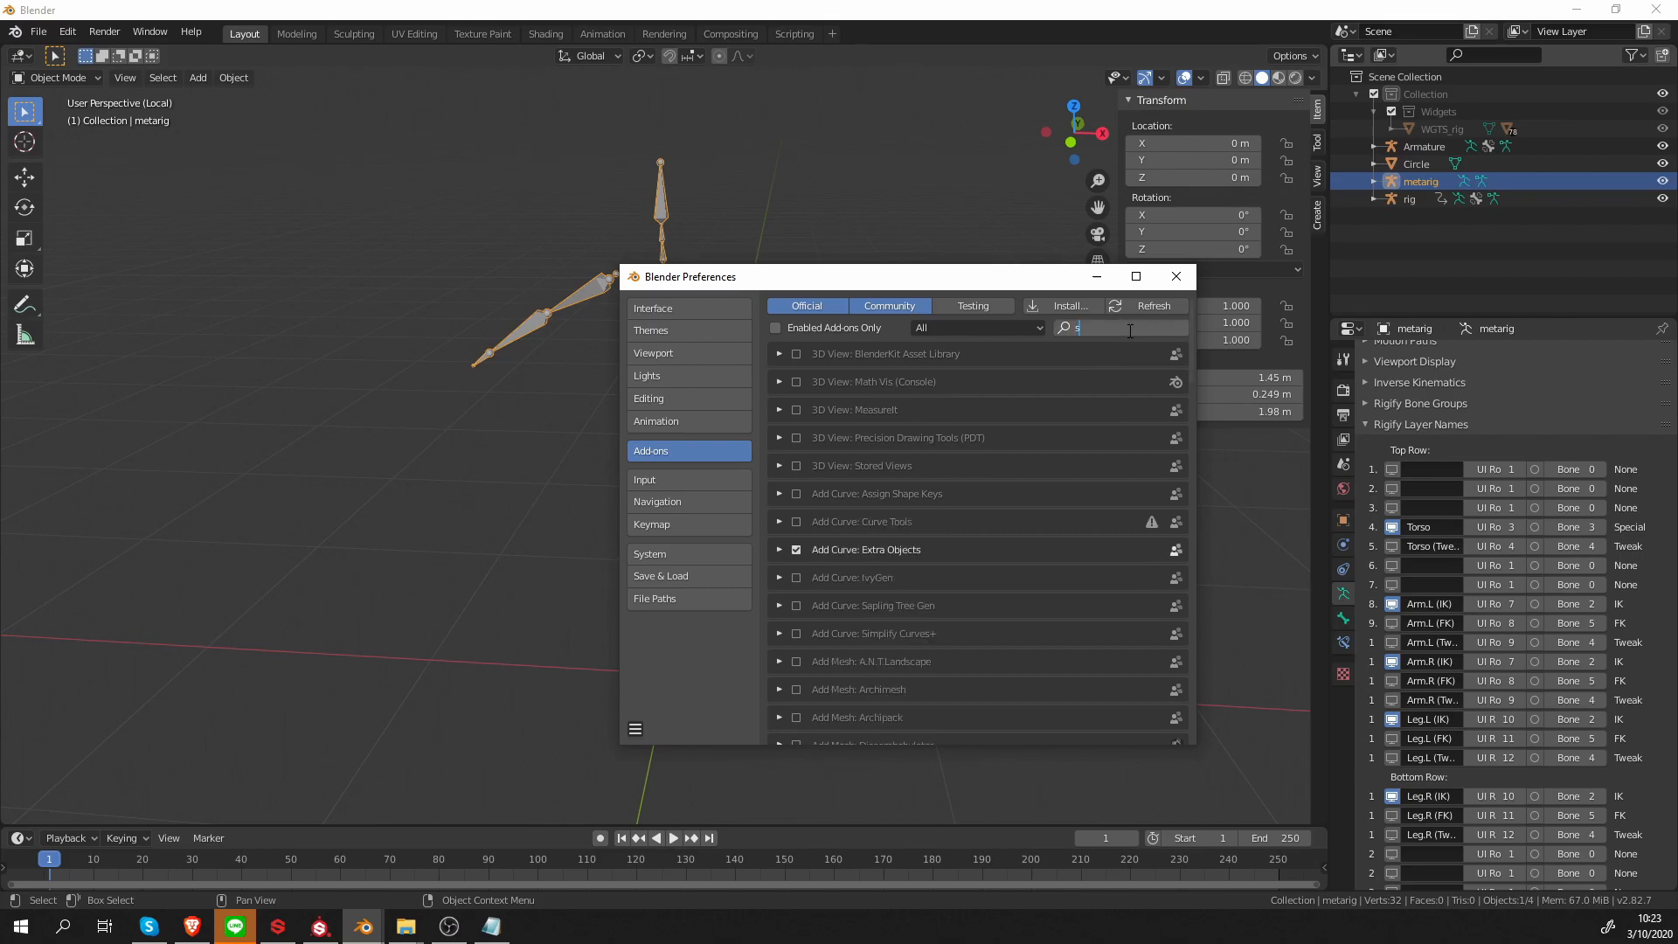
type("selec")
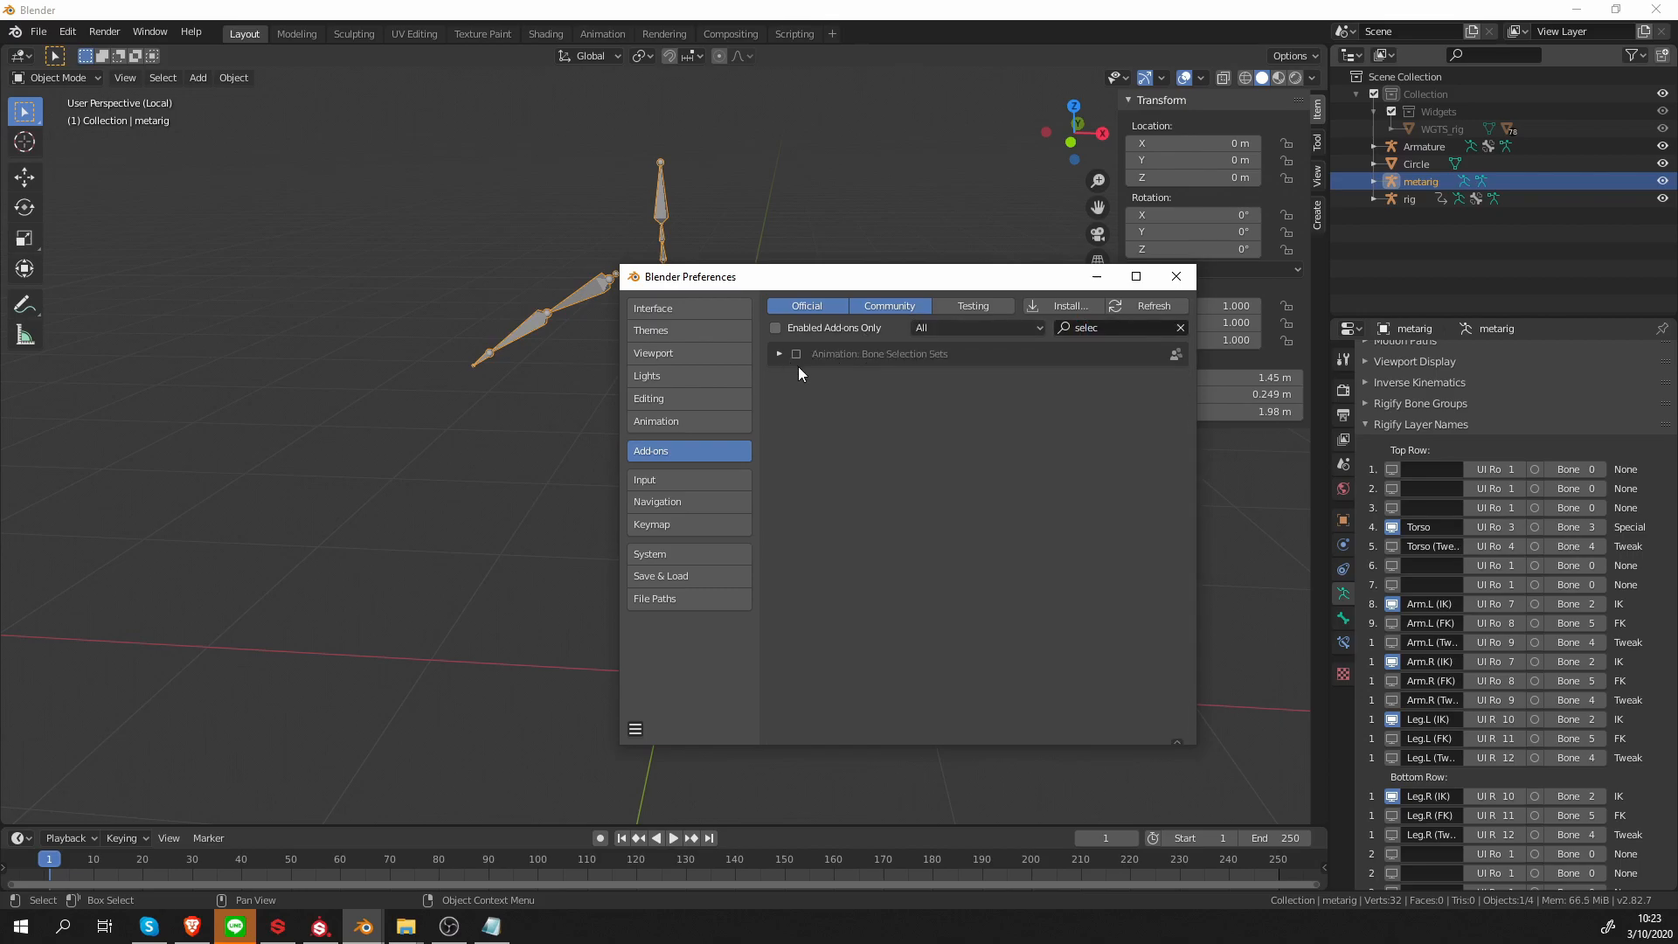
left_click(778, 353)
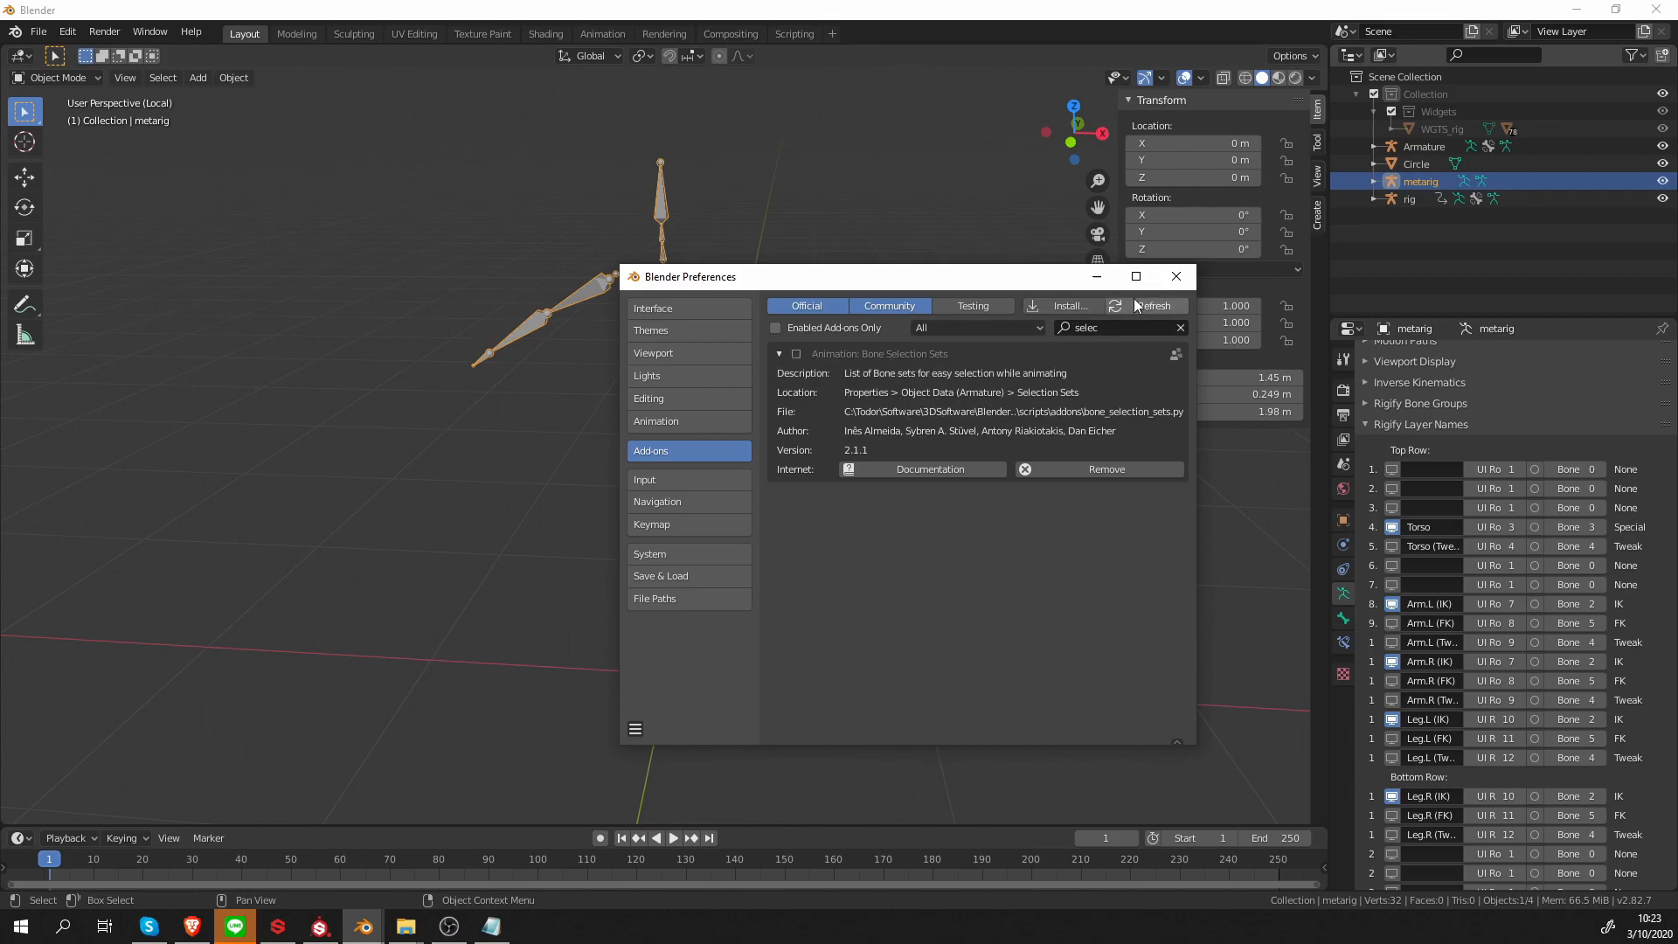
left_click(1175, 276)
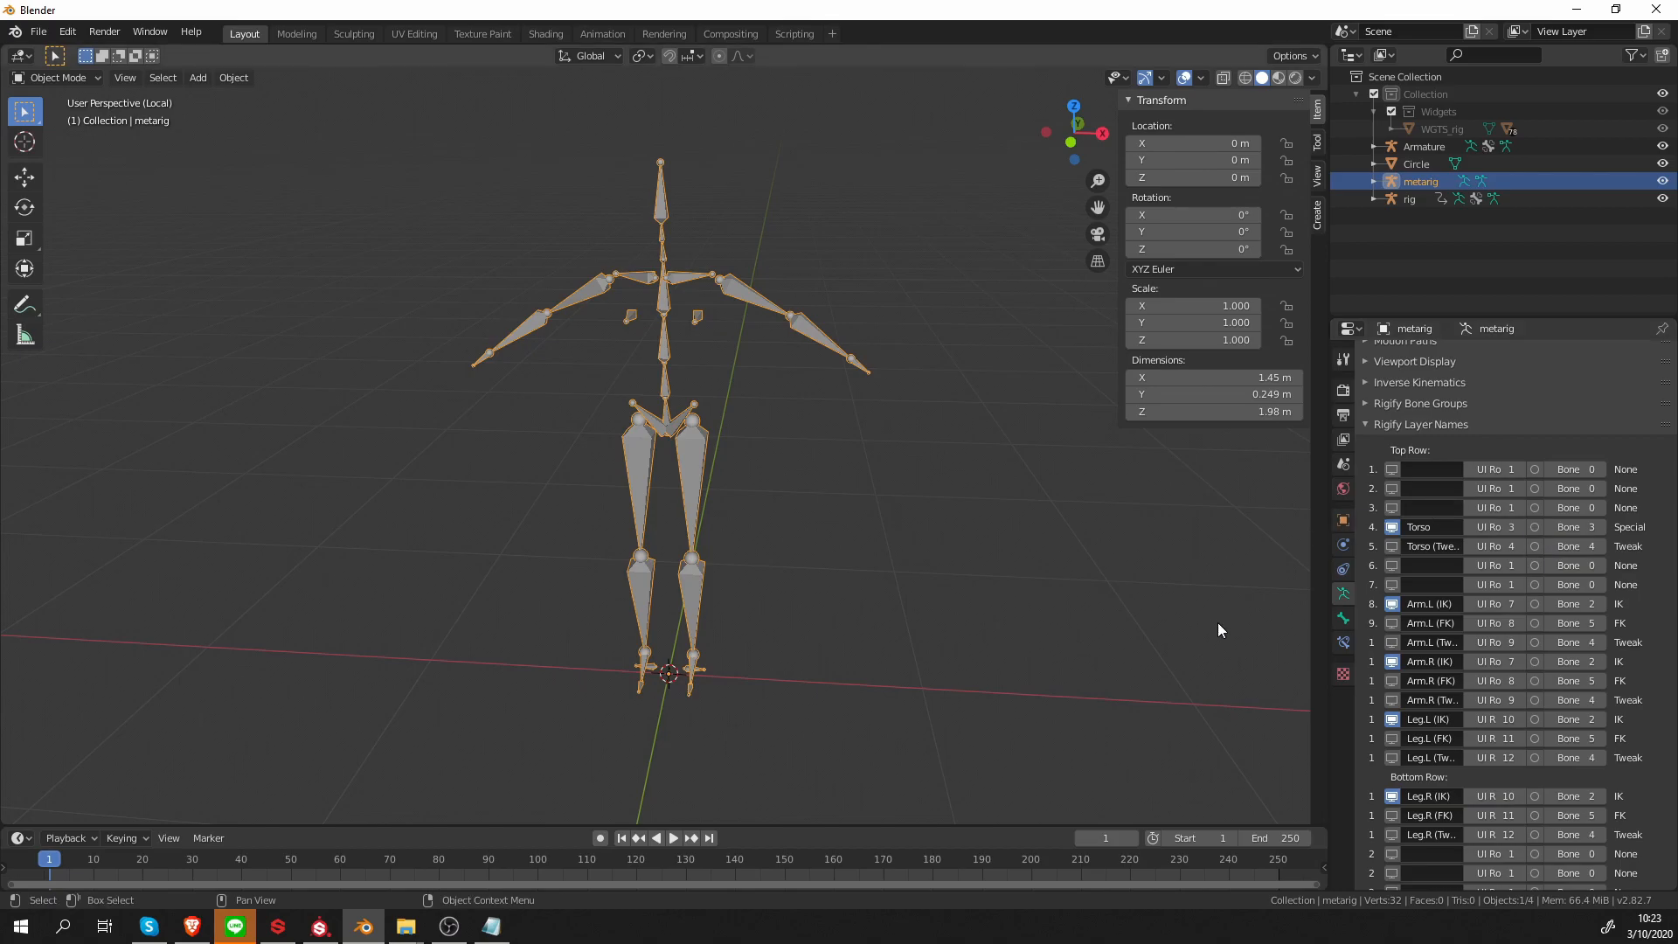
mouse_move(1225, 624)
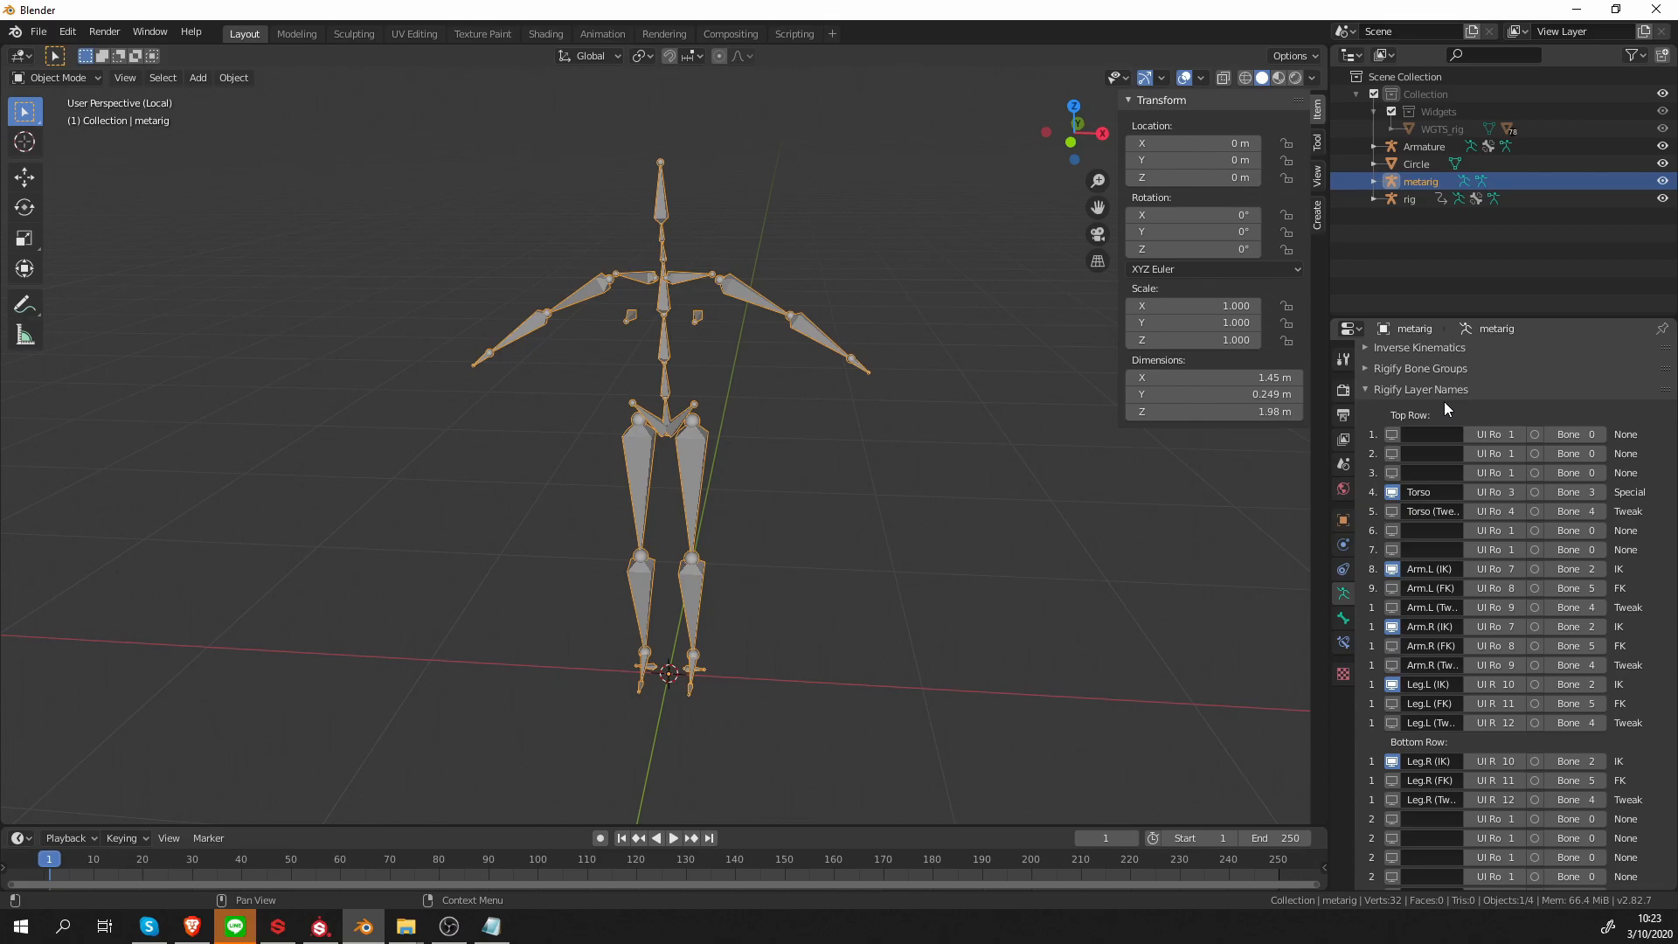
mouse_move(1444, 429)
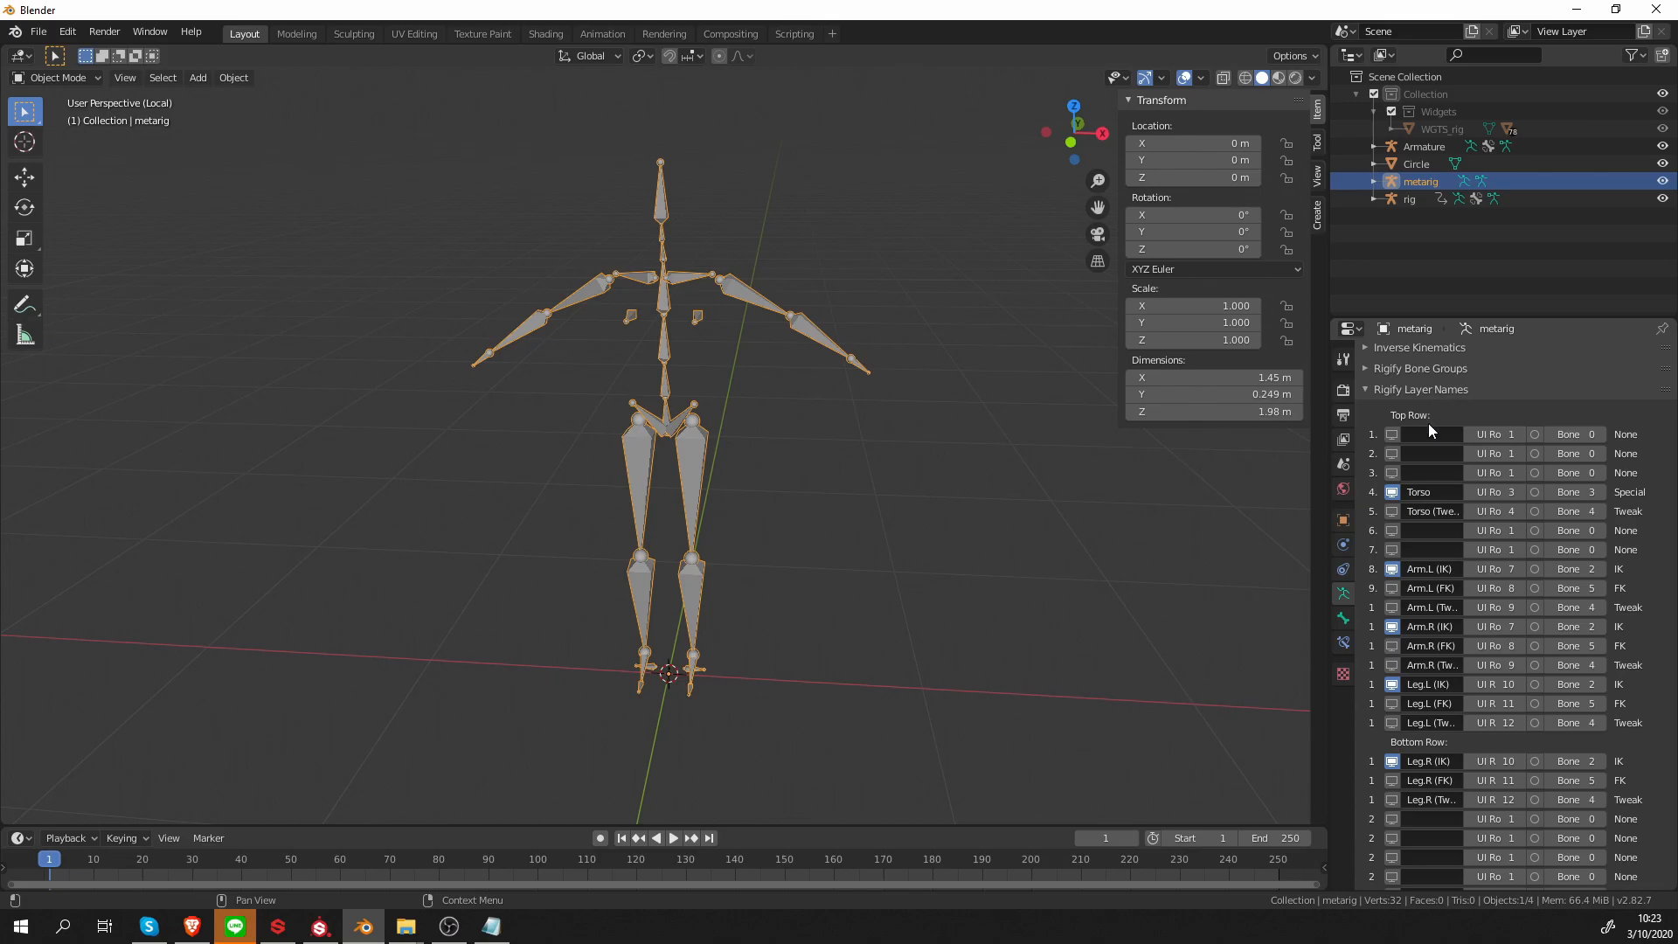
mouse_move(1453, 445)
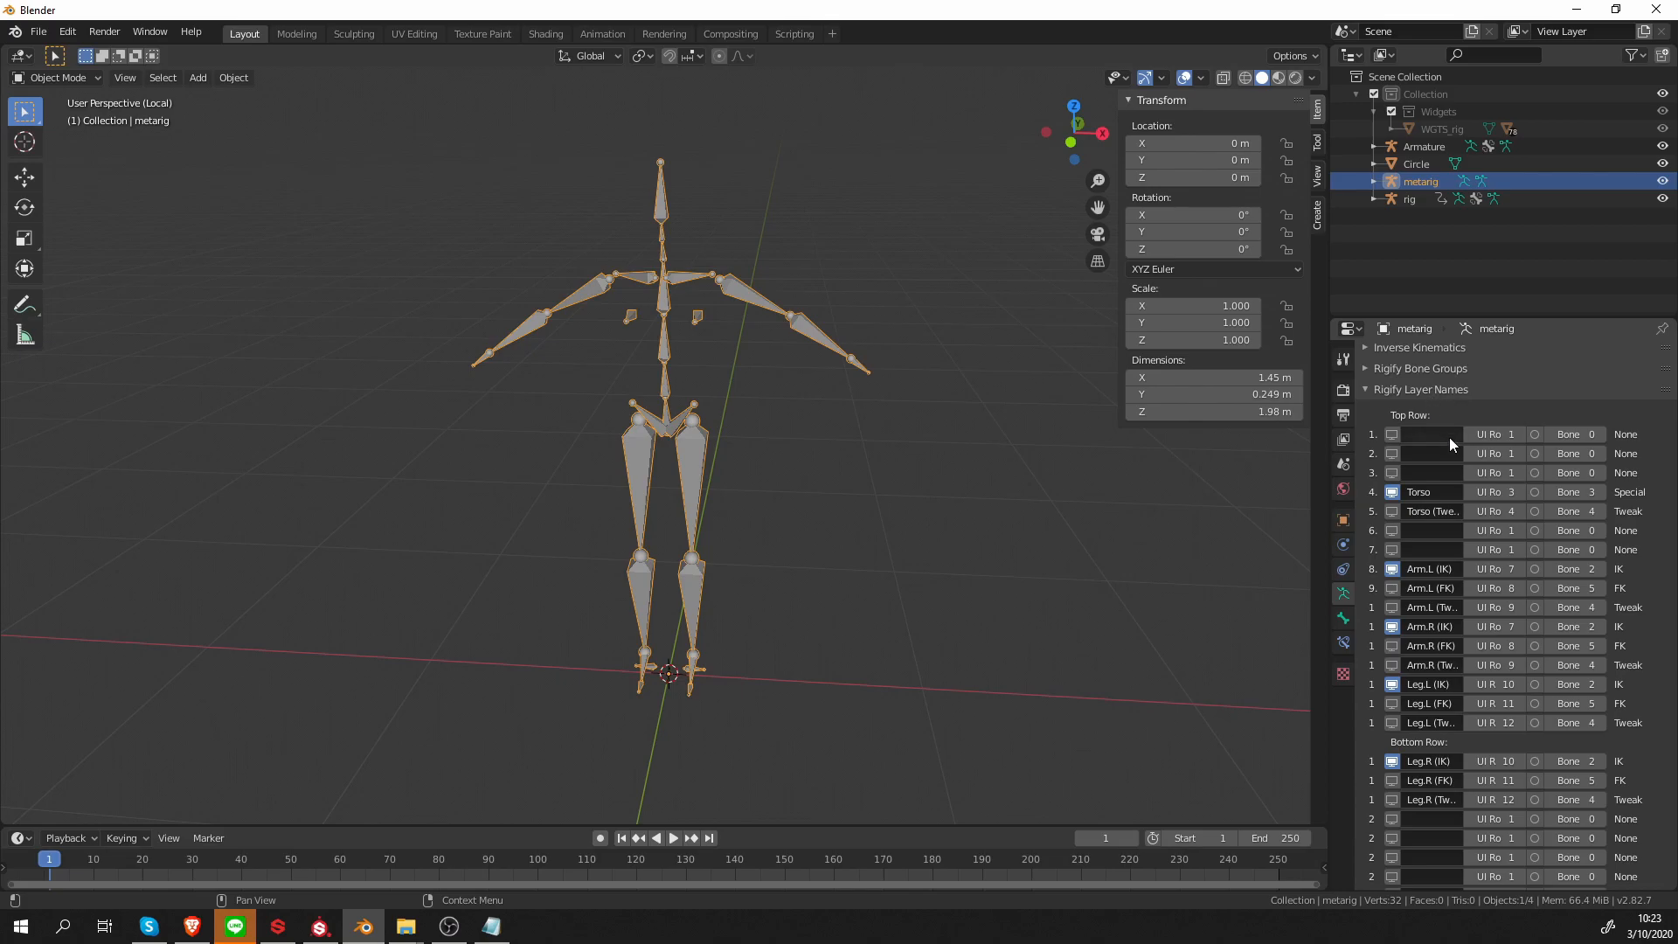